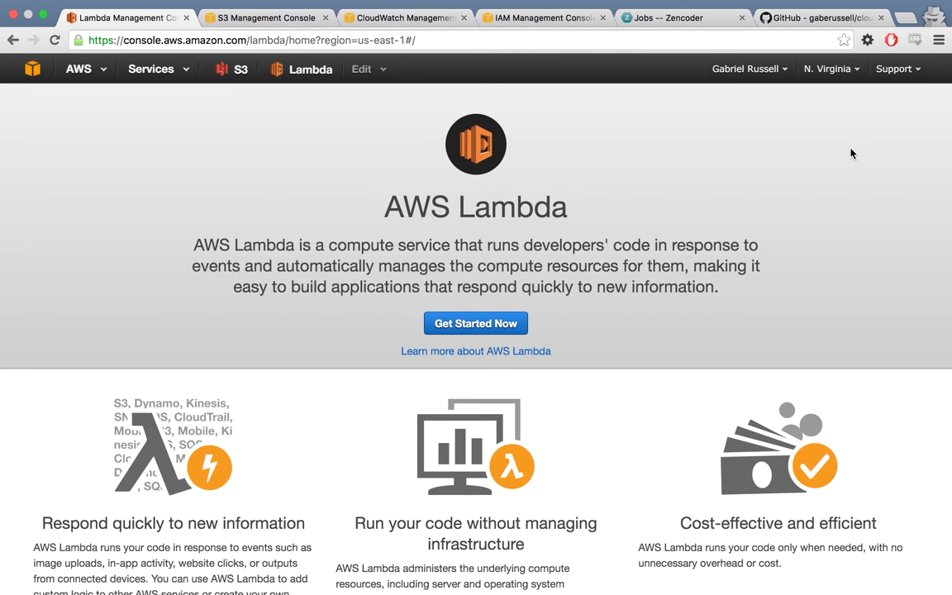
mouse_move(60, 115)
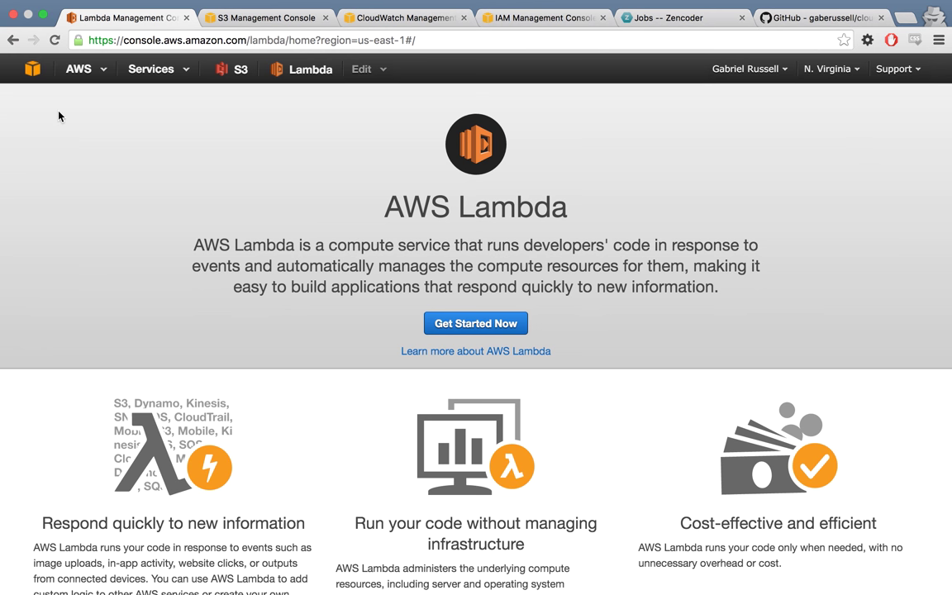
mouse_move(853, 154)
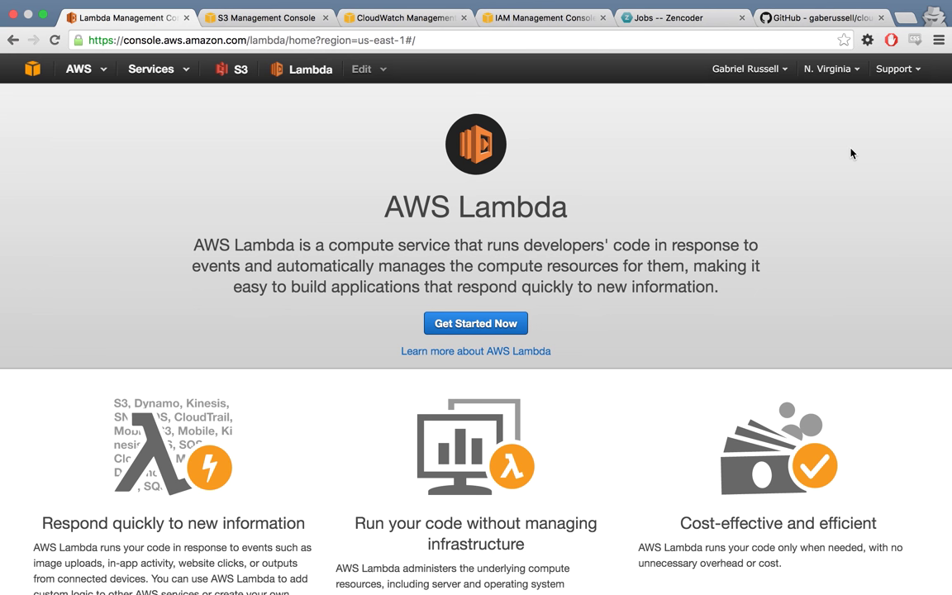
mouse_move(806, 167)
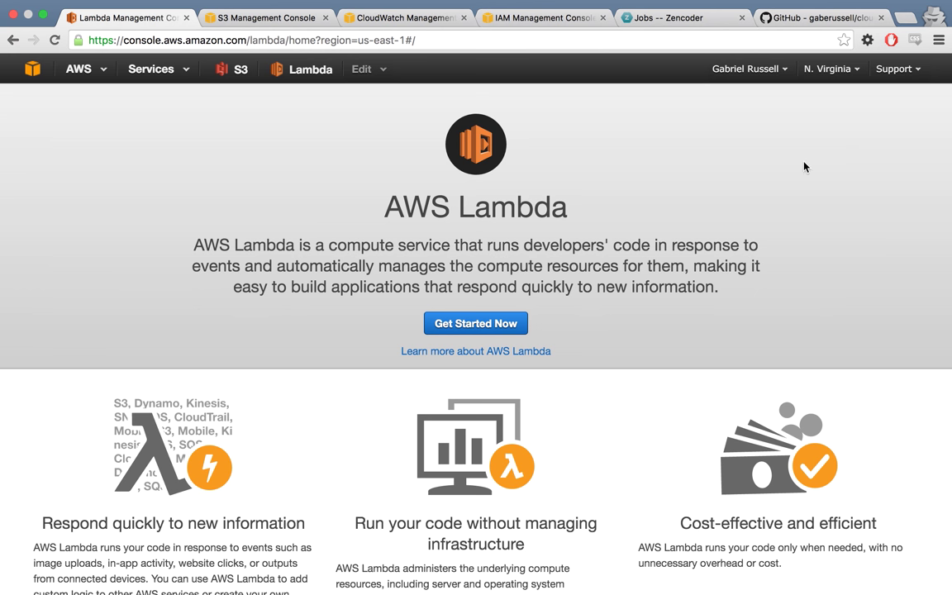
mouse_move(384, 225)
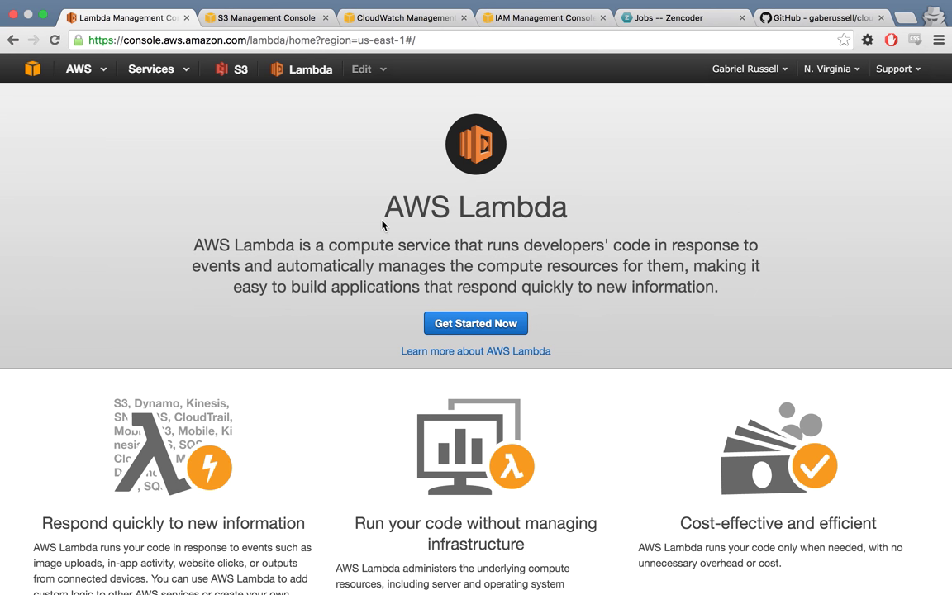
mouse_move(198, 231)
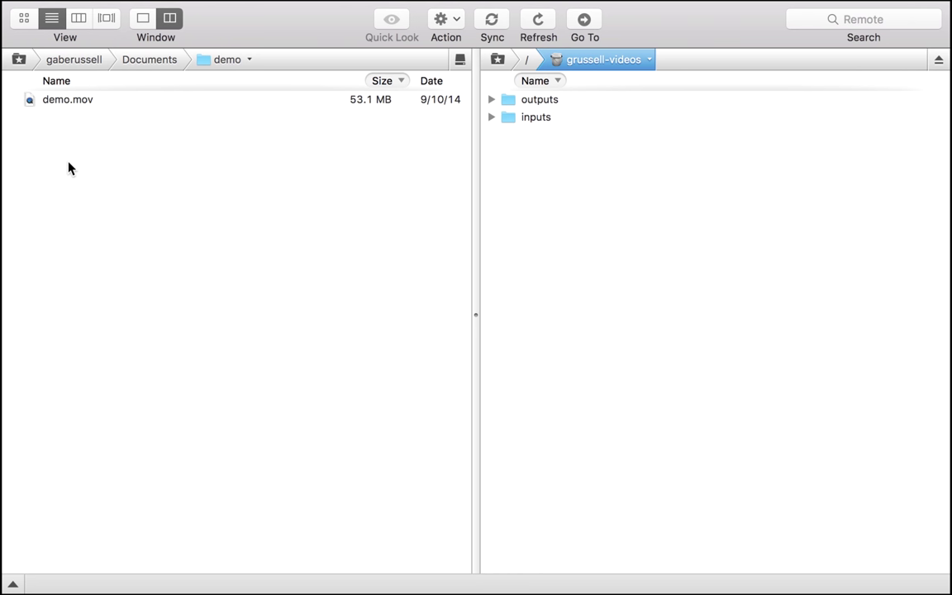
mouse_move(322, 129)
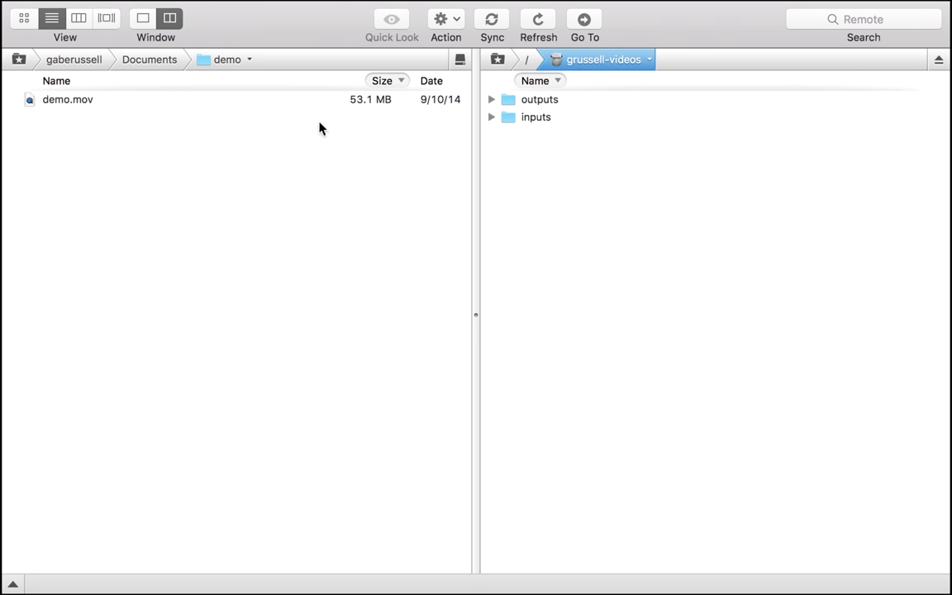
mouse_move(69, 94)
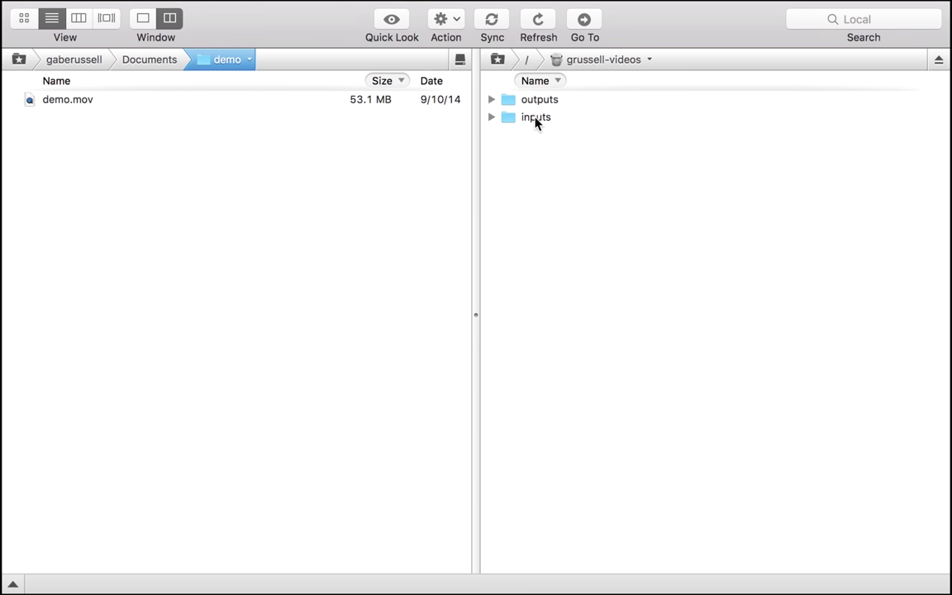
mouse_move(532, 101)
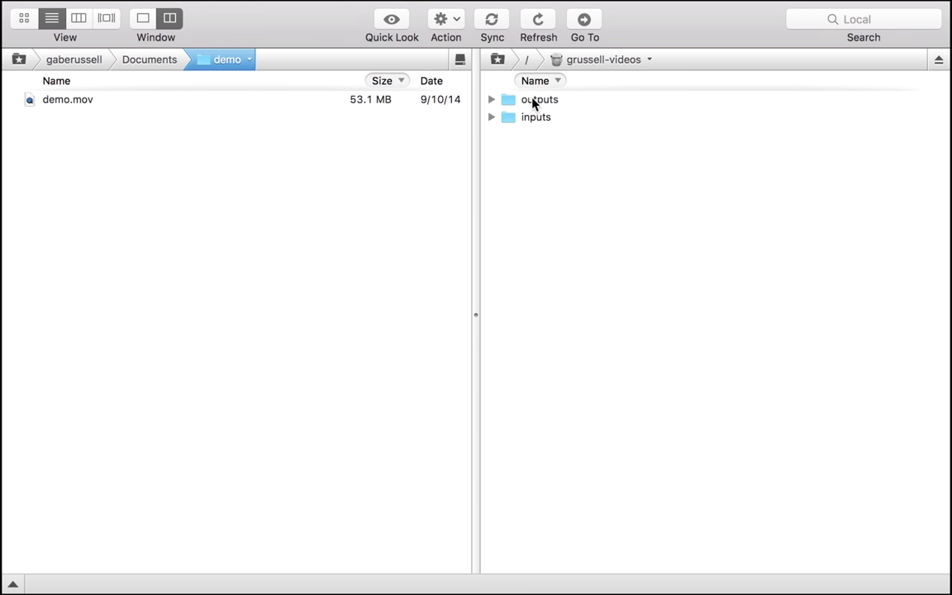
- View the grussell-videos outputs folder in Transmit, showing demo-240k.m3u8 and demo-240k-00001.ts
left_click(539, 99)
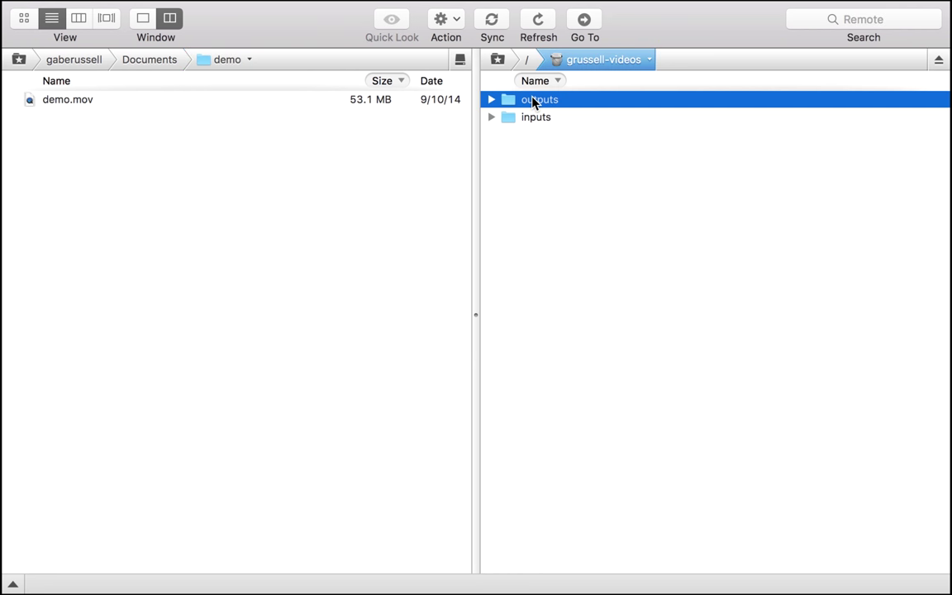
double_click(539, 100)
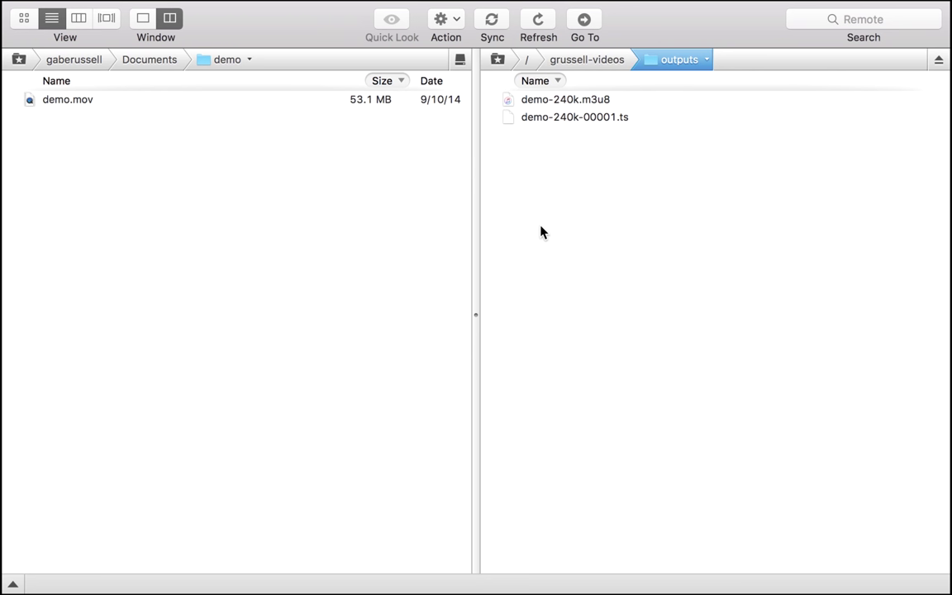
left_click(538, 19)
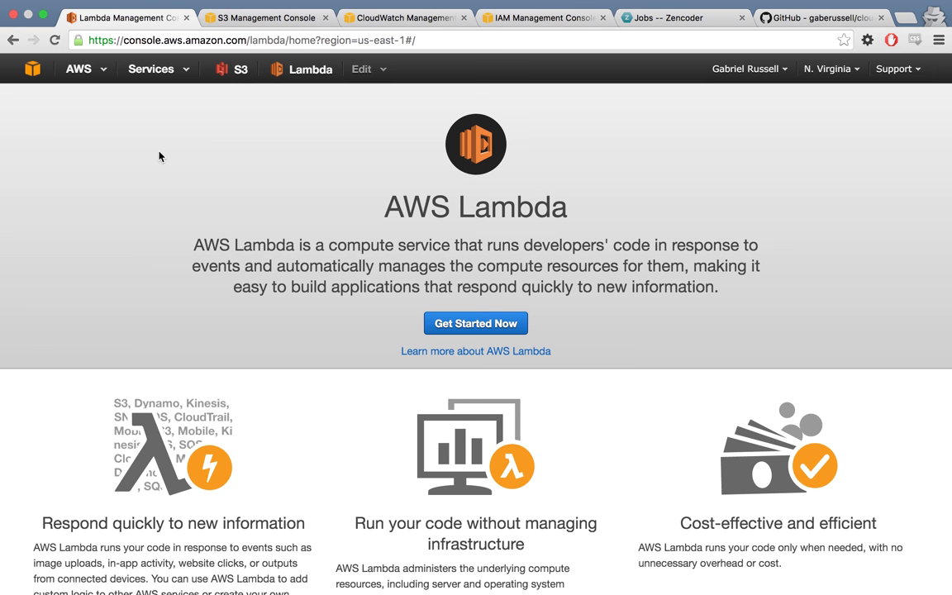
mouse_move(162, 138)
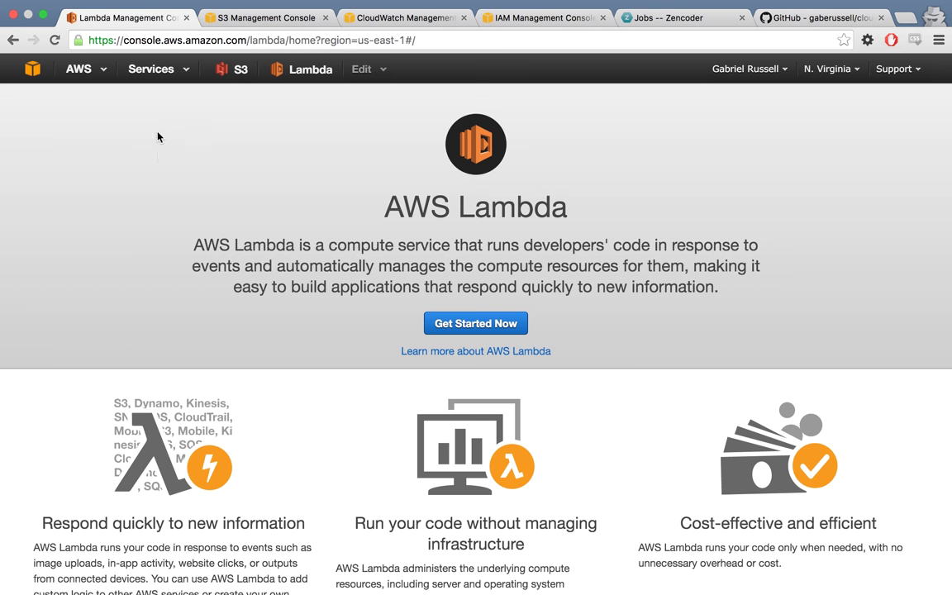
- Go to the S3 console via Services and start a new bucket
left_click(152, 70)
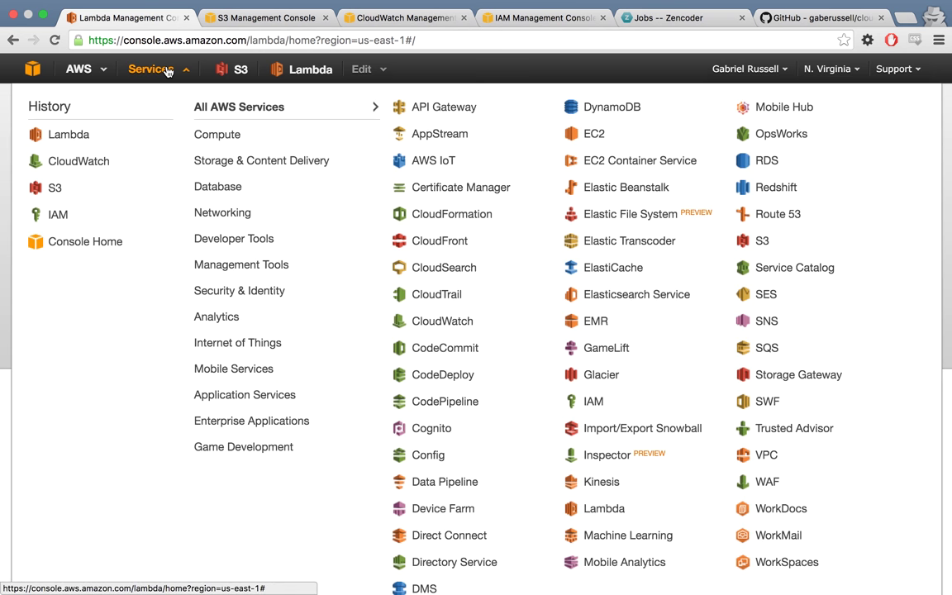
left_click(55, 189)
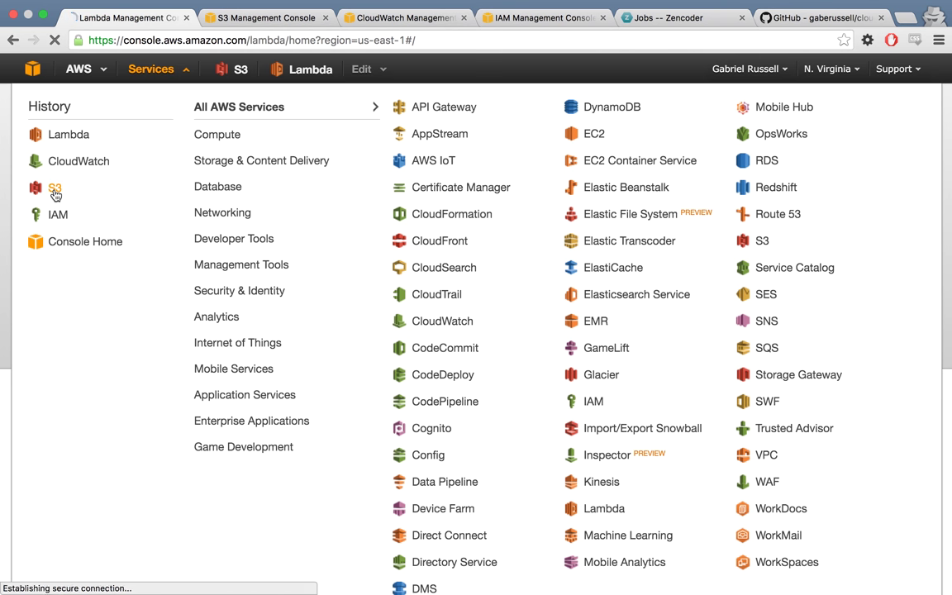
left_click(54, 189)
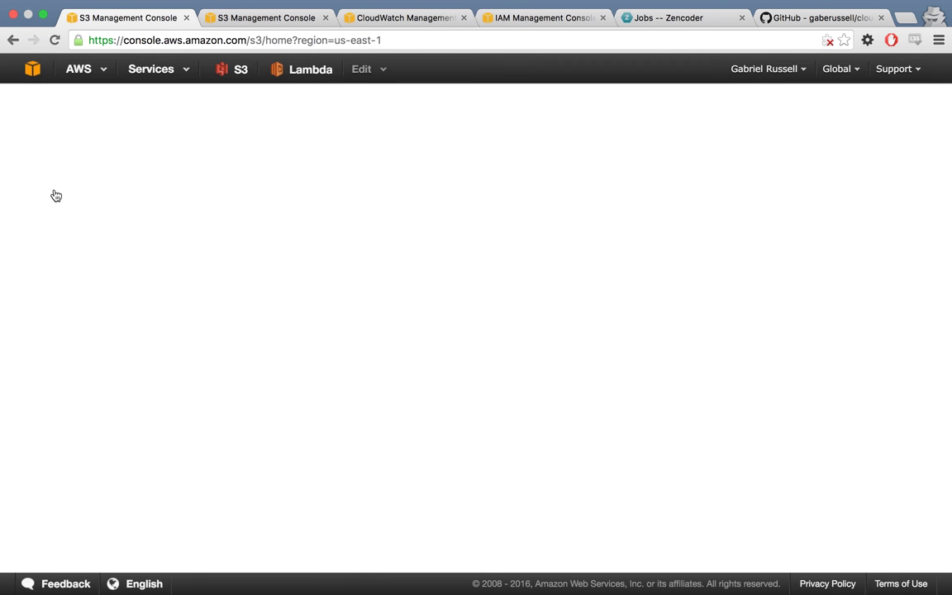
left_click(48, 105)
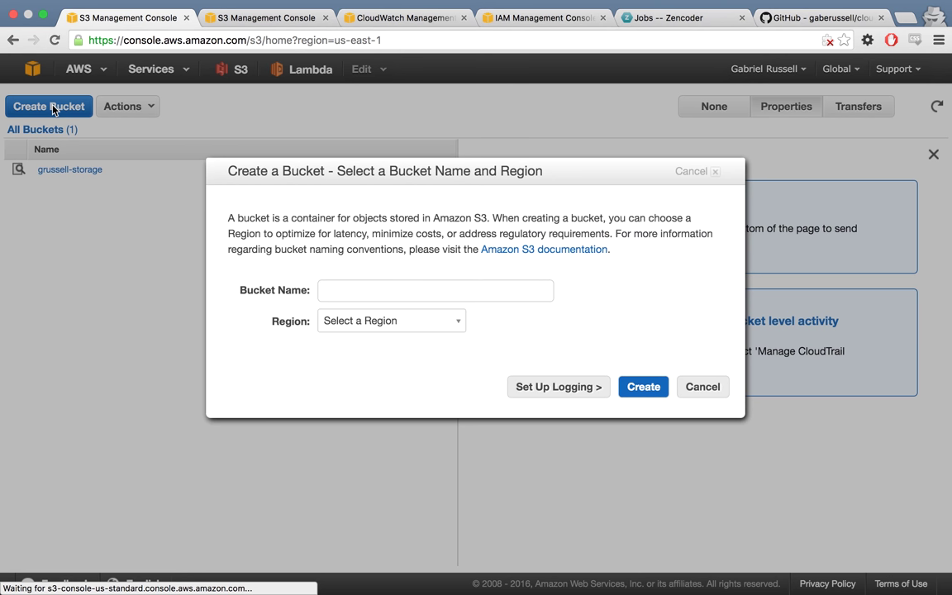
left_click(435, 291)
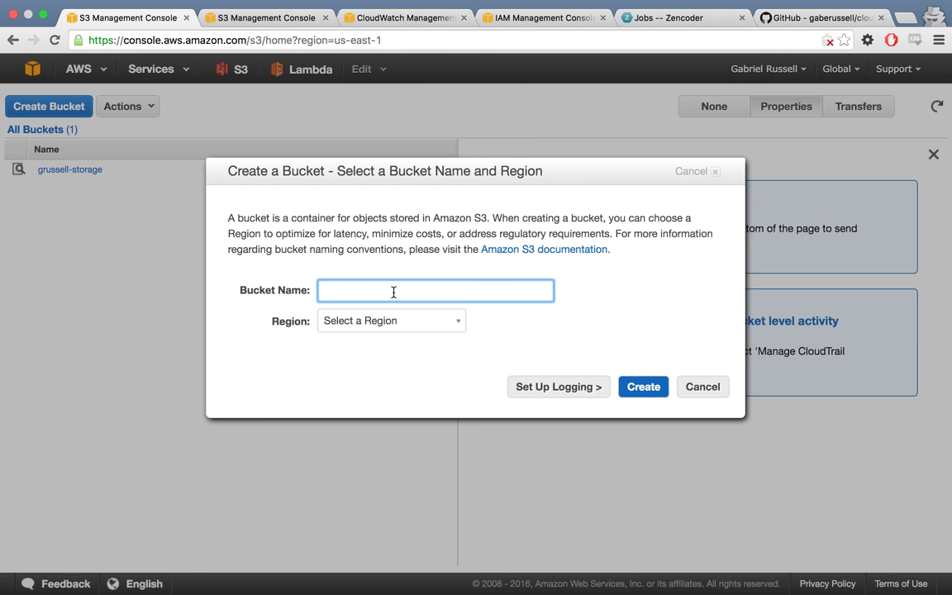
- Name the bucket grussell-videos, choose the US Standard region and create it
type("grussel")
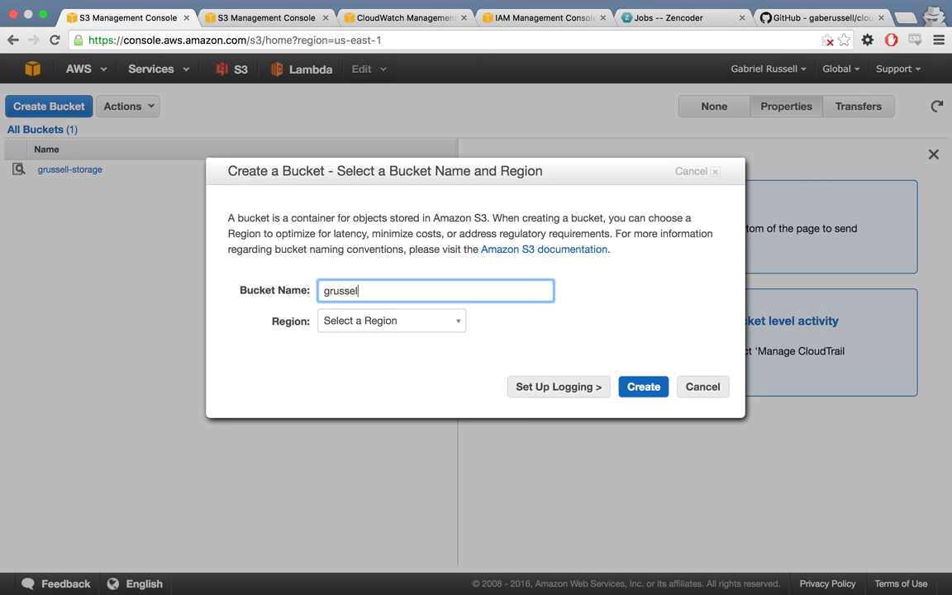
type("l-")
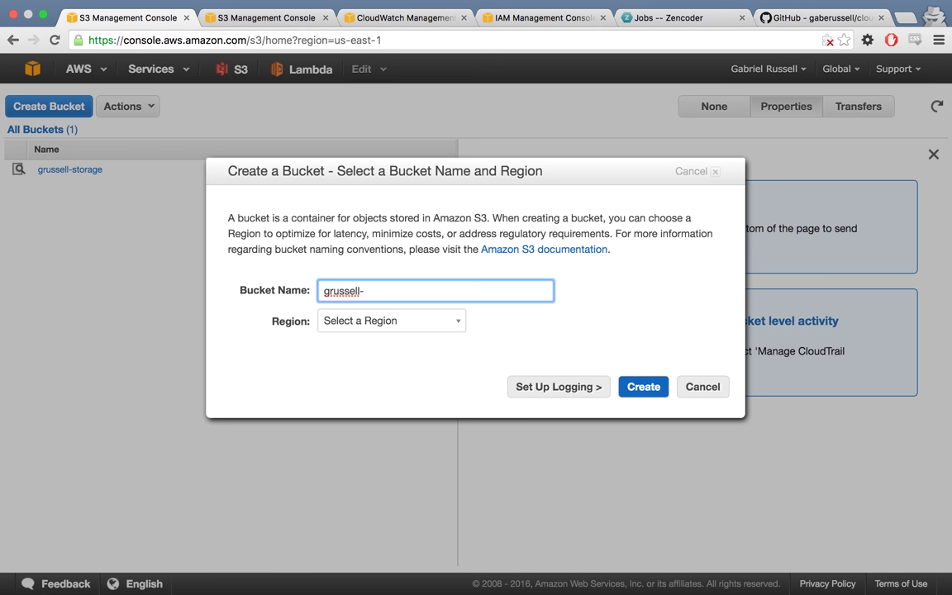
type("v")
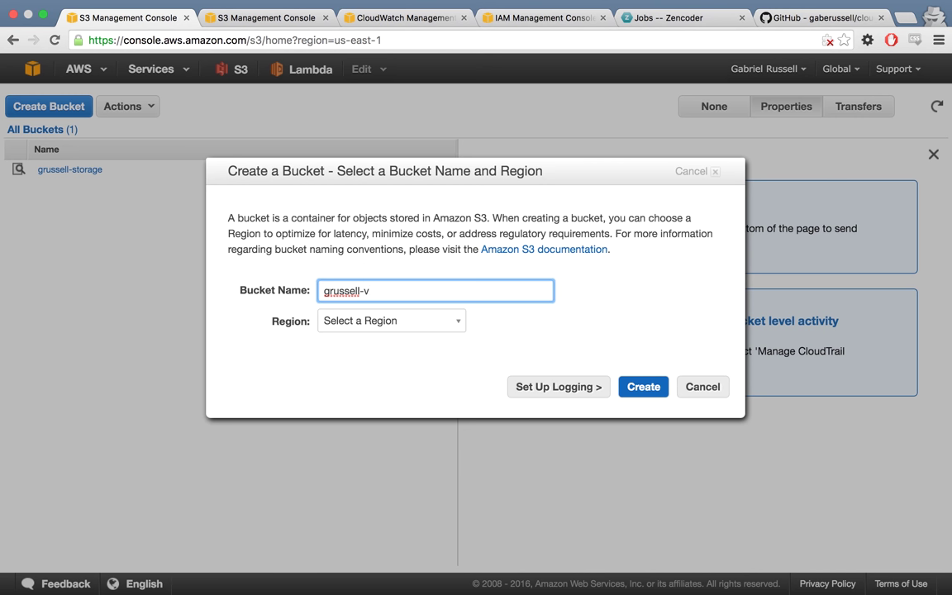
type("ide")
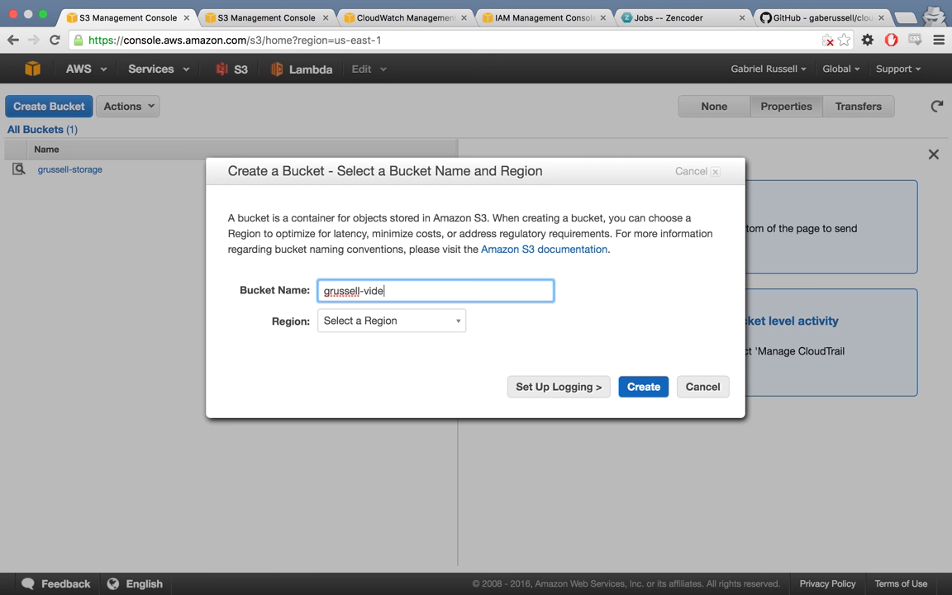
left_click(390, 321)
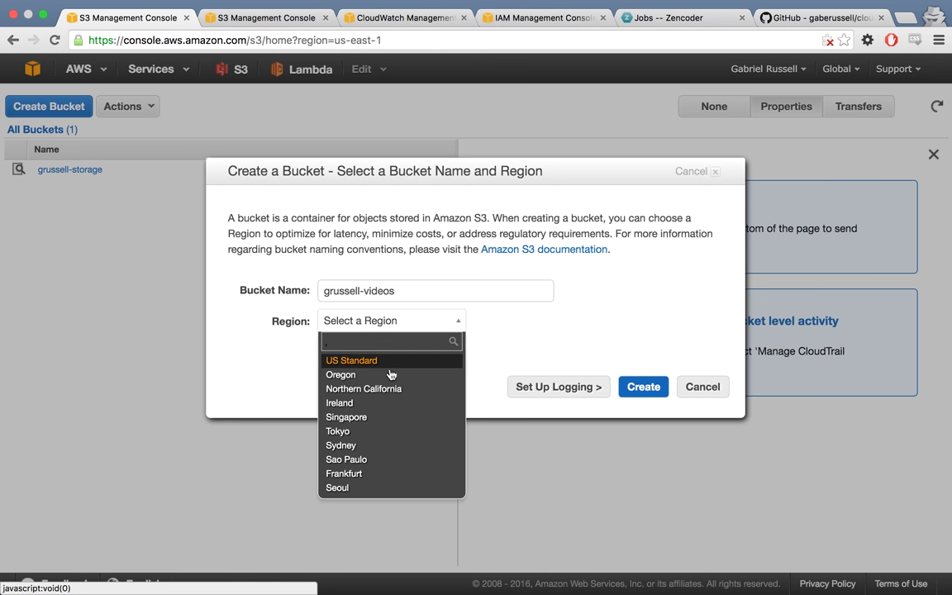
left_click(351, 360)
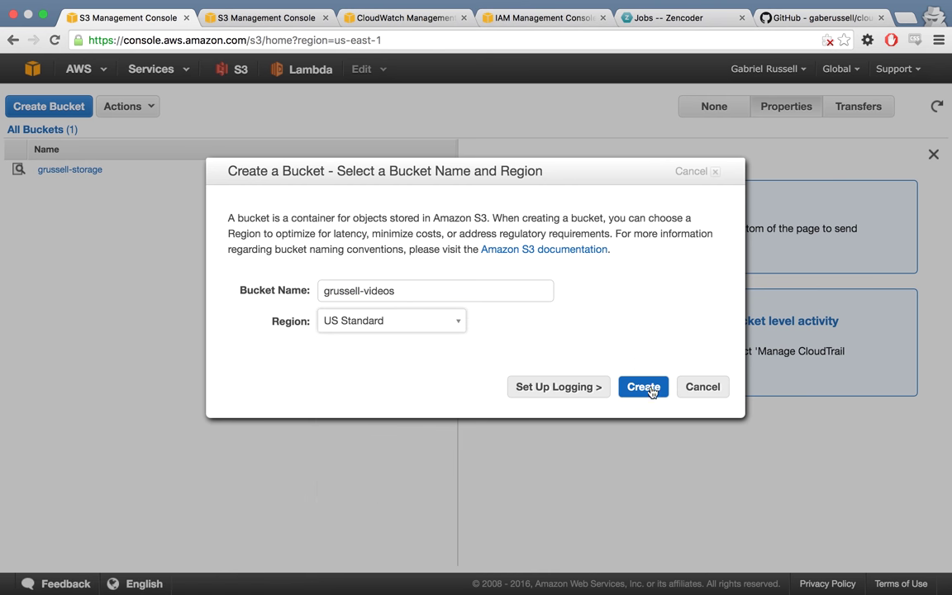
left_click(643, 387)
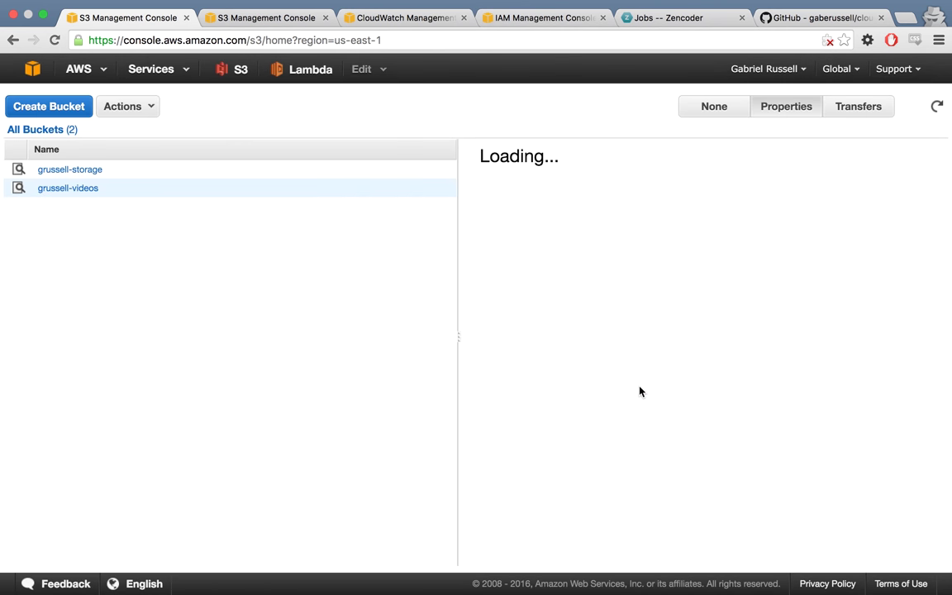
- Inside the grussell-videos bucket, create a folder named inputs
left_click(68, 189)
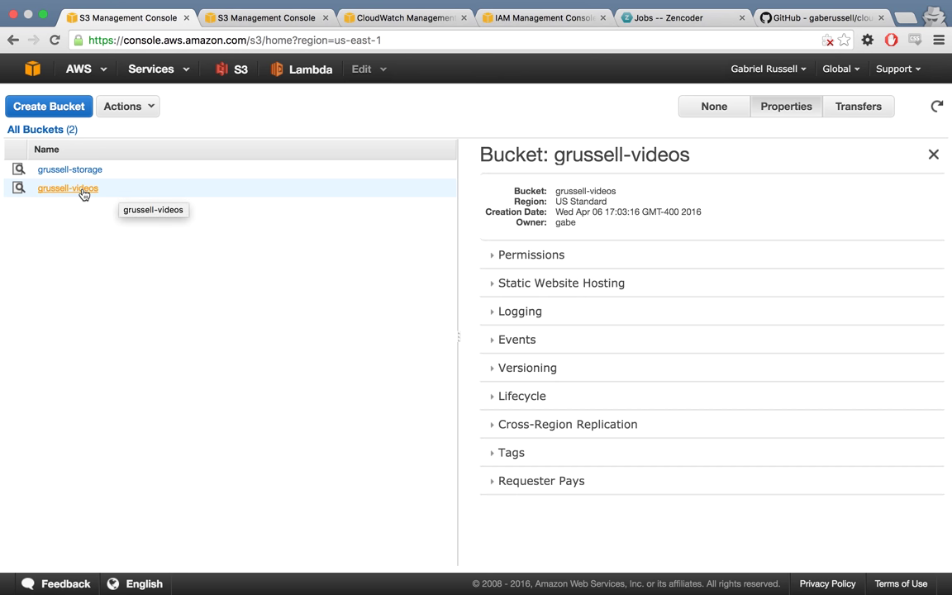
left_click(66, 188)
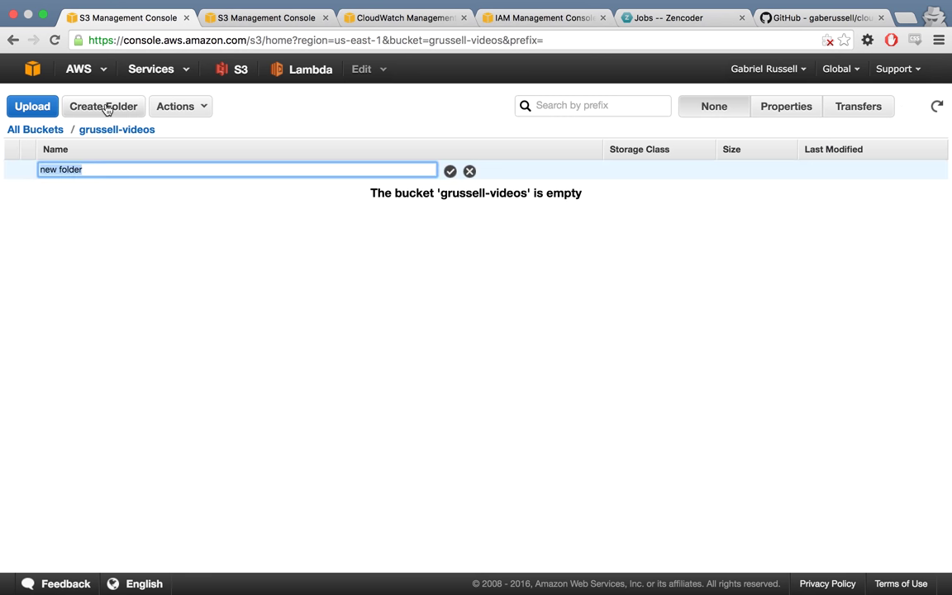
type("inputs")
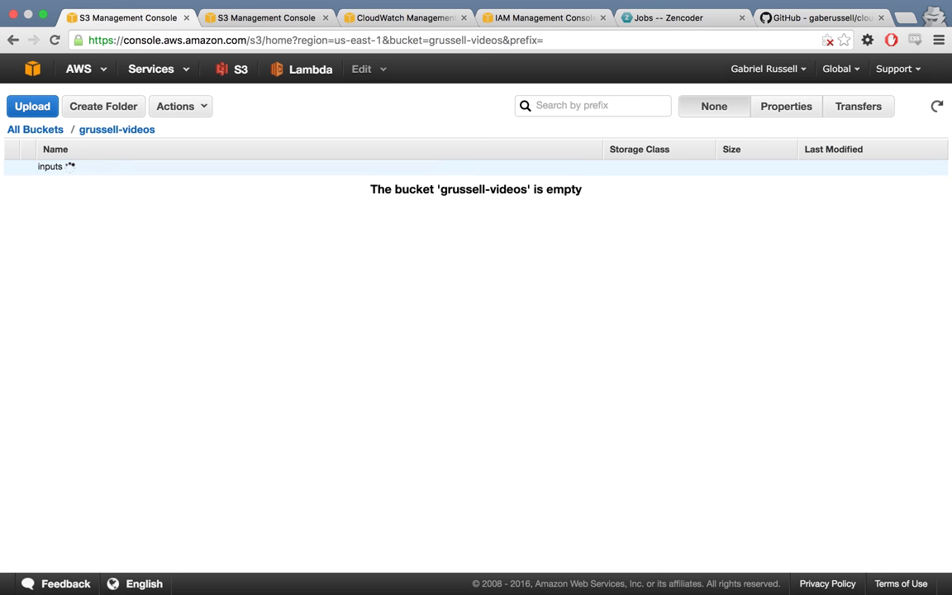
left_click(103, 106)
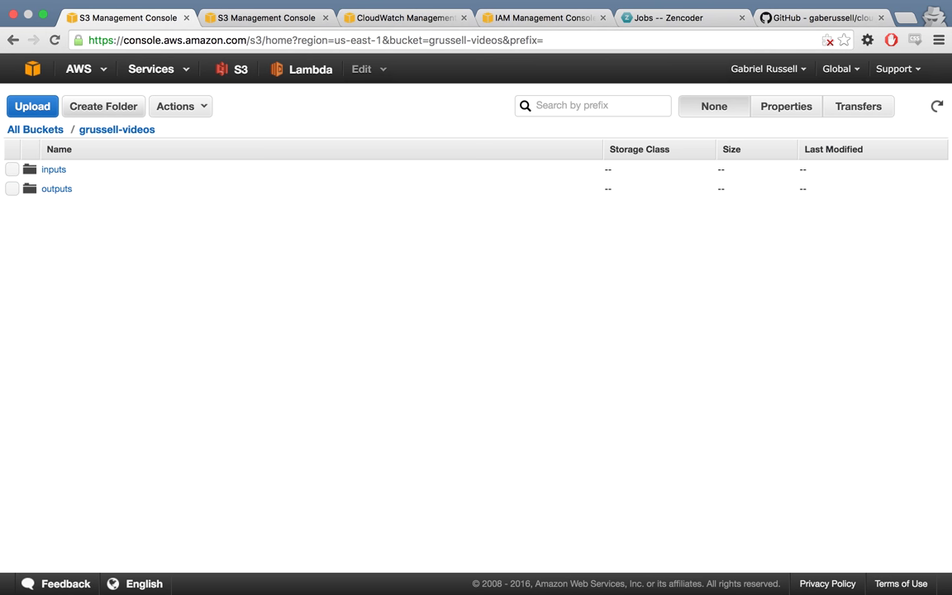
mouse_move(53, 168)
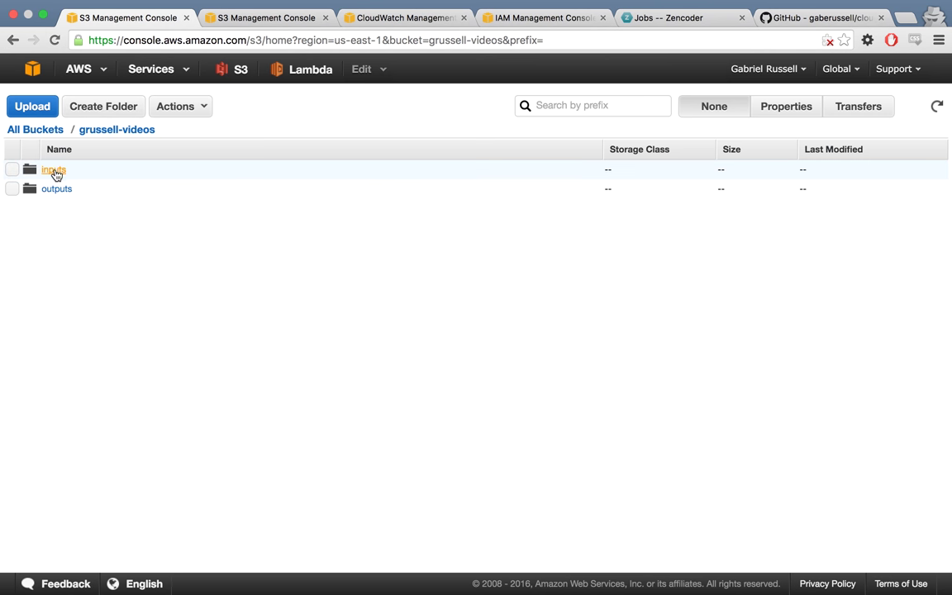
mouse_move(56, 175)
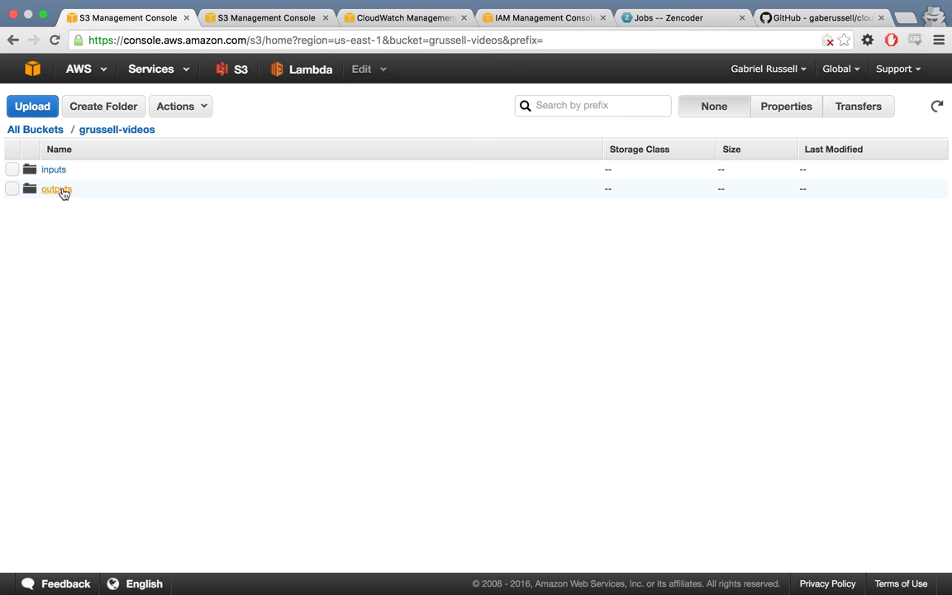
mouse_move(218, 220)
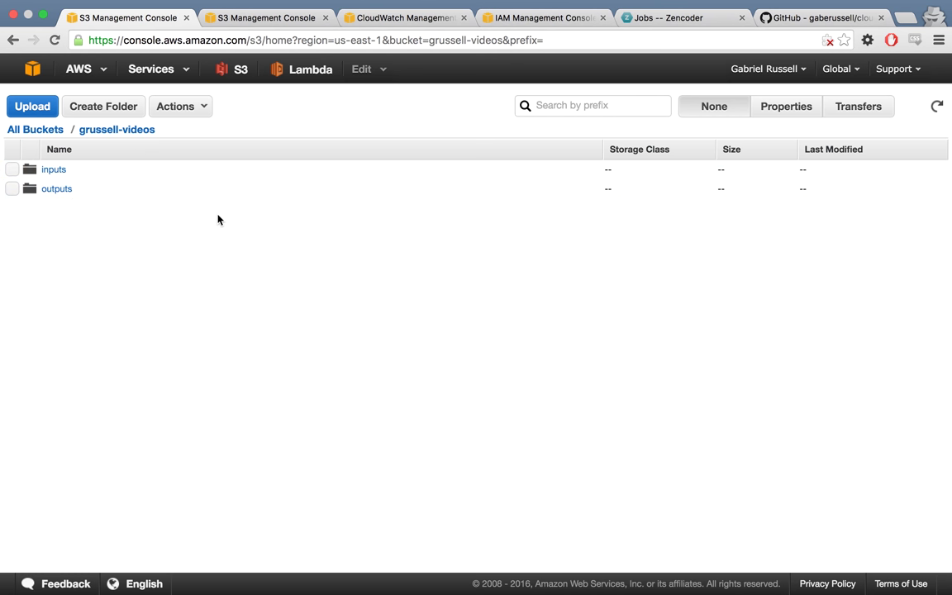
mouse_move(337, 126)
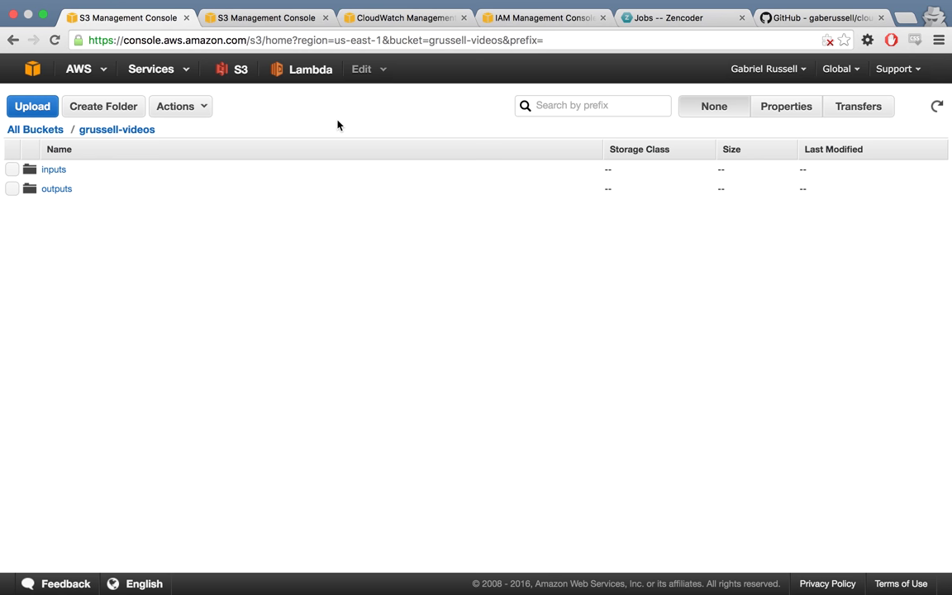
mouse_move(122, 196)
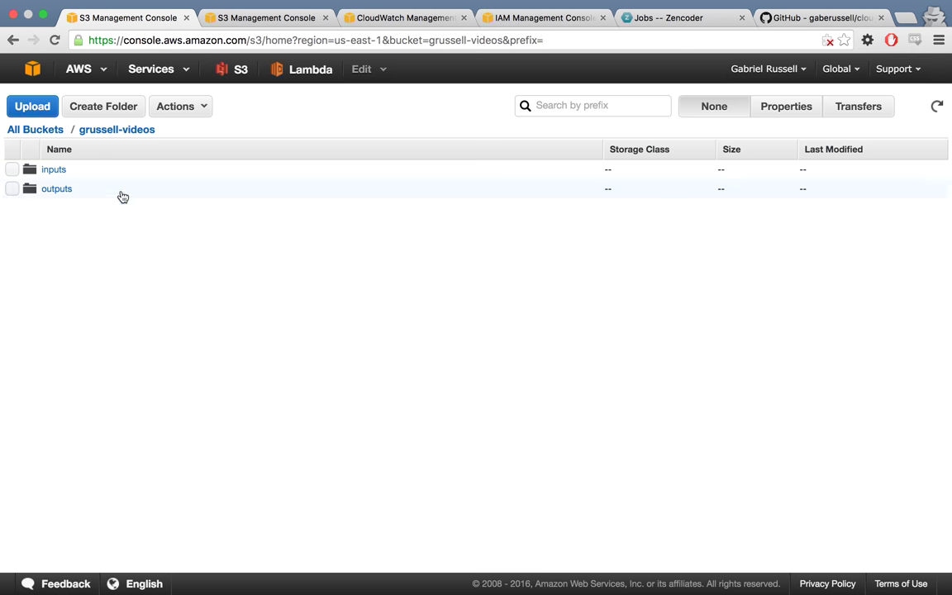
- From grussell-videos' Properties > Permissions, bring up an empty bucket policy editor
left_click(34, 129)
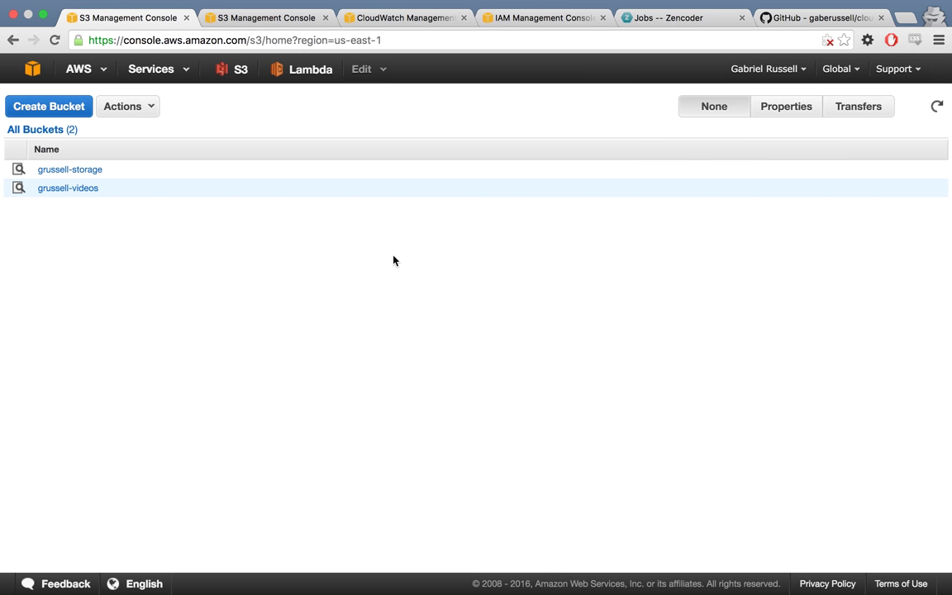
mouse_move(182, 209)
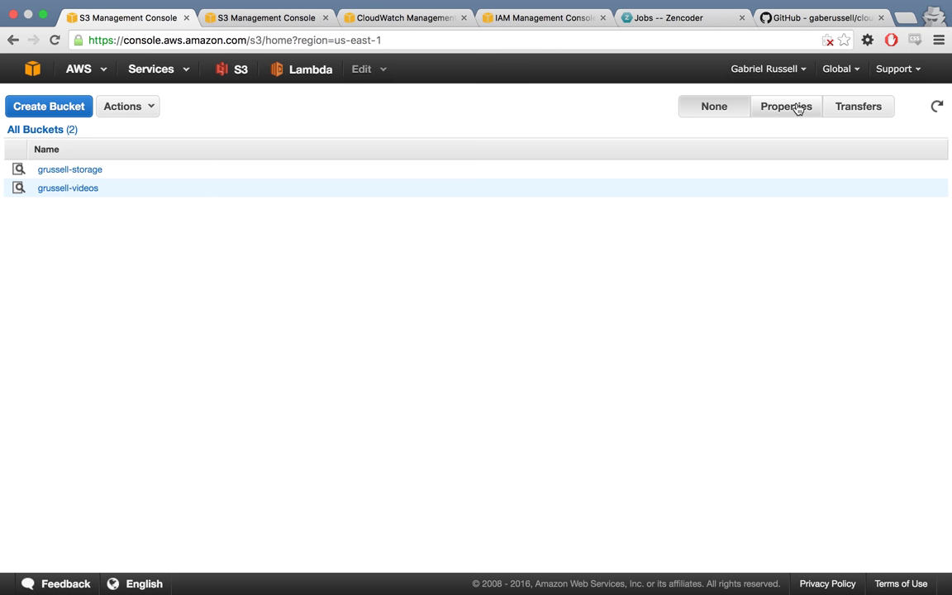
left_click(785, 105)
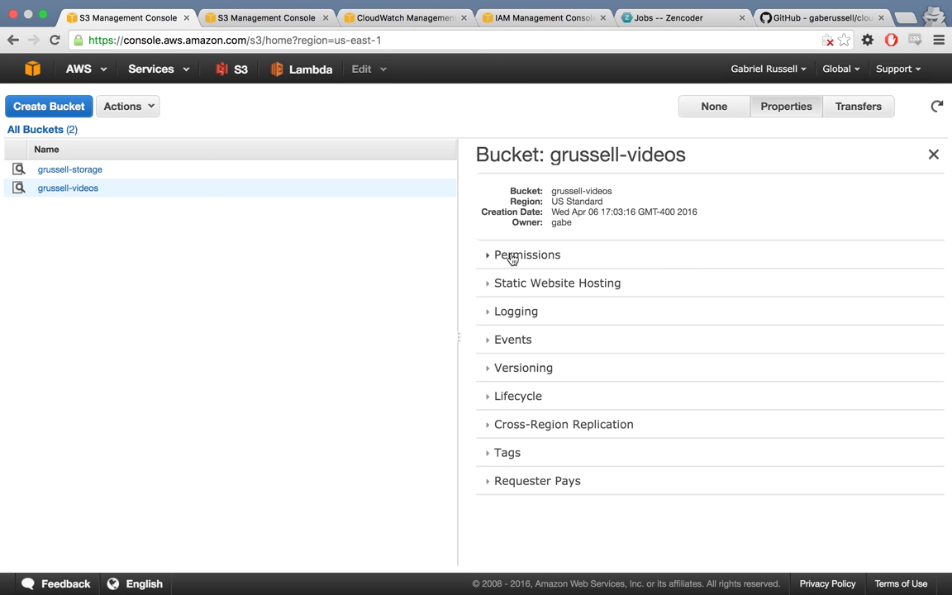
mouse_move(483, 281)
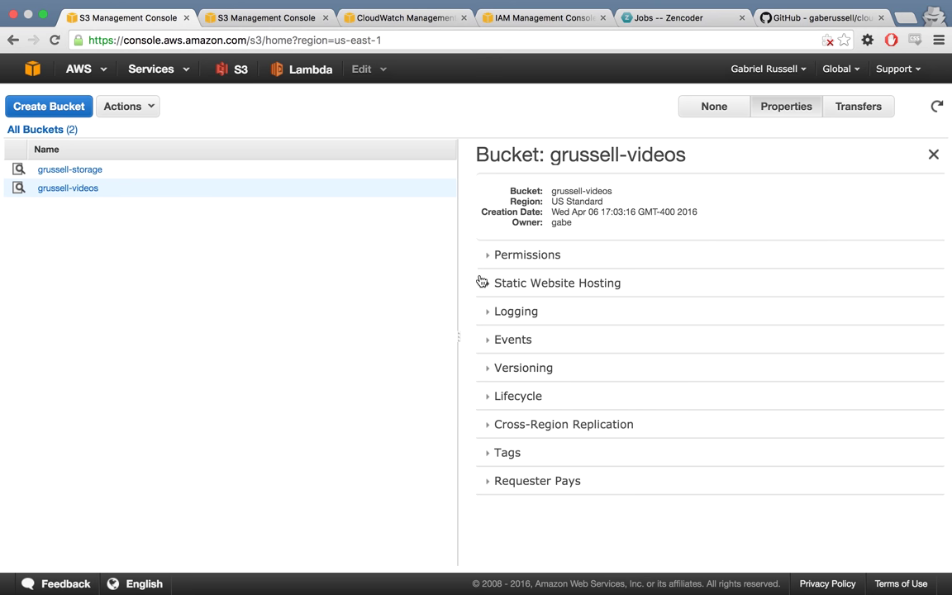
left_click(527, 255)
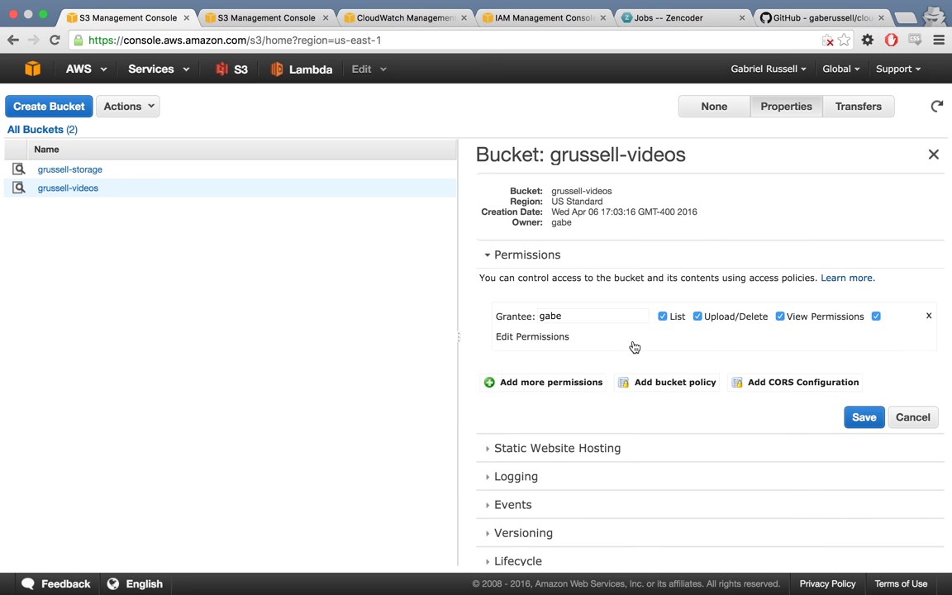
left_click(674, 381)
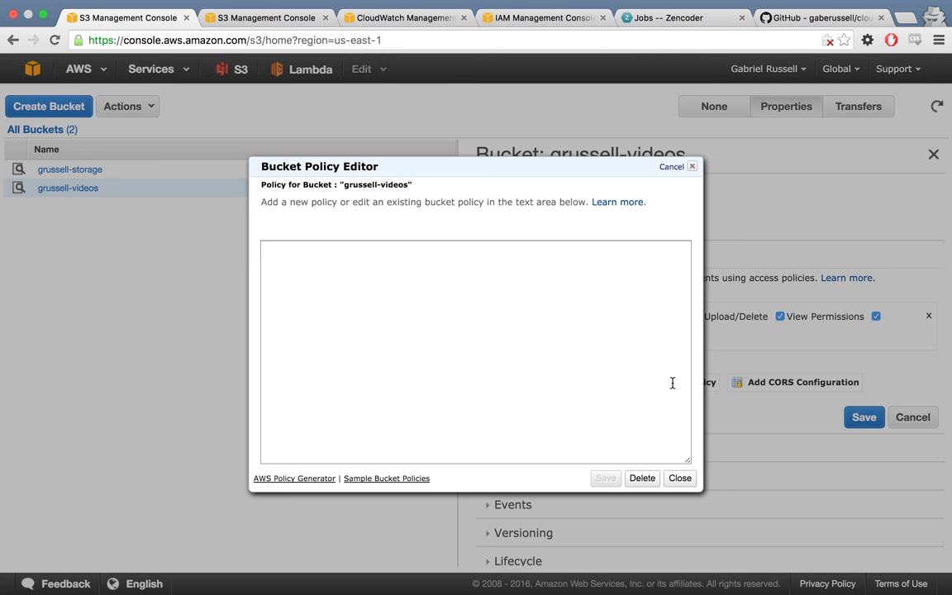
mouse_move(669, 16)
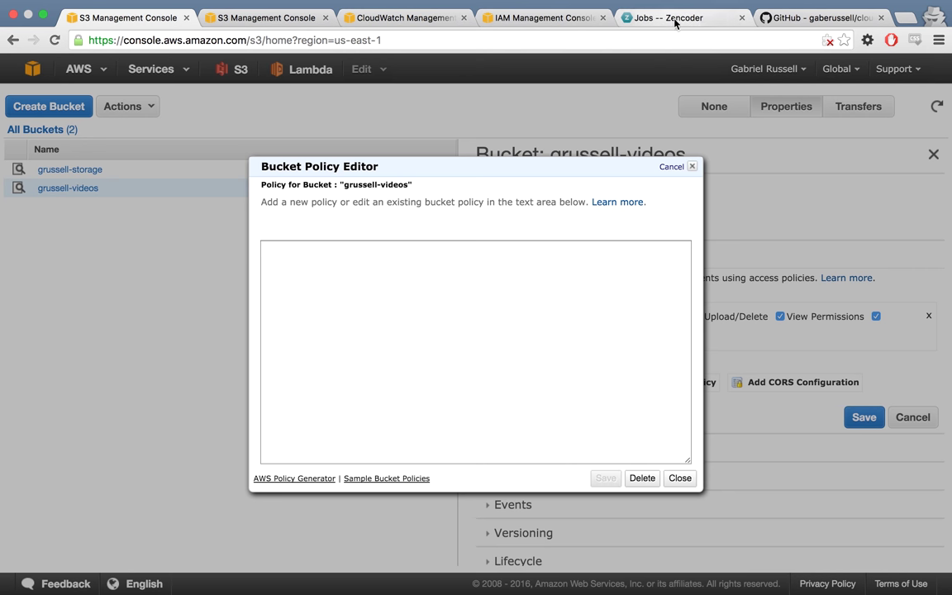
left_click(820, 16)
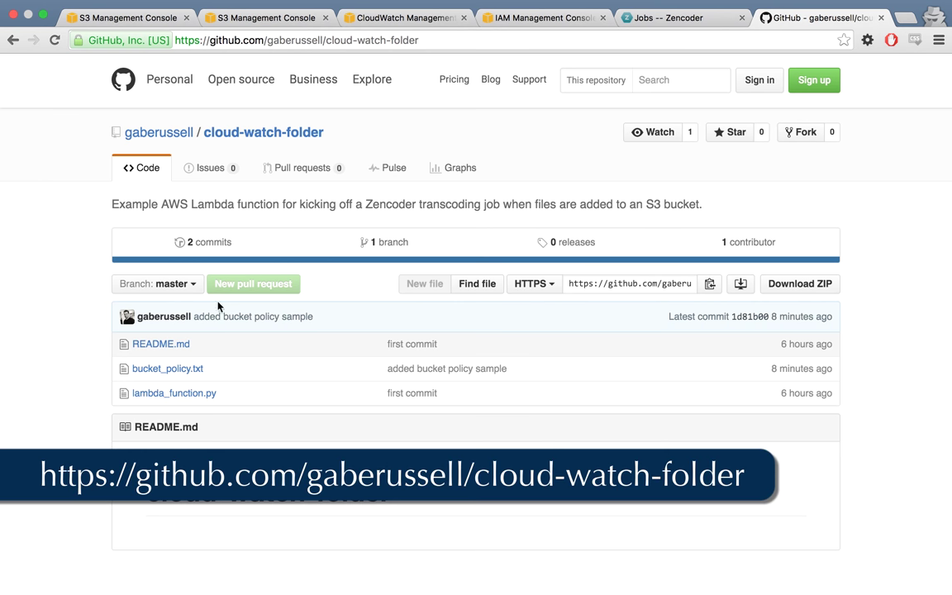
mouse_move(173, 393)
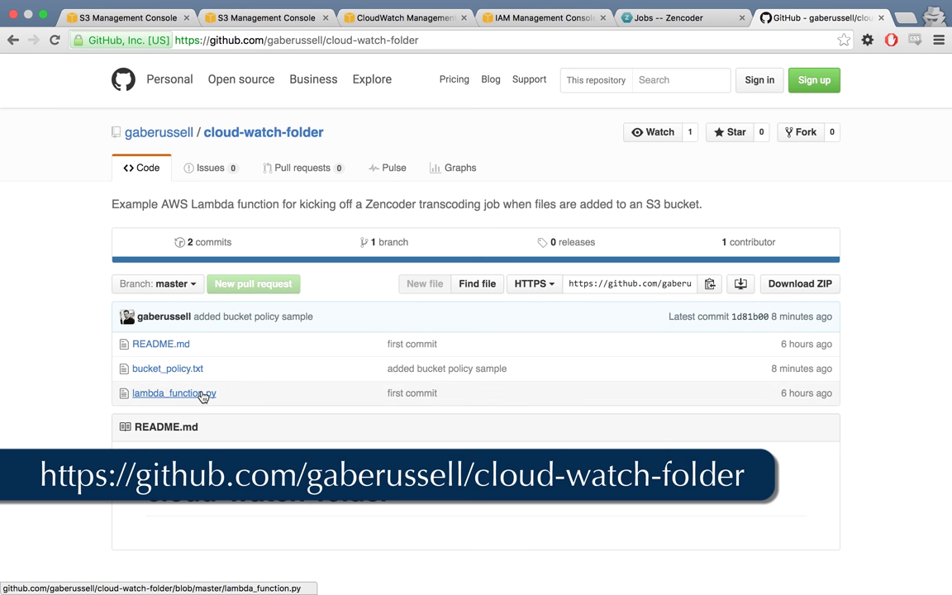
- View bucket_policy.txt in the cloud-watch-folder repo and select its full policy text
left_click(169, 368)
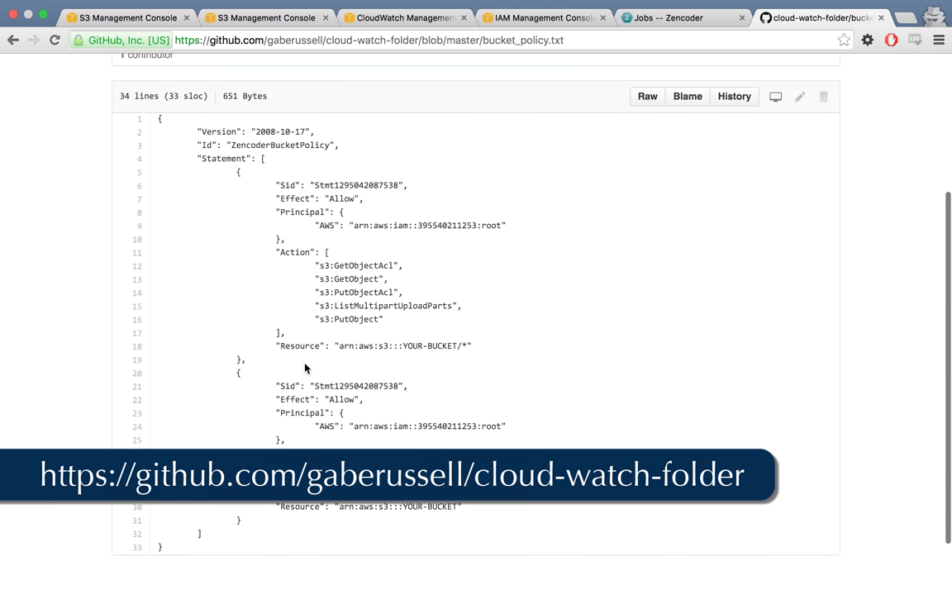
left_click_drag(161, 119, 251, 426)
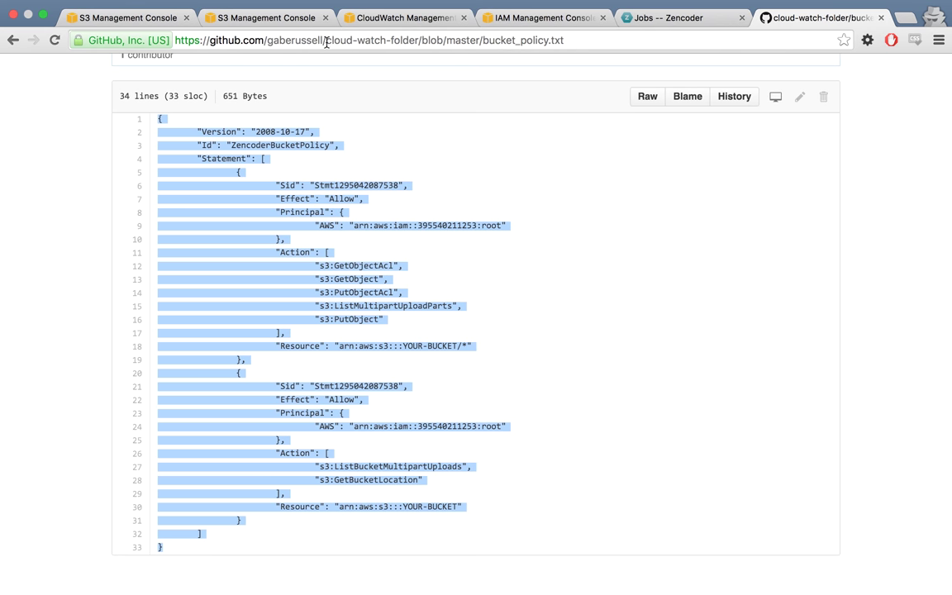
- Replace both YOUR-BUCKET placeholders with grussell-videos and save the bucket policy
left_click(124, 17)
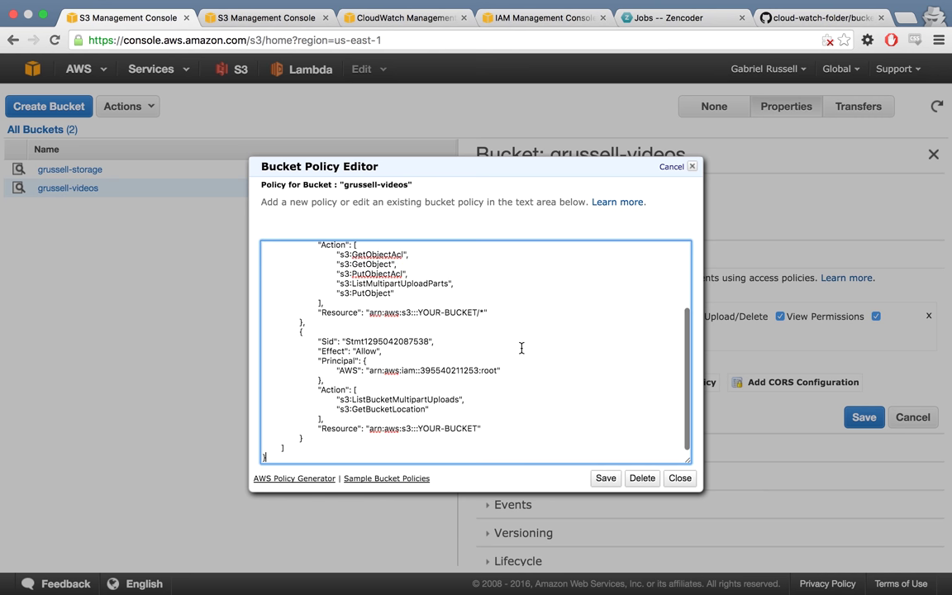
scroll("up", 3)
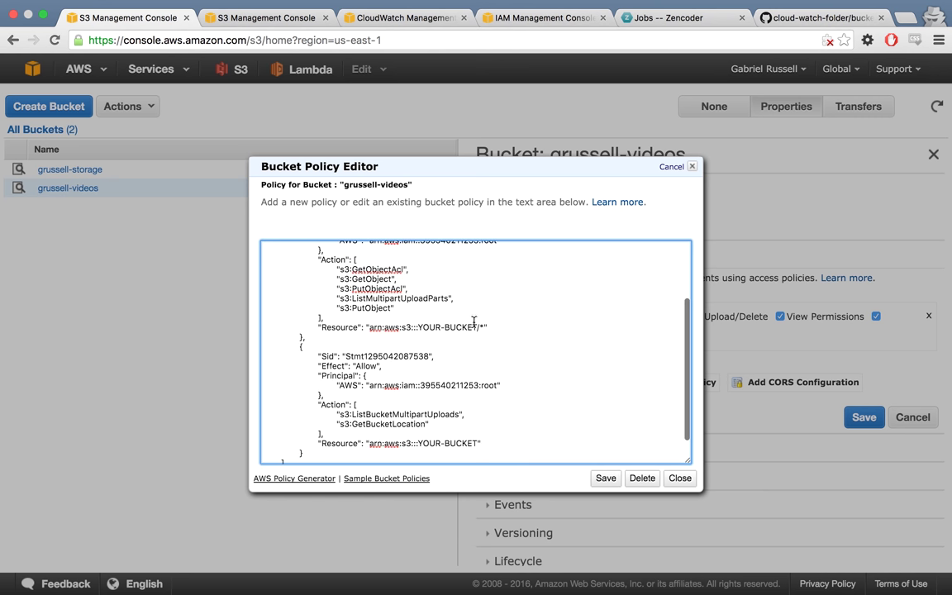
double_click(447, 327)
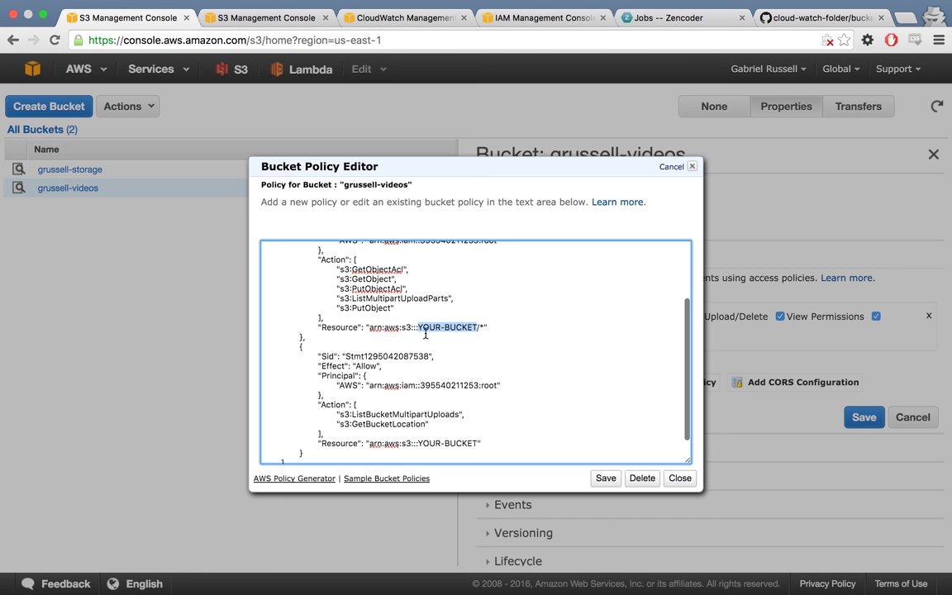
type("grussell")
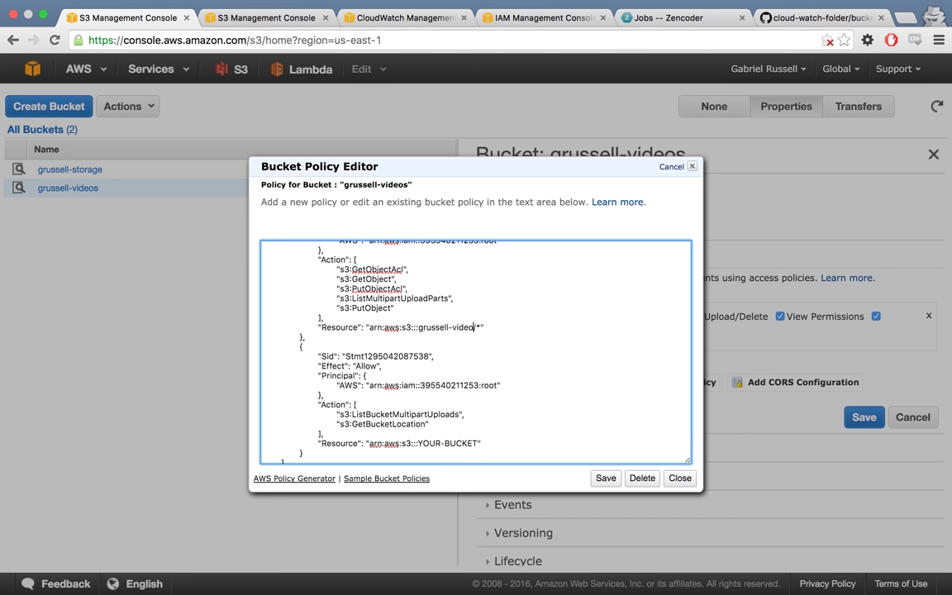
double_click(453, 443)
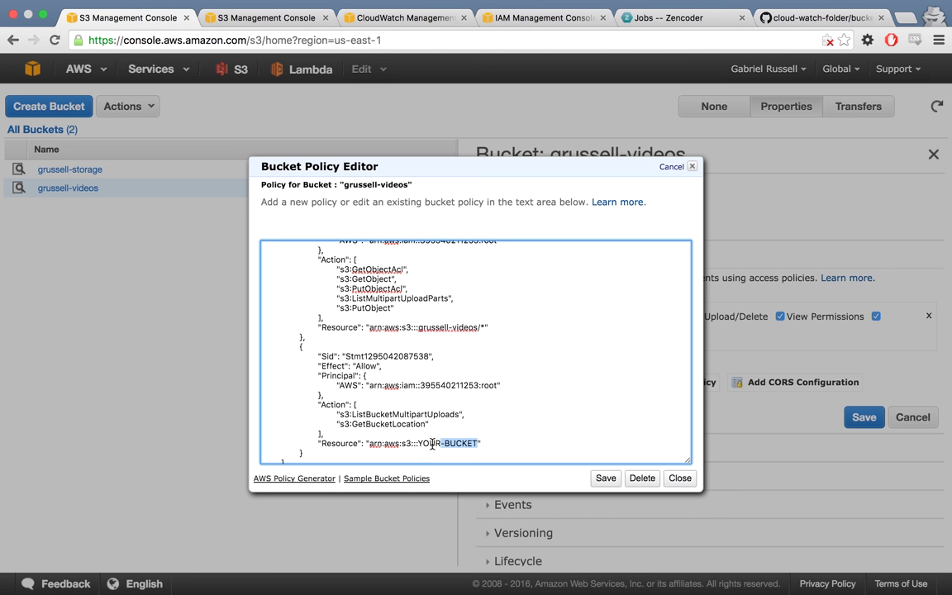
type("grussell")
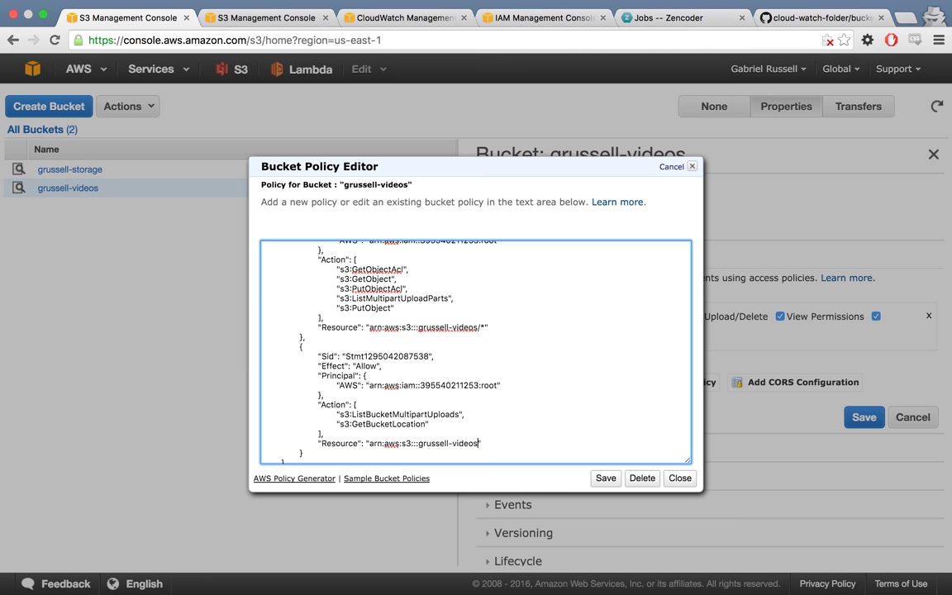
left_click(605, 477)
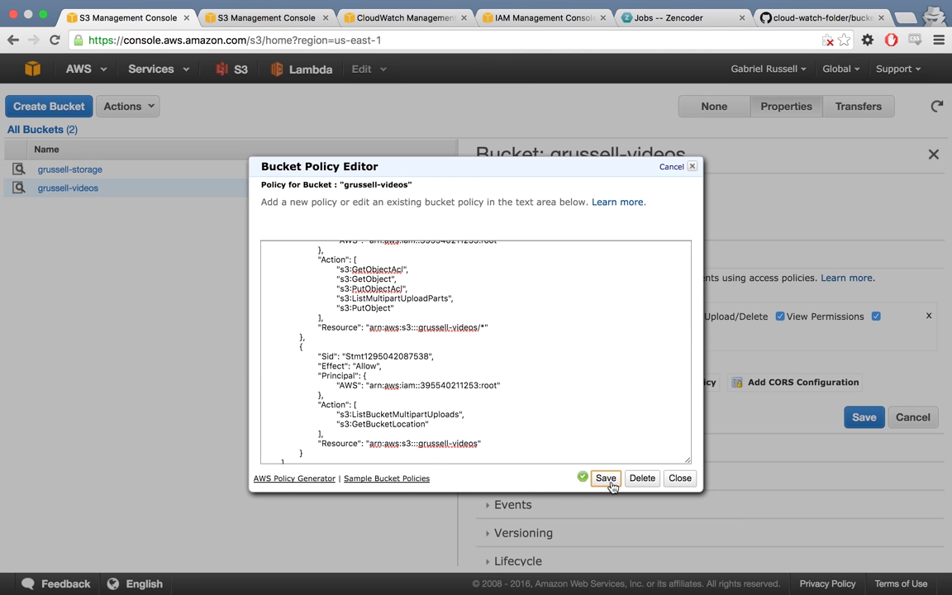
left_click(605, 477)
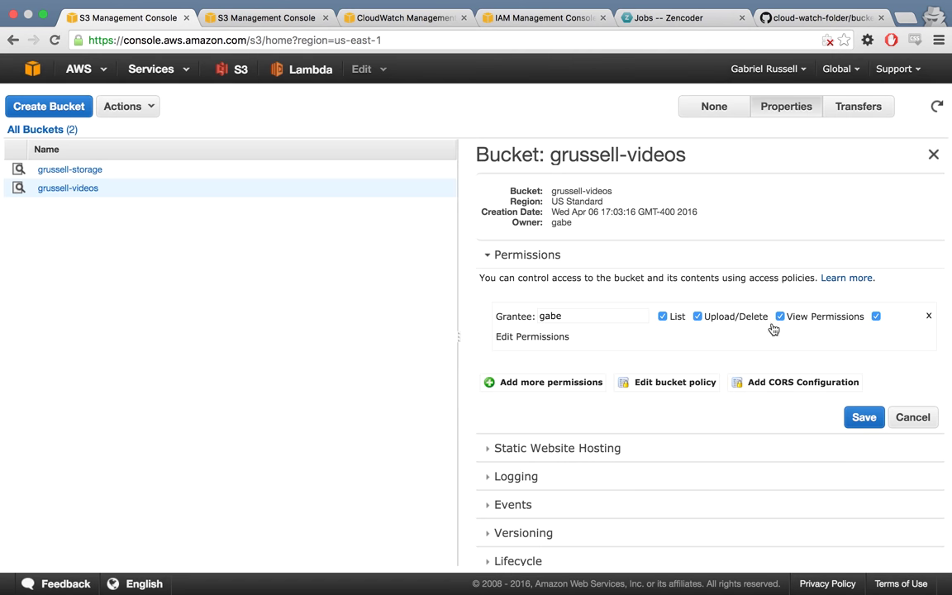
mouse_move(688, 347)
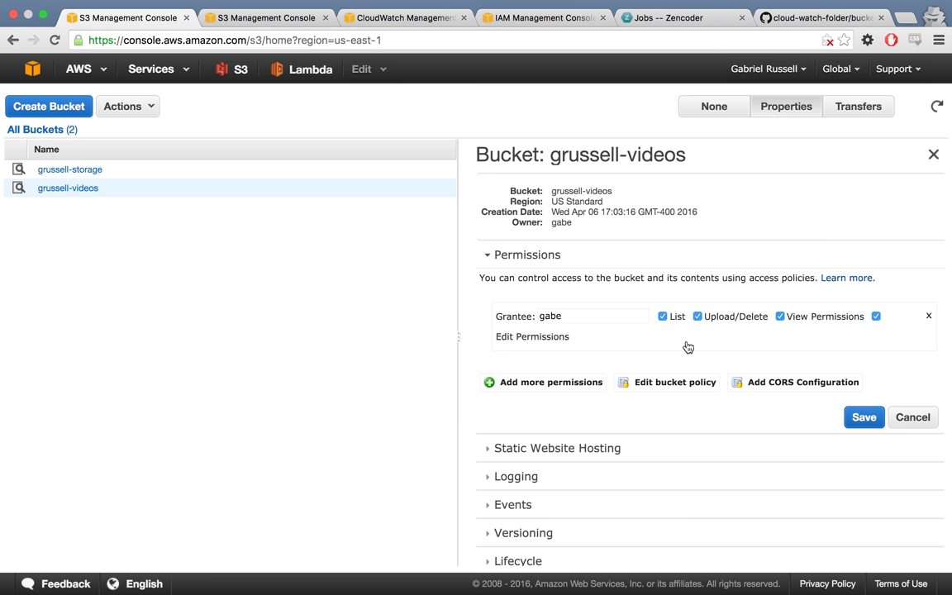
mouse_move(628, 279)
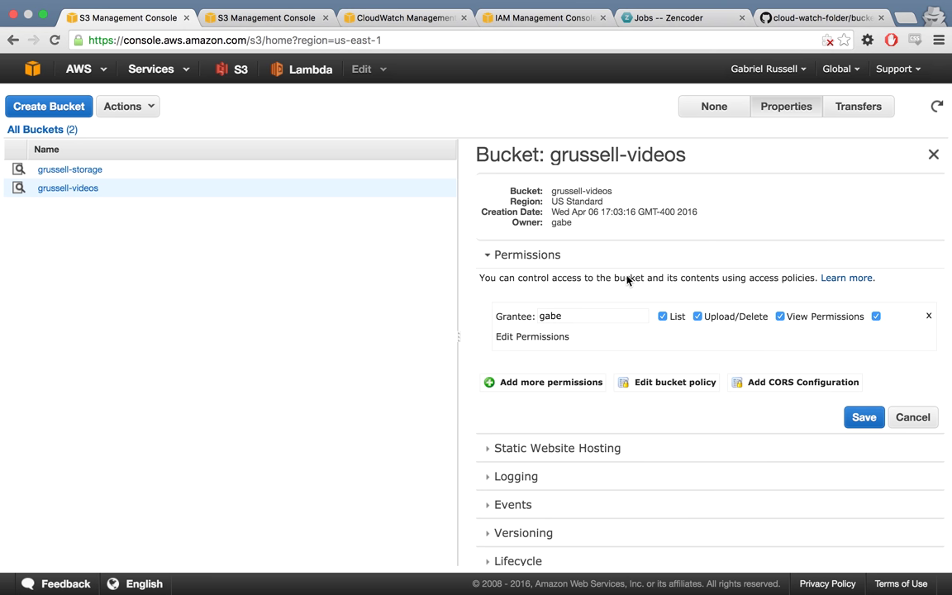
- Create IAM user zencoder-user with an access key and reveal its security credentials
left_click(542, 16)
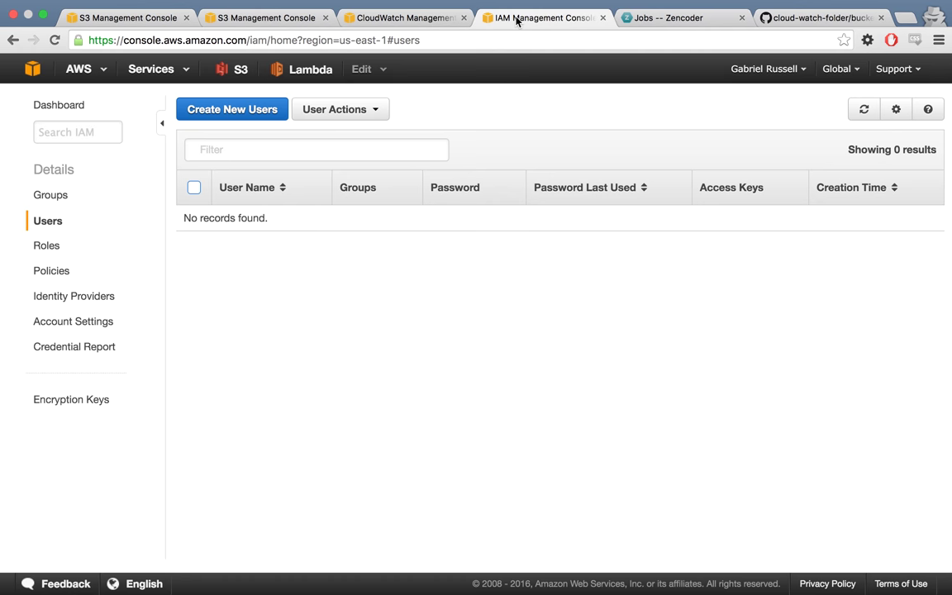
left_click(232, 109)
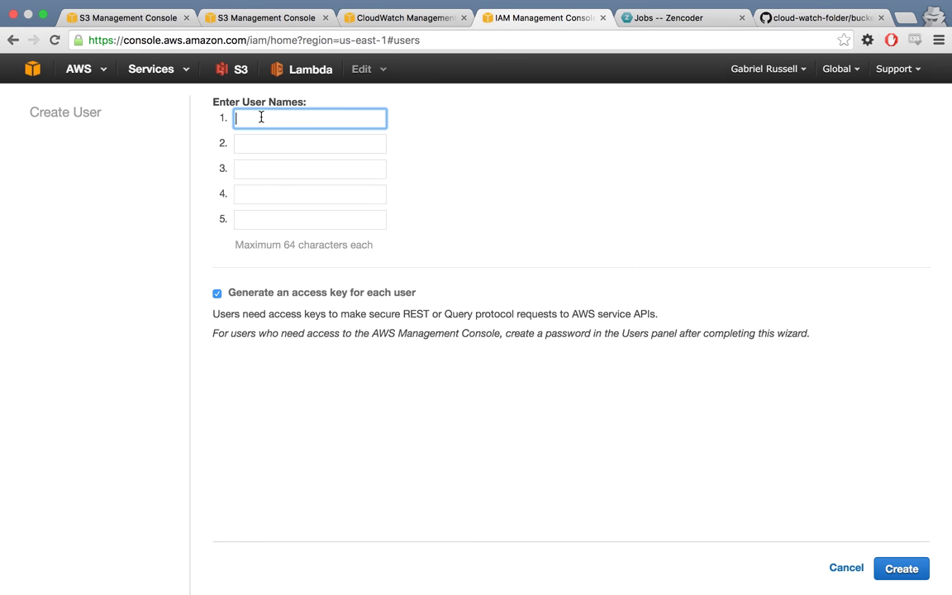
type("zenc")
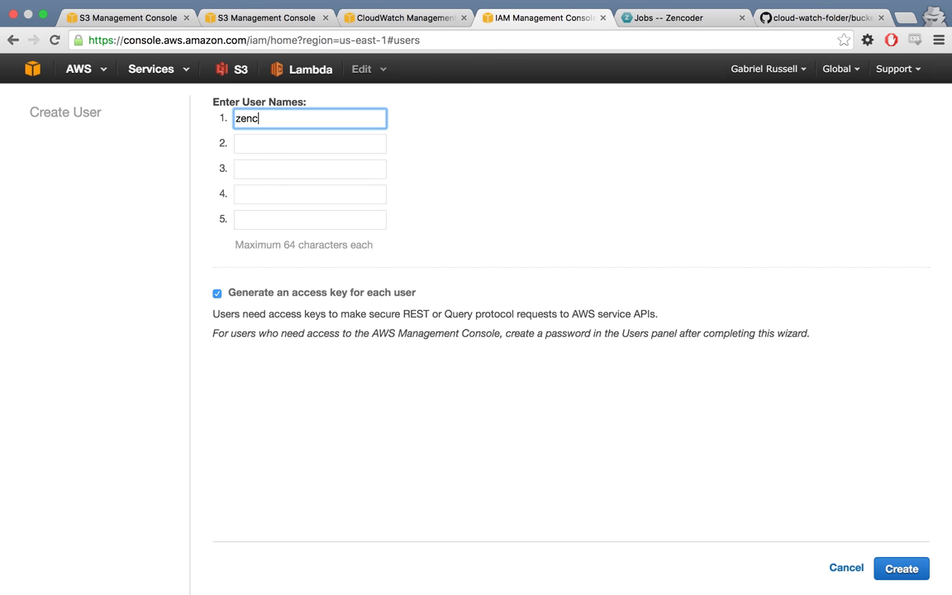
type("oder-user")
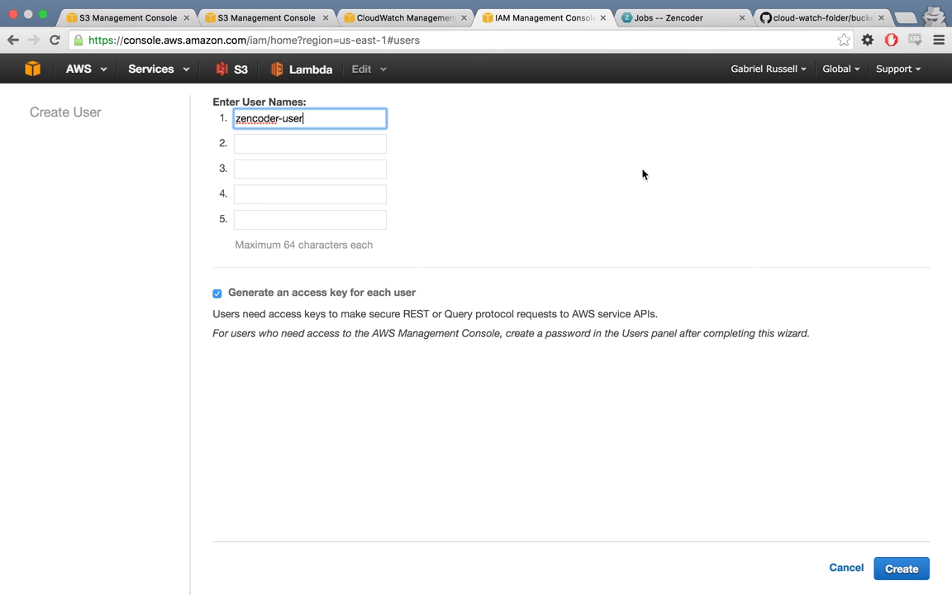
left_click(900, 568)
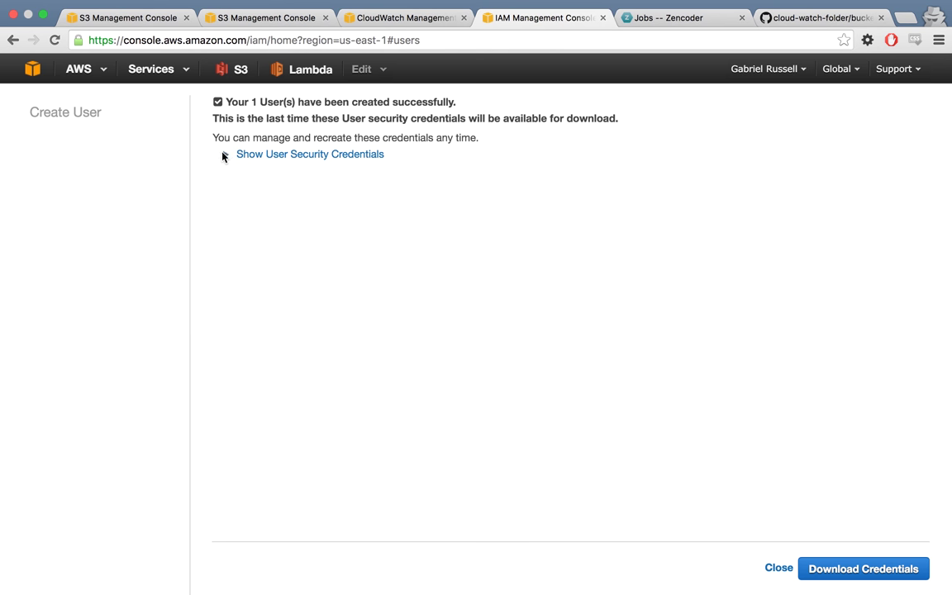
left_click(310, 153)
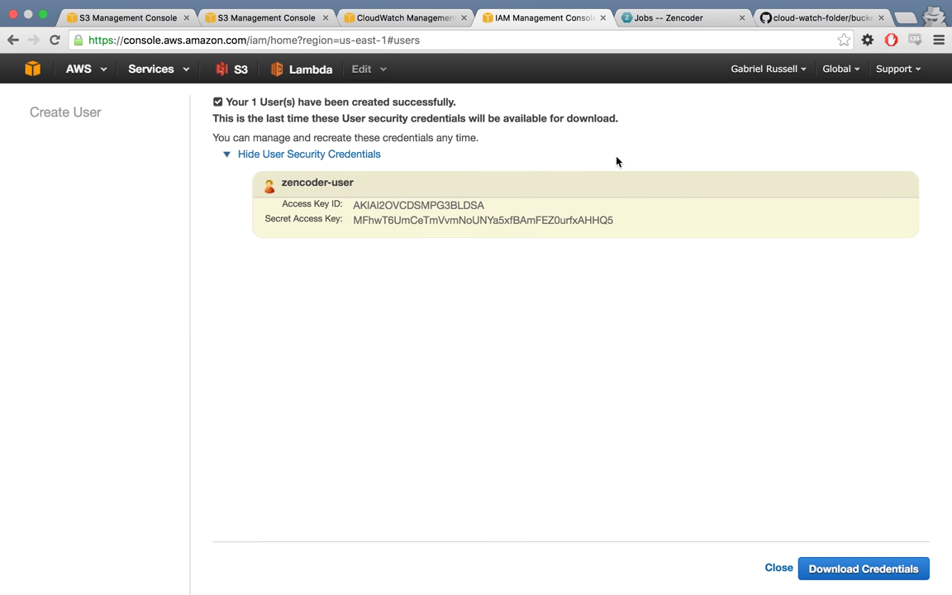
mouse_move(366, 205)
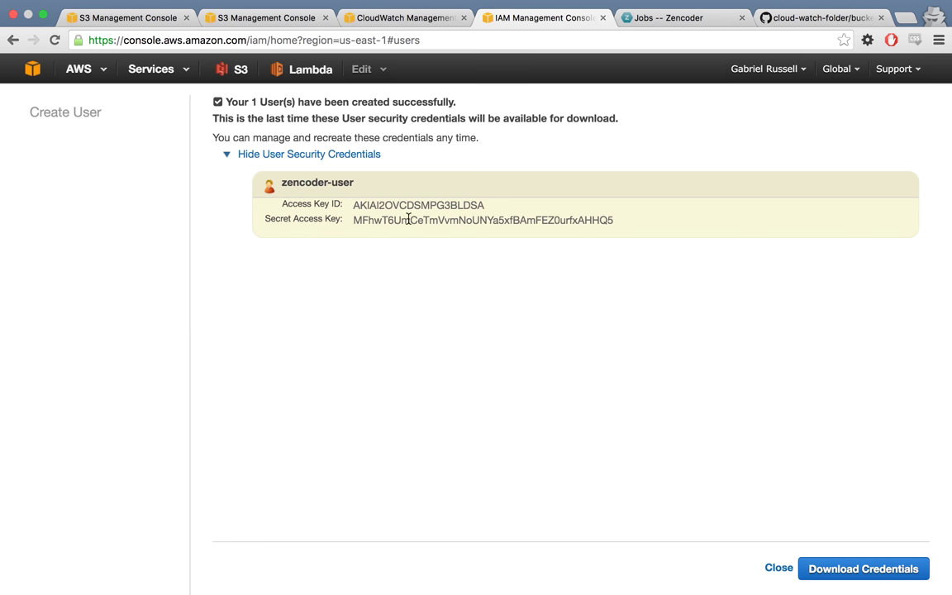
left_click(667, 17)
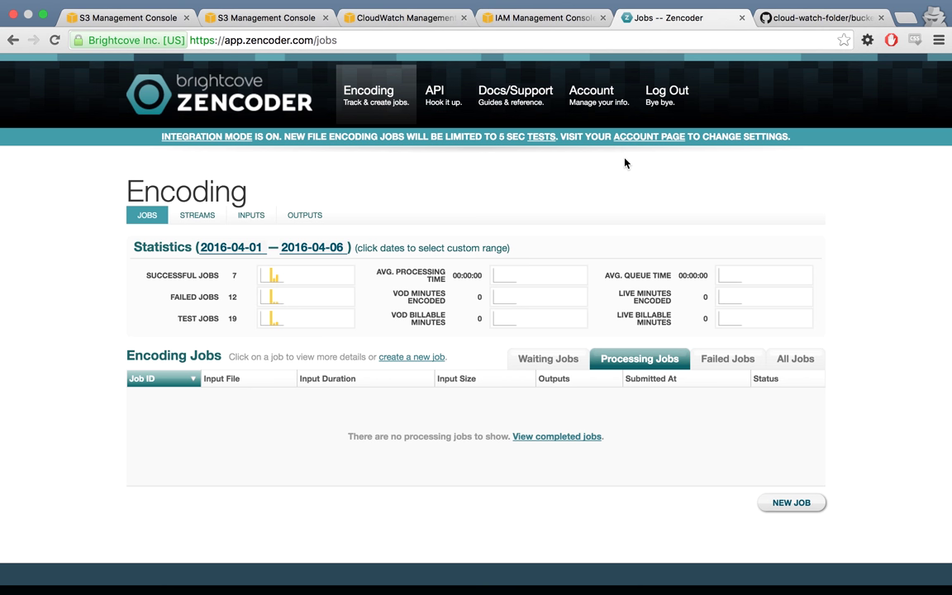
- In Zencoder Account > Credentials, start adding an Amazon S3 credential
left_click(592, 94)
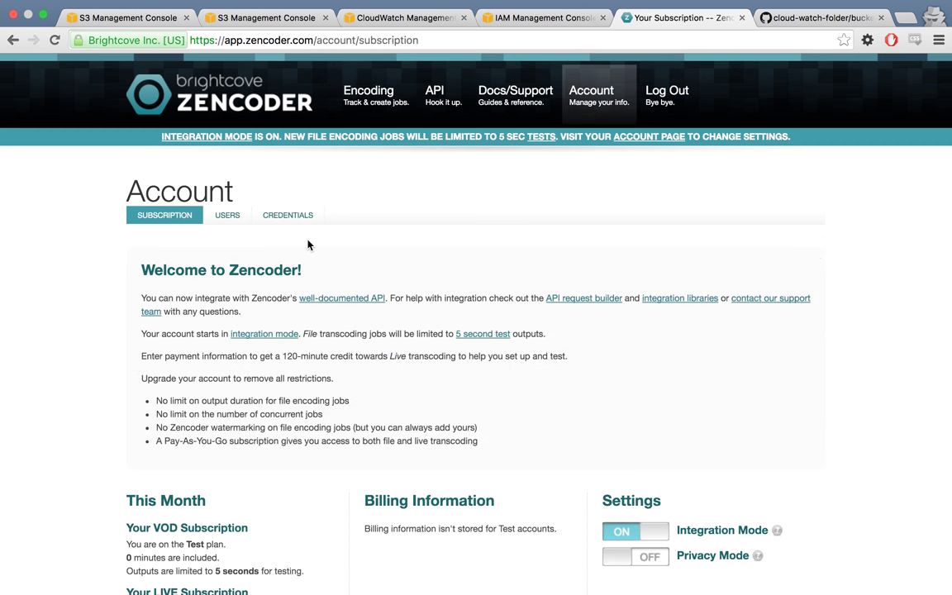
left_click(287, 215)
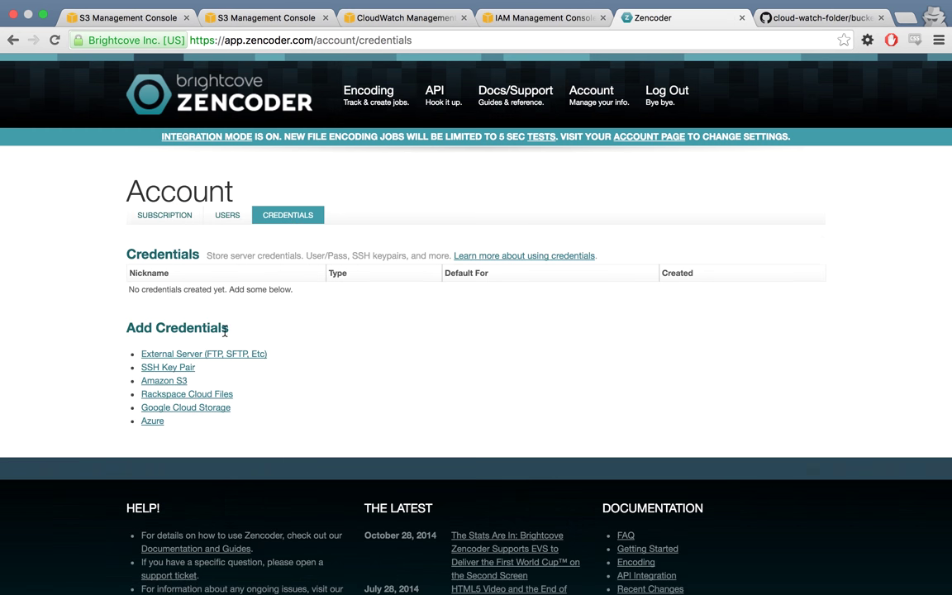
left_click(164, 380)
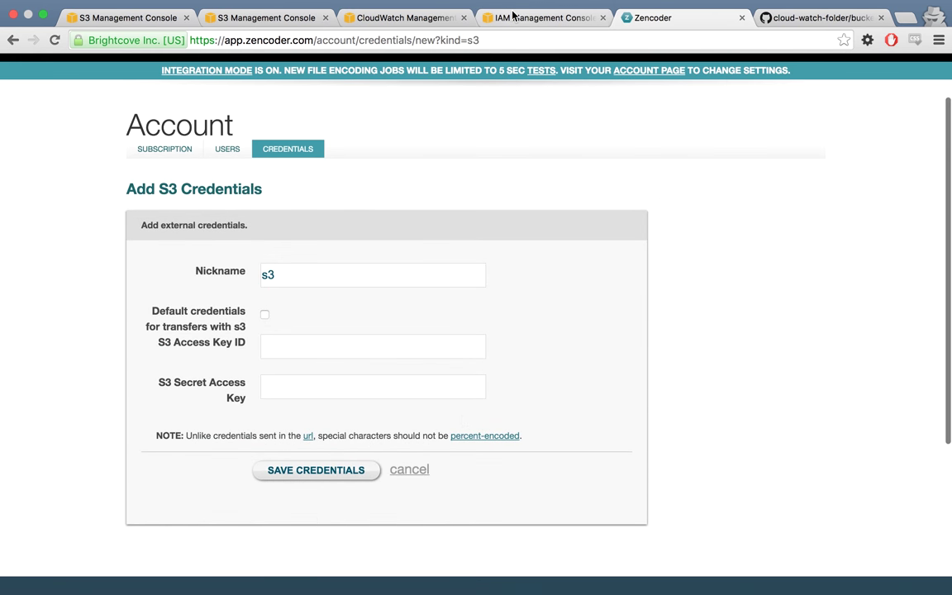
- Fill the S3 credential with zencoder-user's access key ID and secret, then save it
left_click(542, 17)
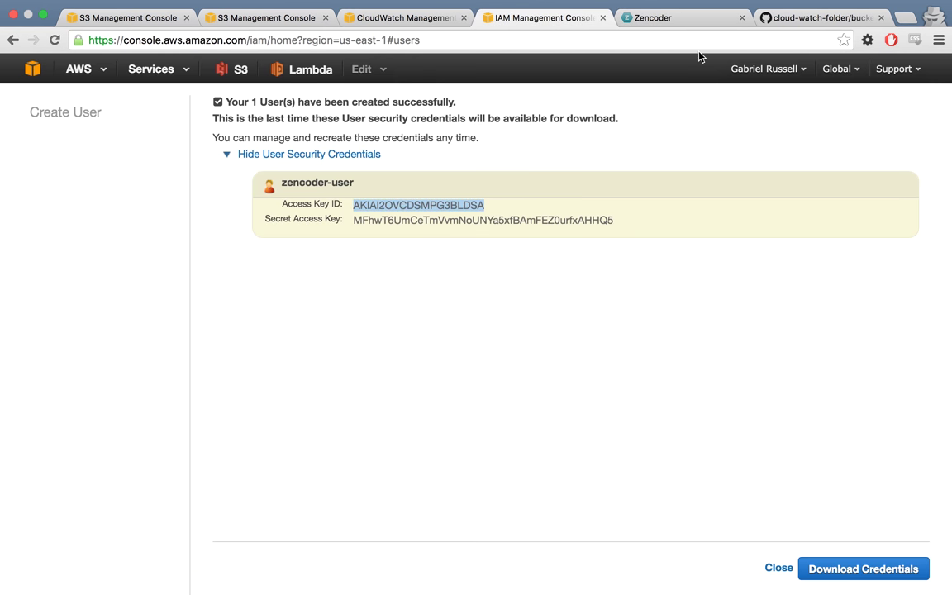
left_click(677, 17)
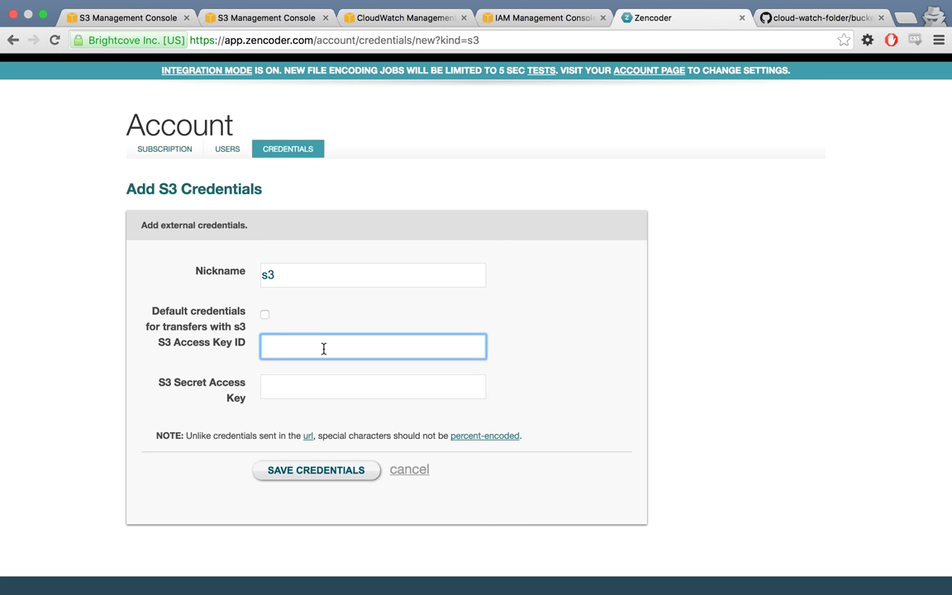
left_click(542, 16)
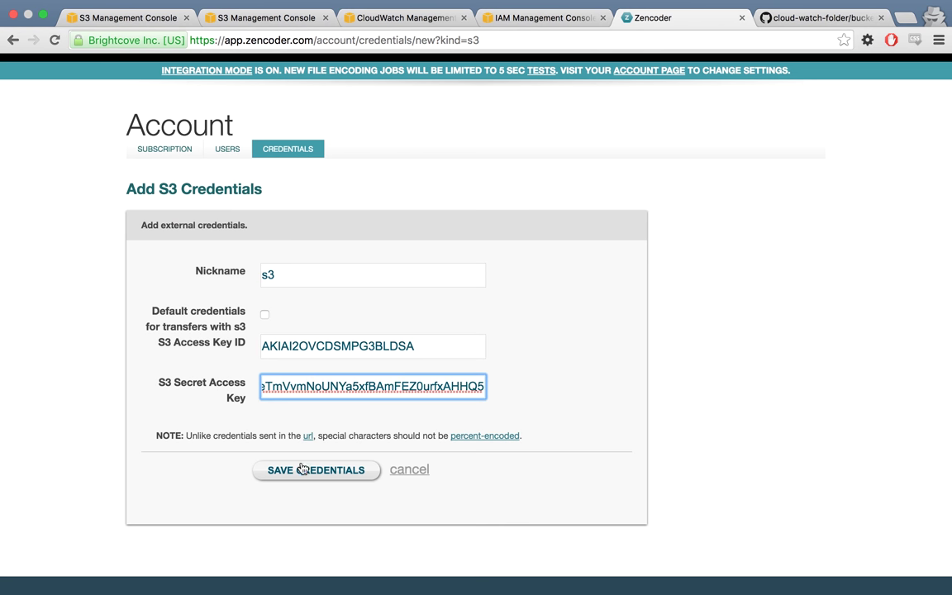
left_click(542, 16)
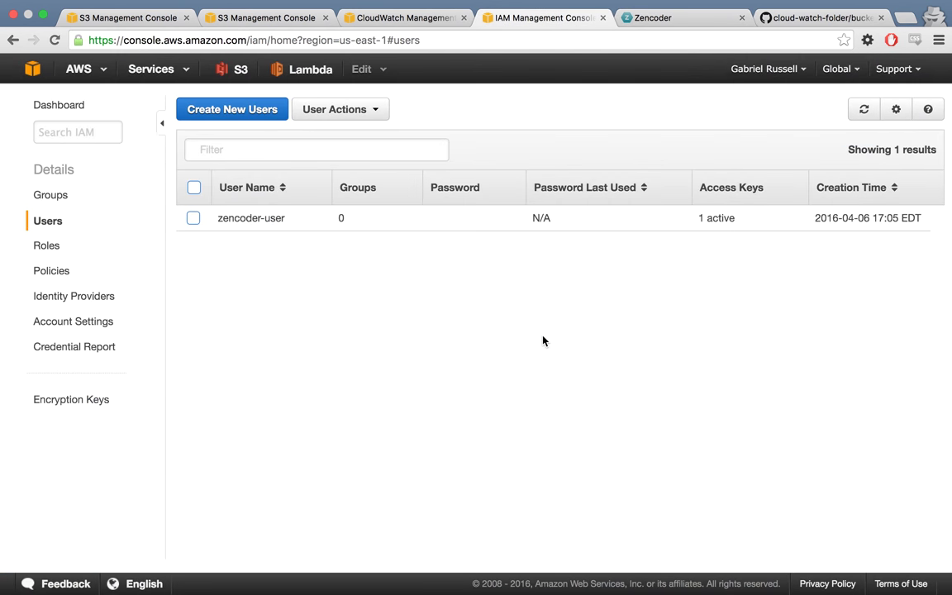
- Attach the AmazonS3FullAccess managed policy to IAM user zencoder-user
left_click(251, 218)
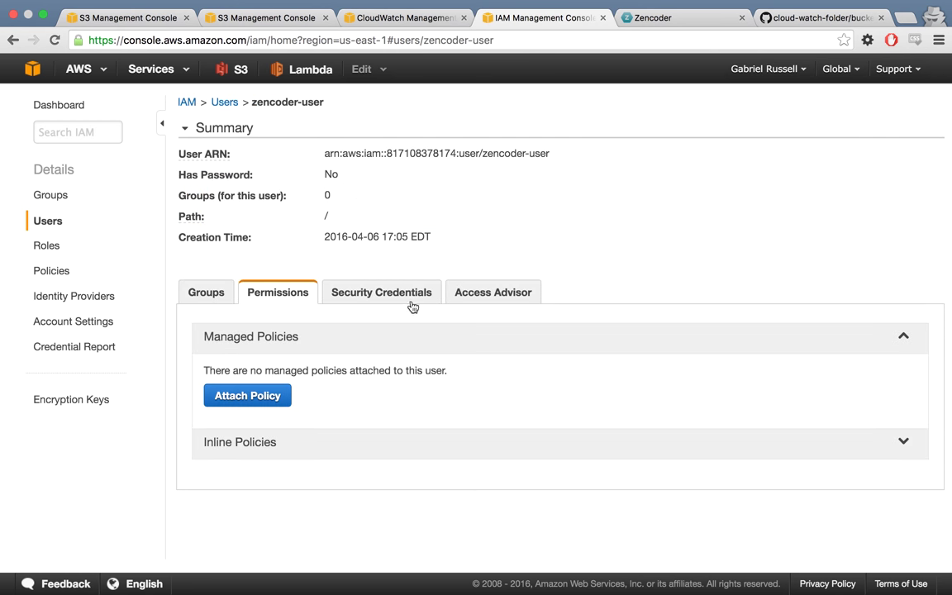
left_click(247, 395)
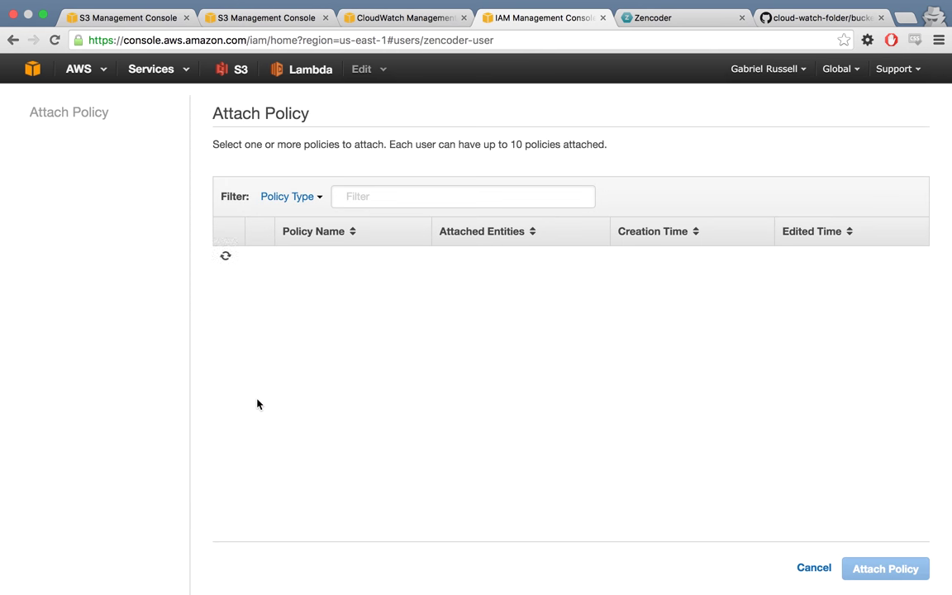
type("s3")
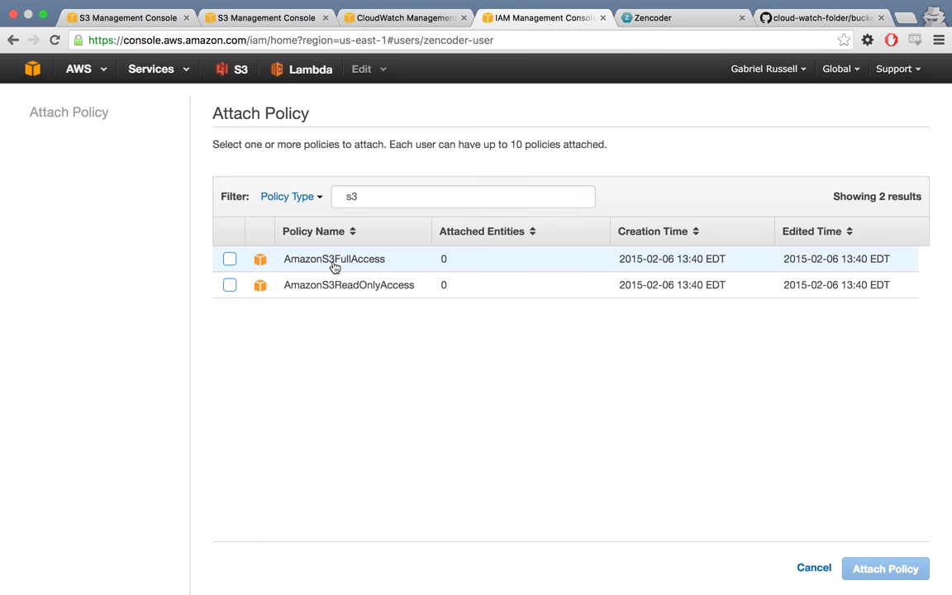
left_click(229, 258)
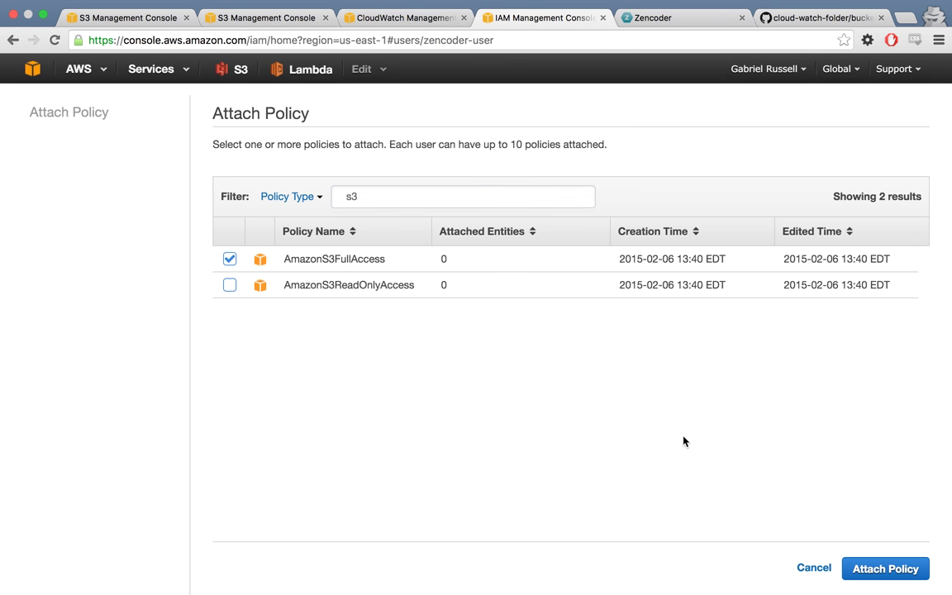
left_click(886, 568)
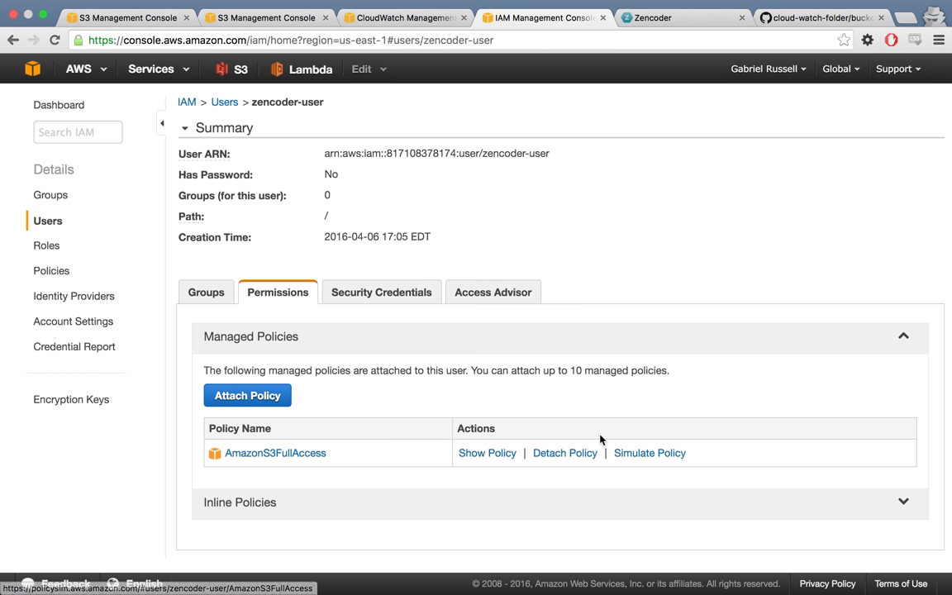
mouse_move(374, 453)
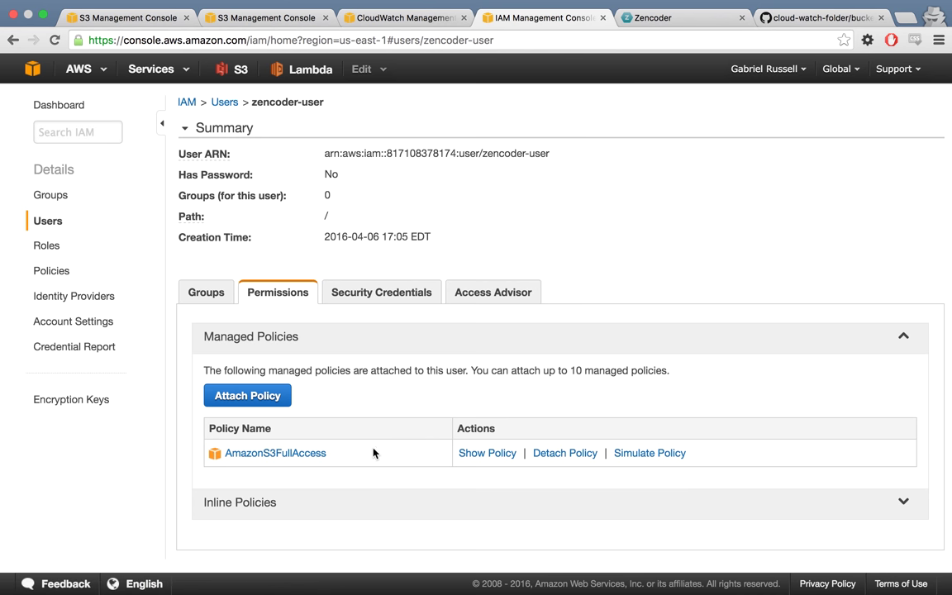
mouse_move(334, 461)
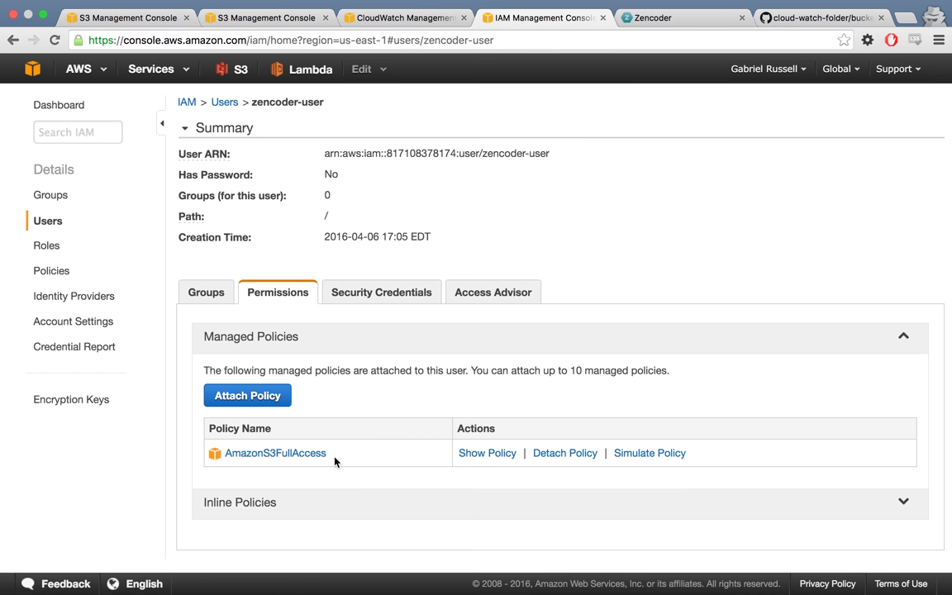
mouse_move(295, 137)
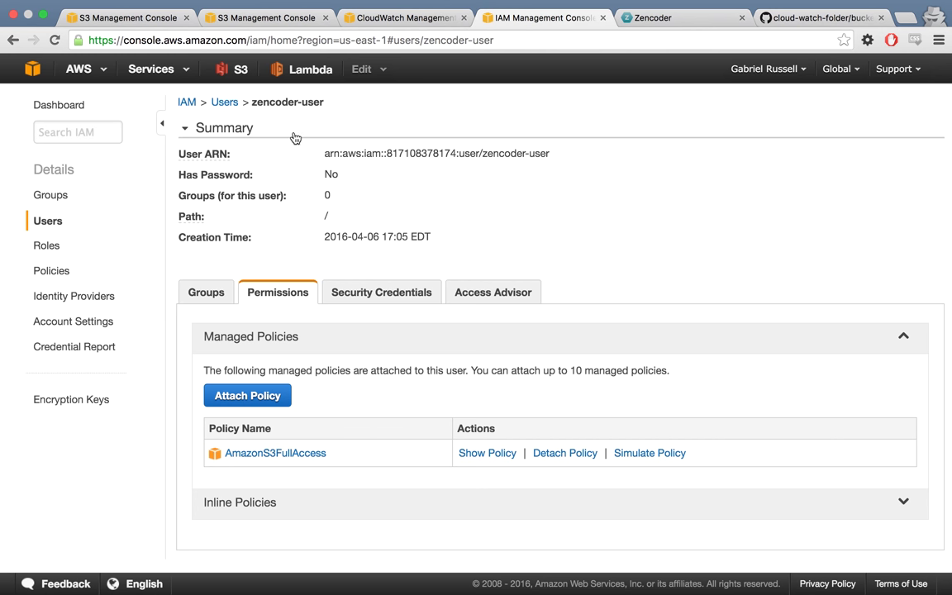
mouse_move(281, 477)
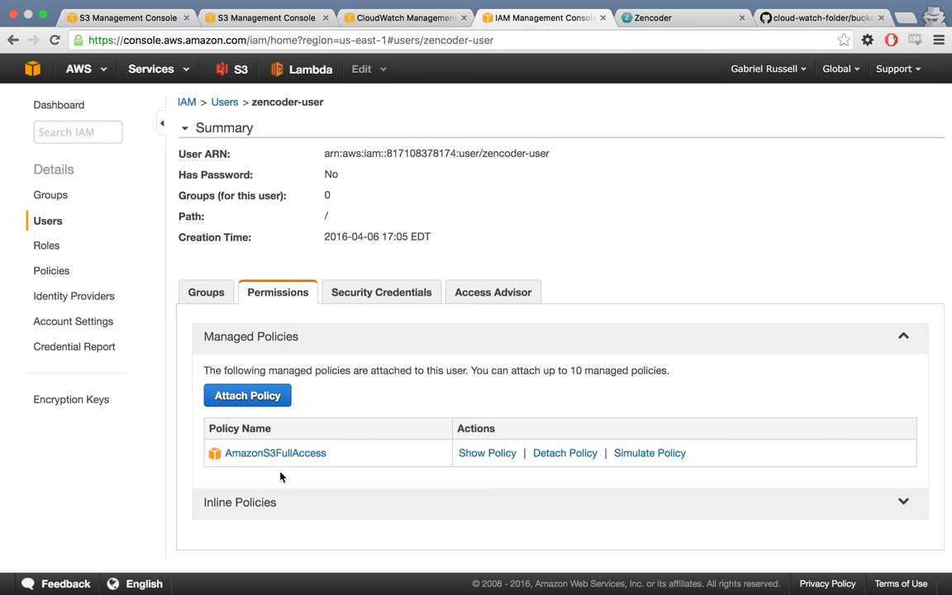
left_click(652, 16)
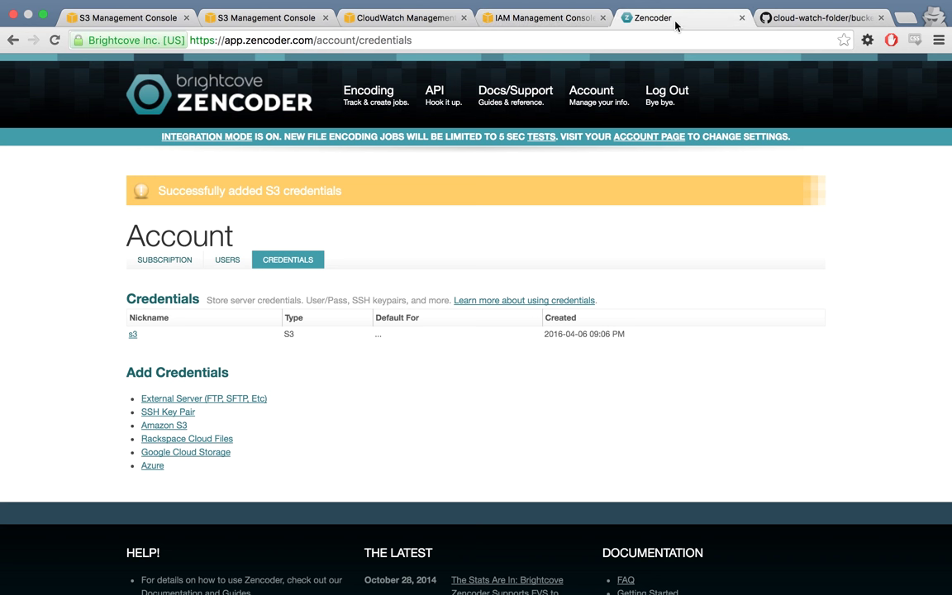
mouse_move(512, 334)
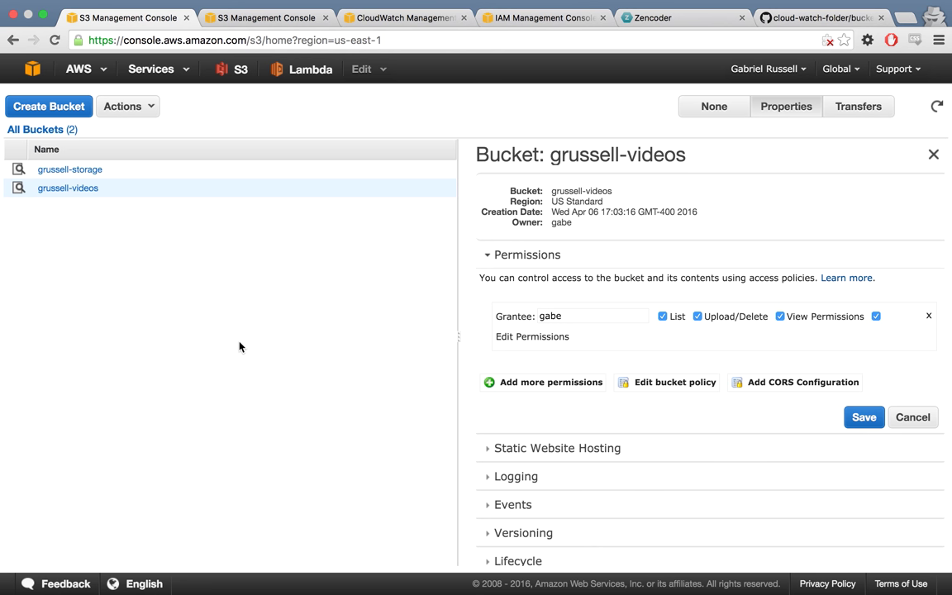
mouse_move(195, 256)
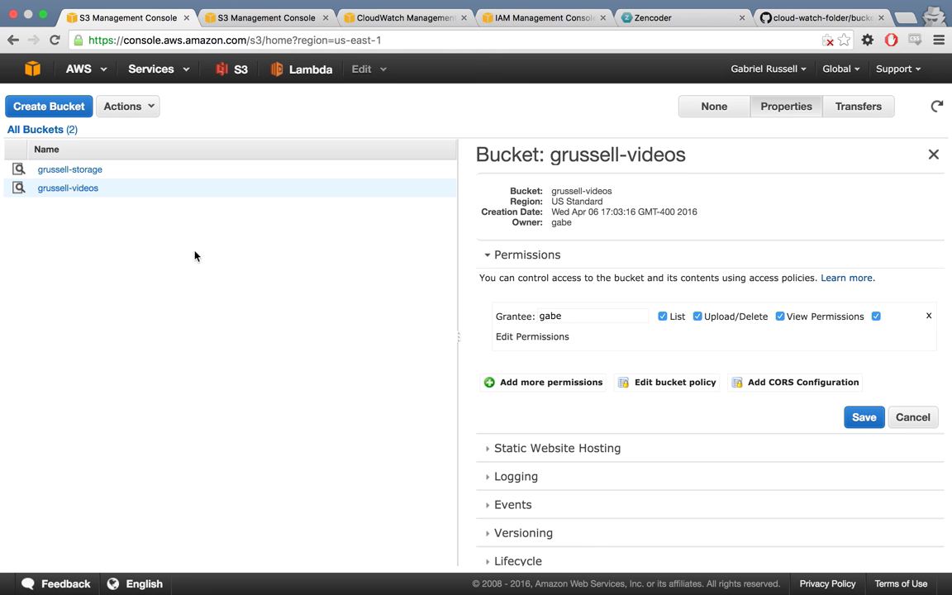
mouse_move(267, 243)
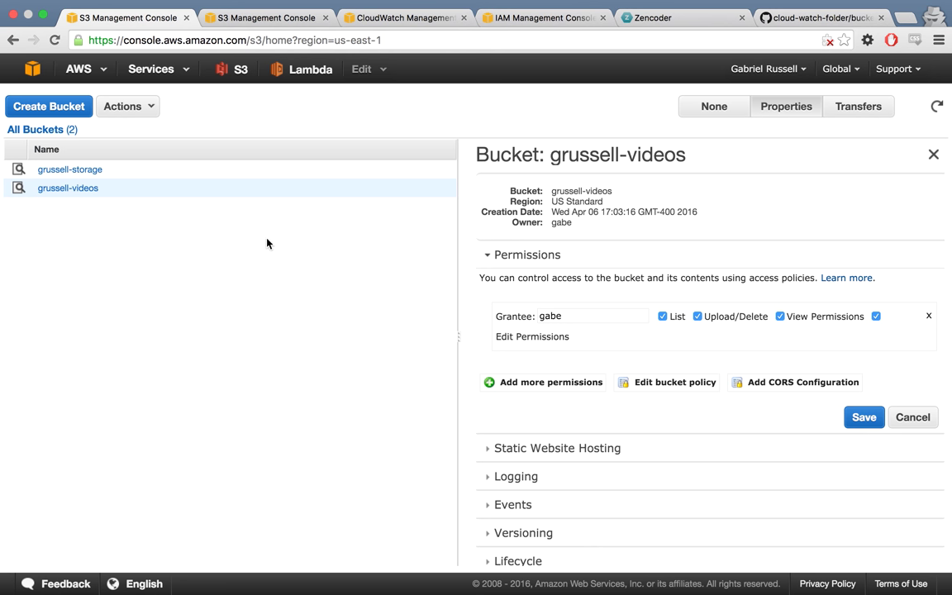
- Bring up the AWS Services menu from the S3 console
left_click(152, 70)
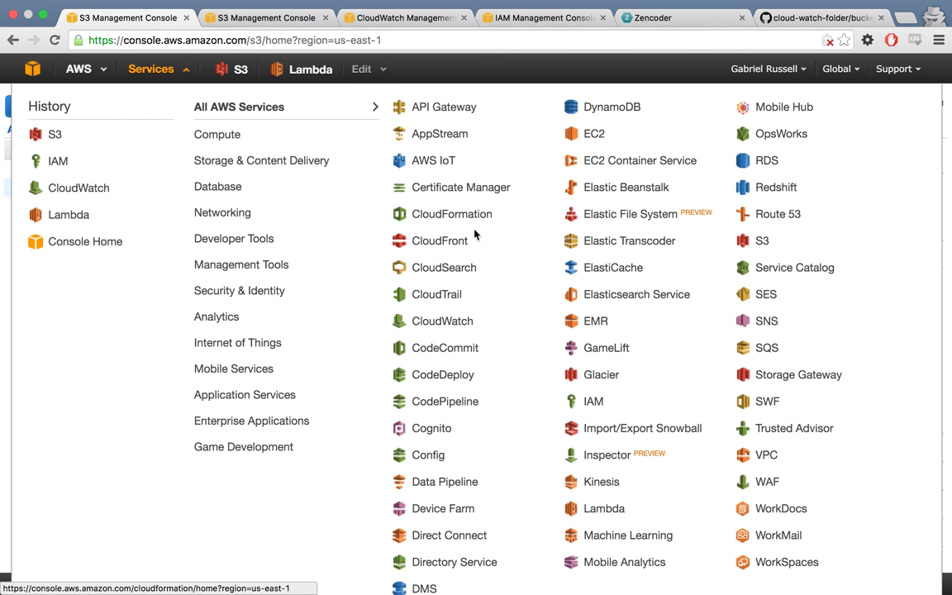
mouse_move(603, 509)
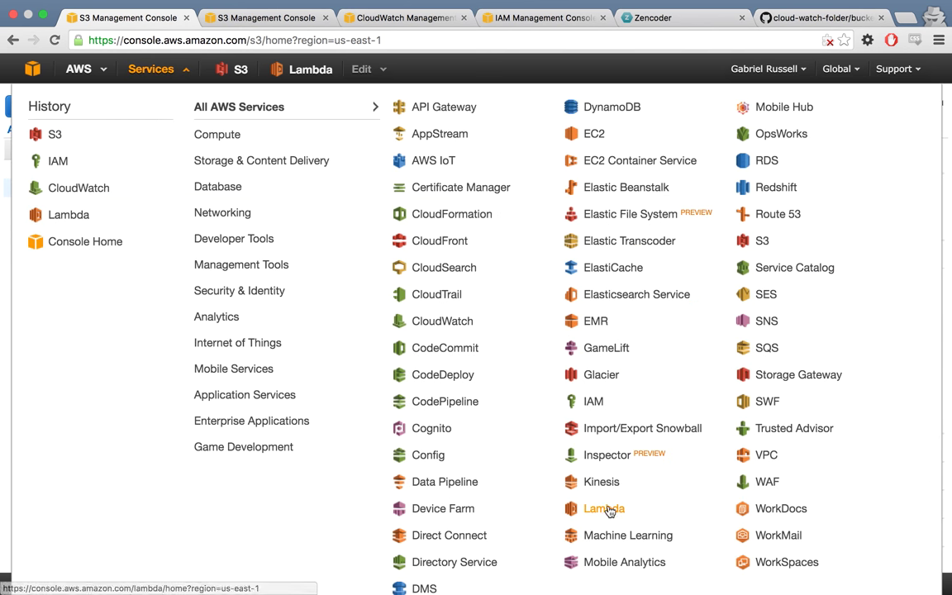
- Go to the Lambda service and begin creating a new function via Get Started Now
left_click(603, 509)
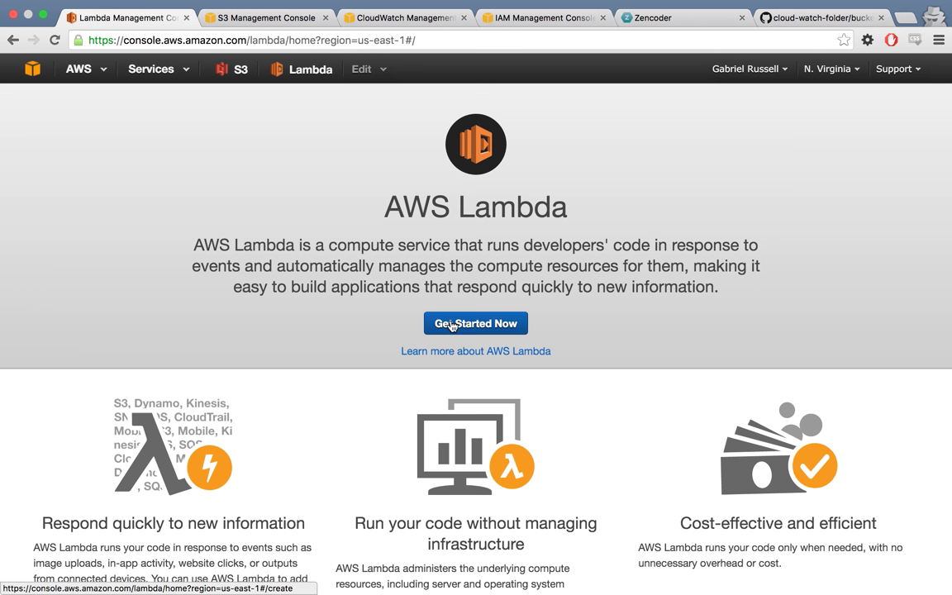
left_click(476, 322)
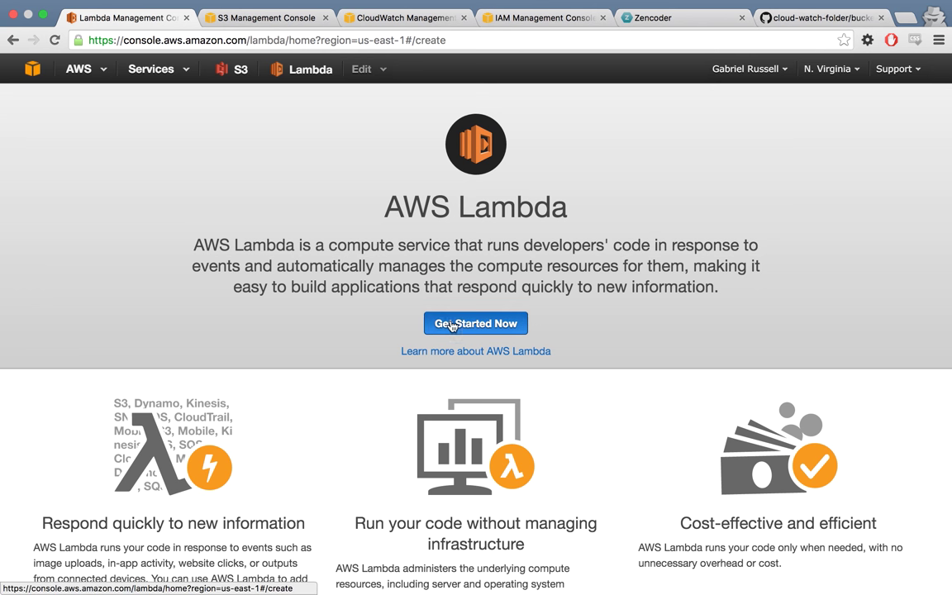
left_click(476, 322)
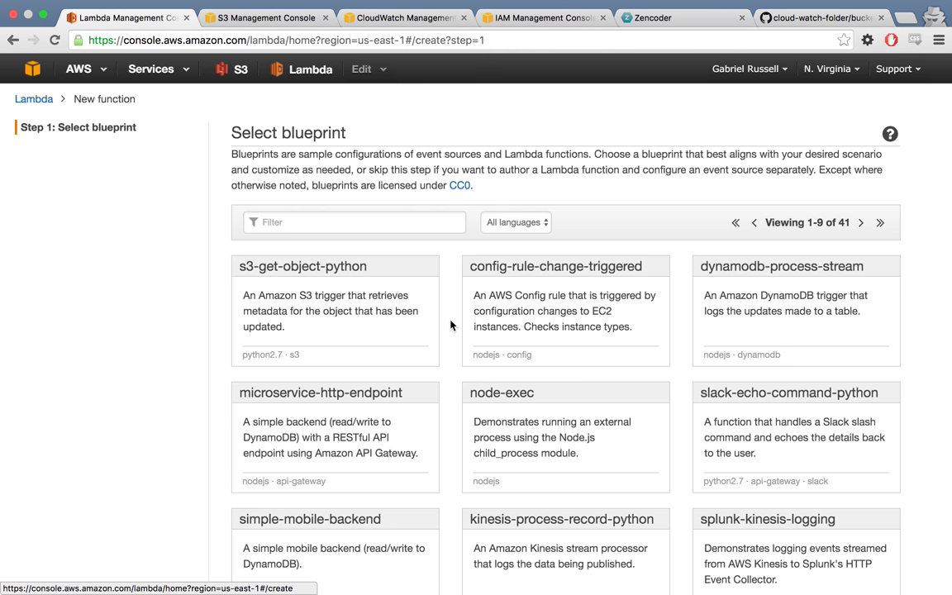
scroll("down", 3)
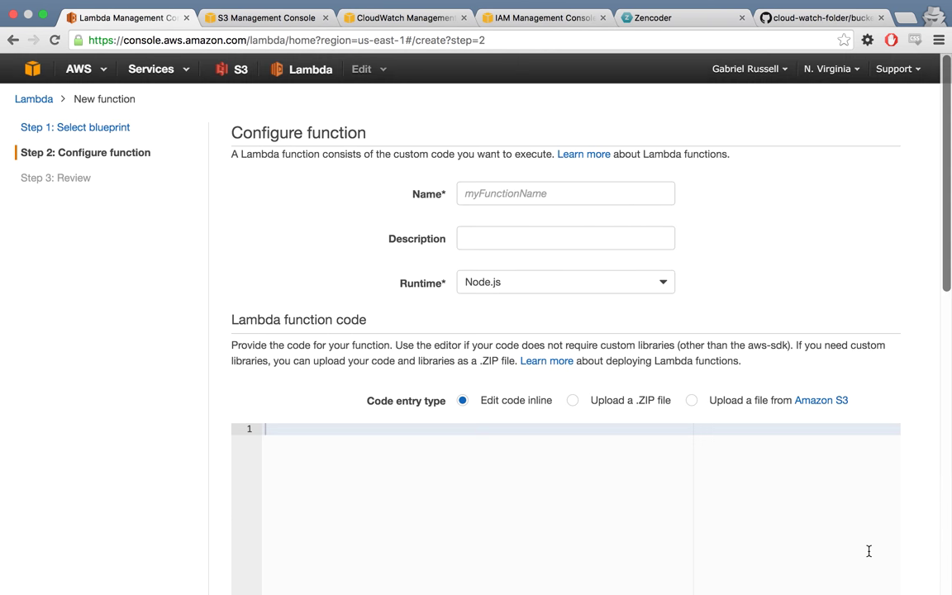
- Name the function transcodeVideo and choose the Python 2.7 runtime
left_click(565, 193)
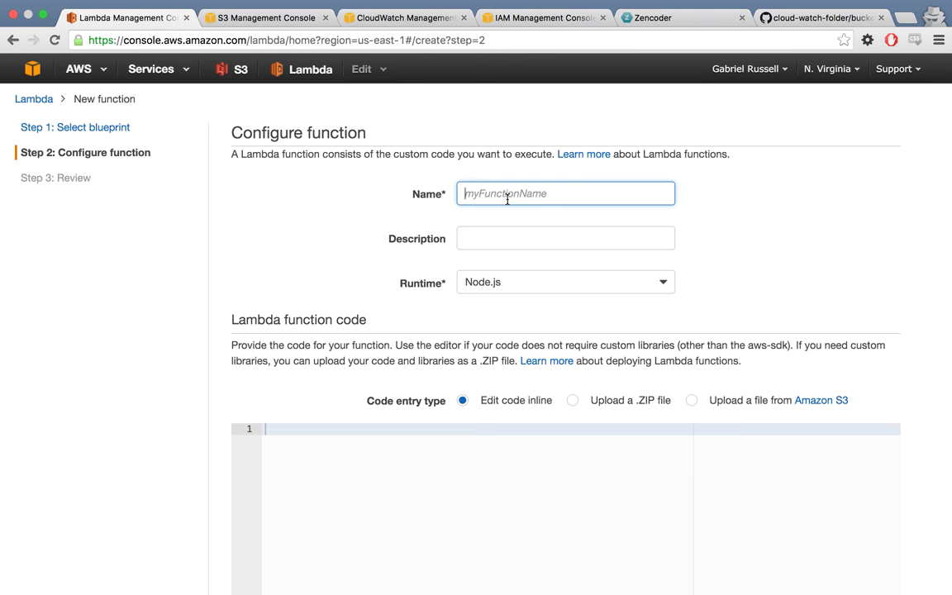
type("transcodeV")
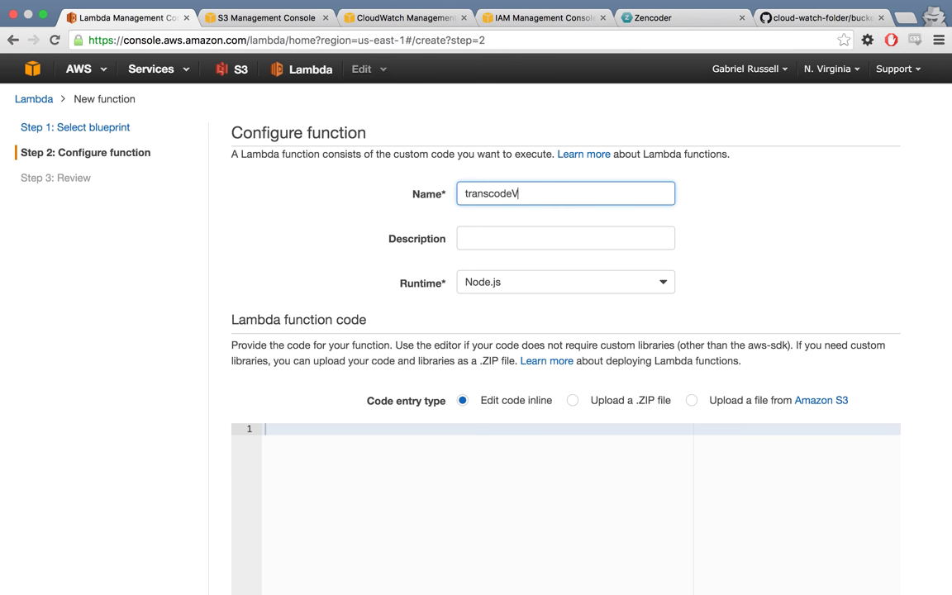
left_click(565, 238)
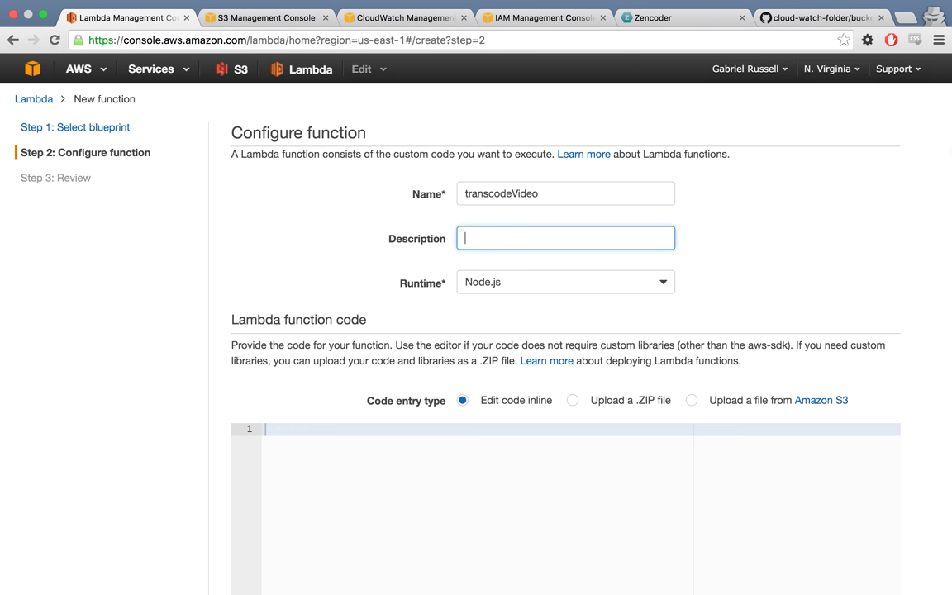
left_click(565, 281)
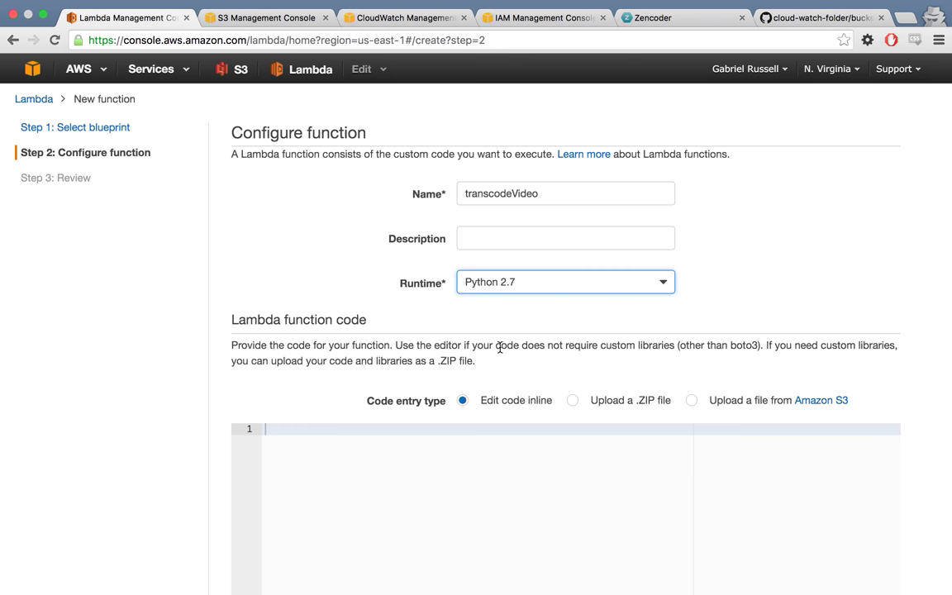
scroll("down", 3)
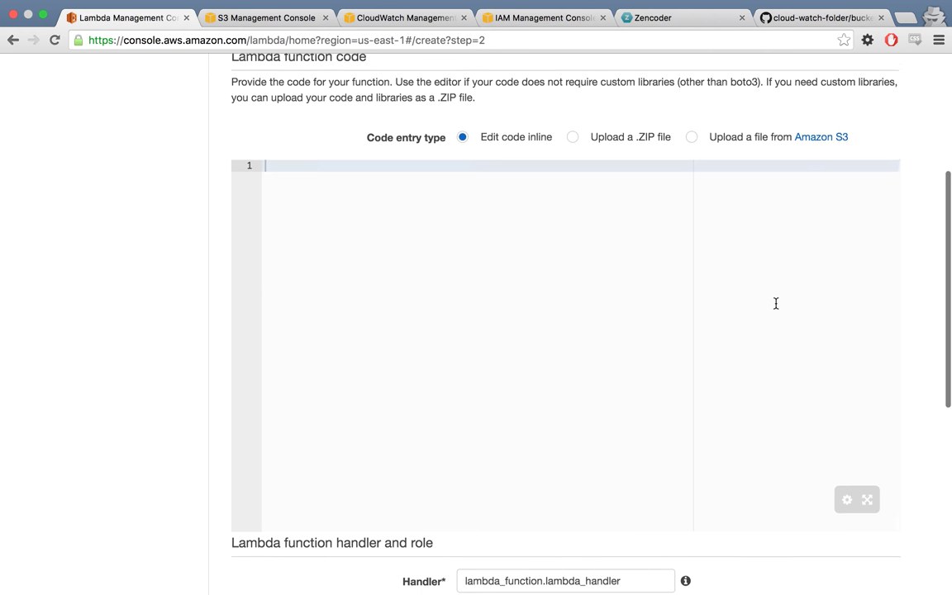
- Select all of the raw lambda_function.py code on GitHub and return to the Lambda form
left_click(820, 17)
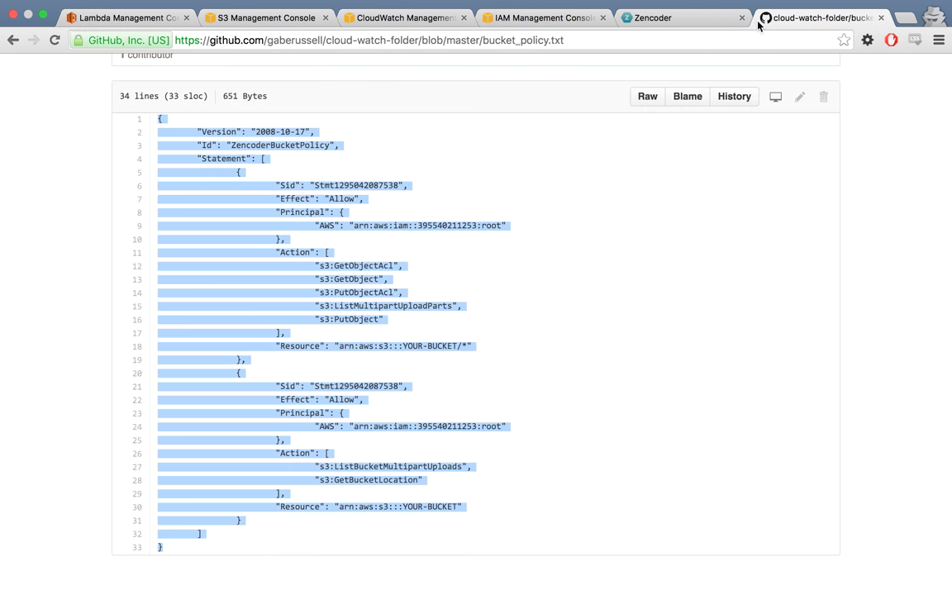
scroll("up", 3)
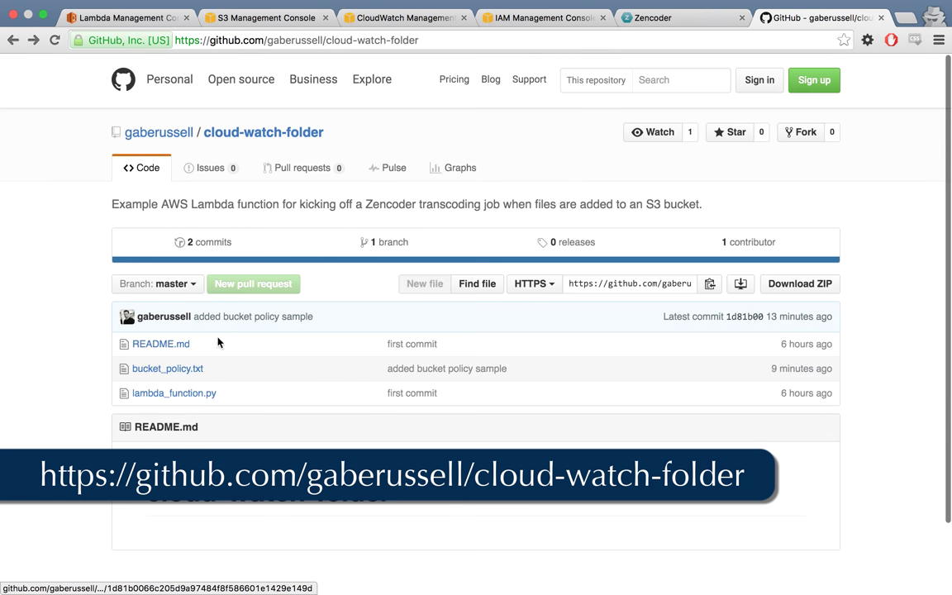
left_click(174, 393)
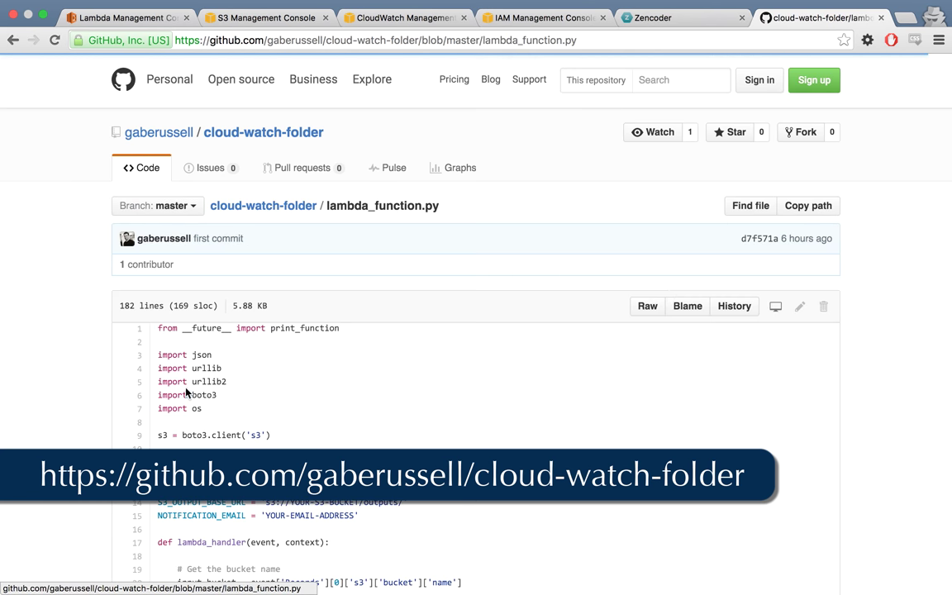
left_click(647, 306)
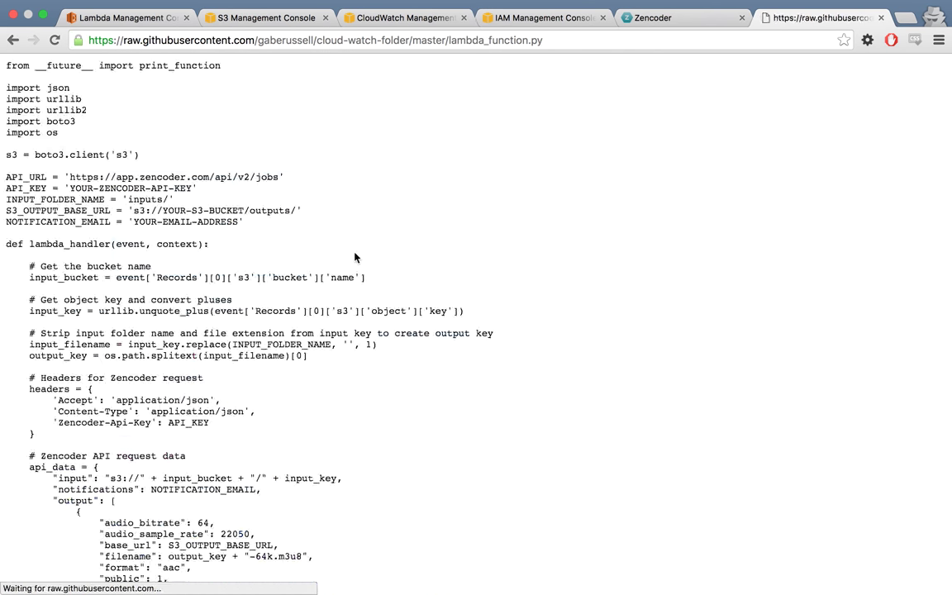
key("ctrl+a")
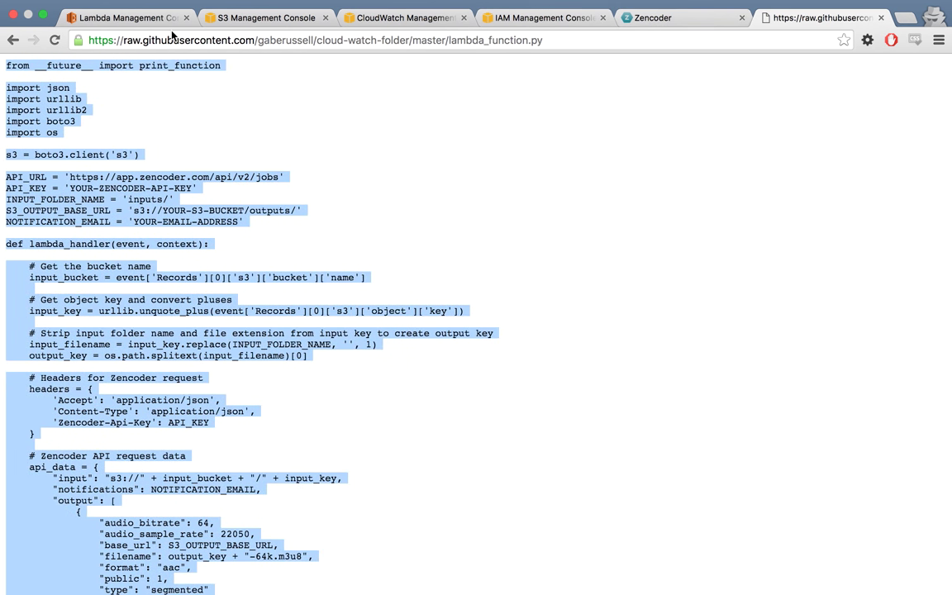
left_click(124, 17)
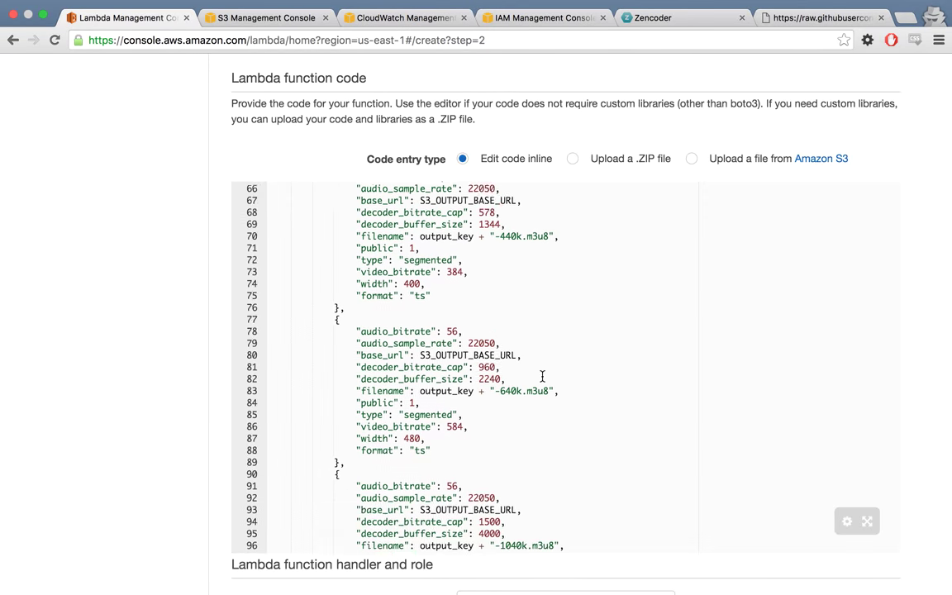
- Paste the script into the inline editor and select the Zencoder API key placeholder
scroll("up", 3)
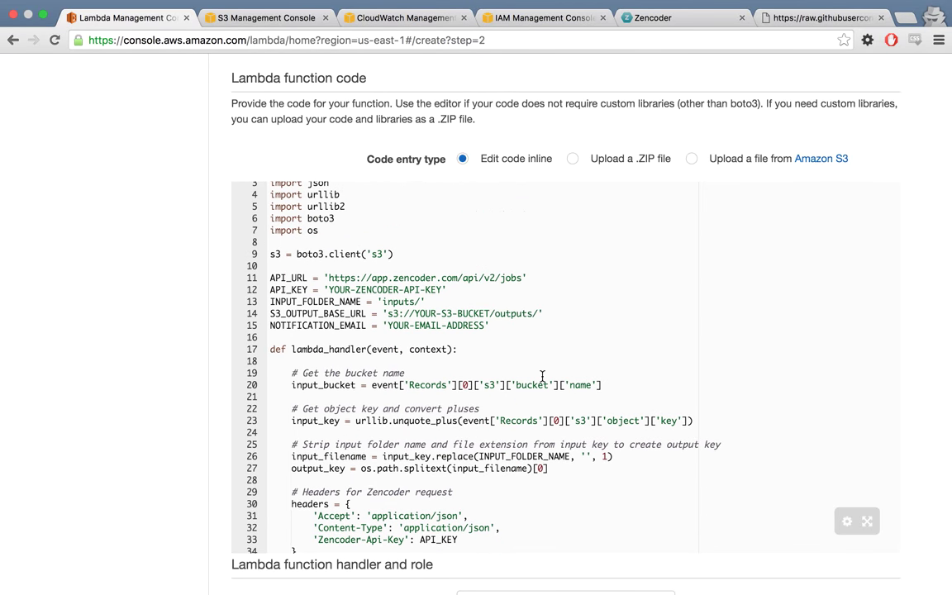
scroll("up", 3)
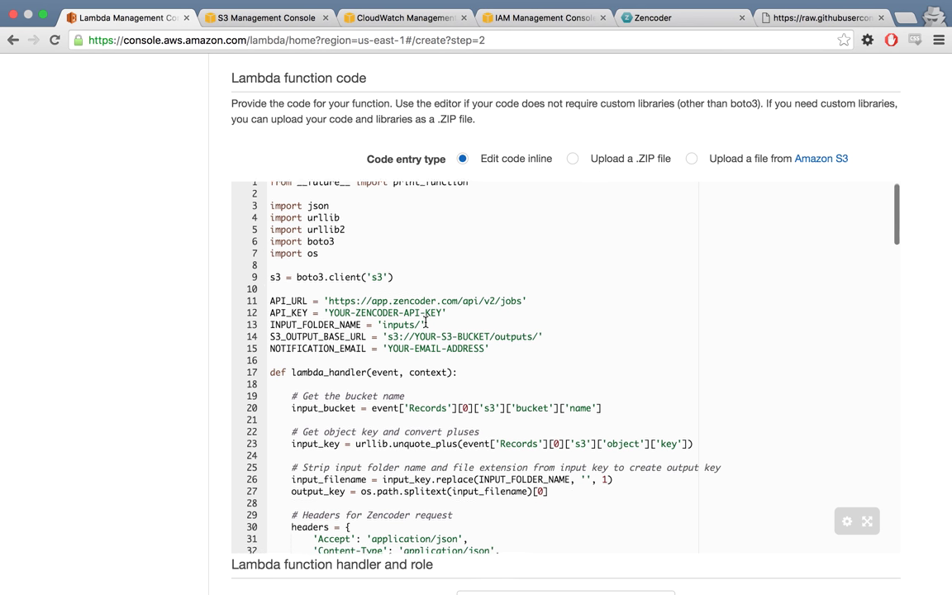
scroll("up", 3)
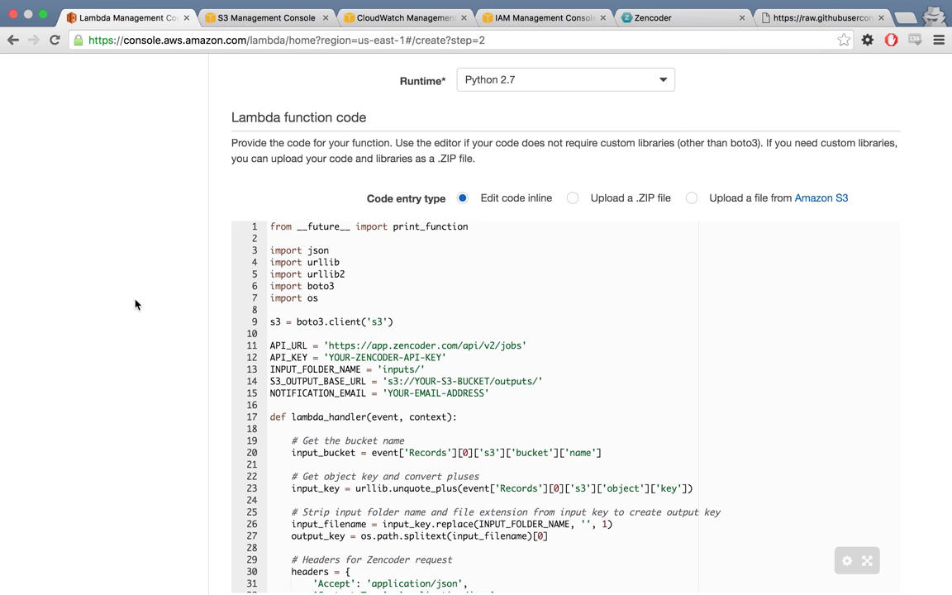
scroll("down", 3)
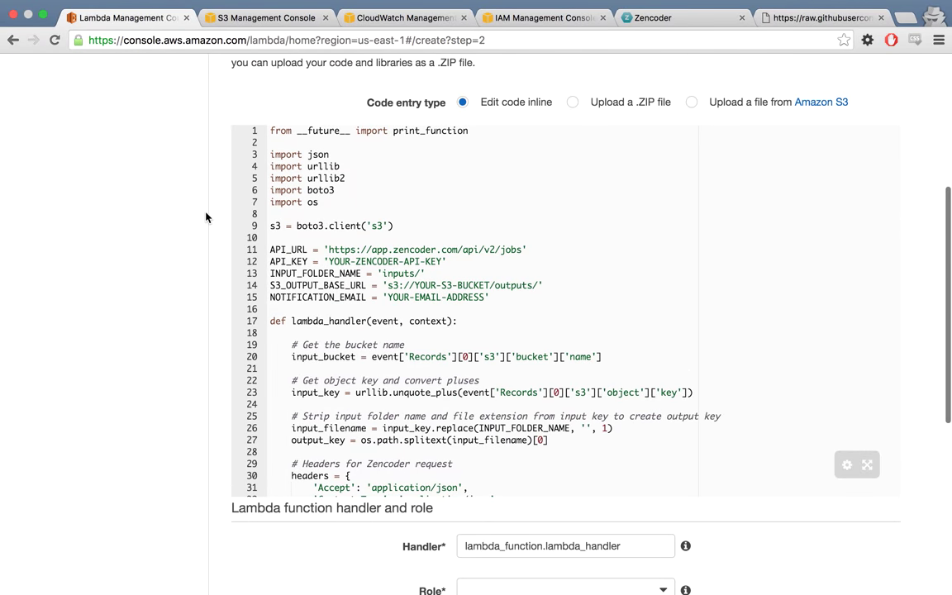
mouse_move(451, 274)
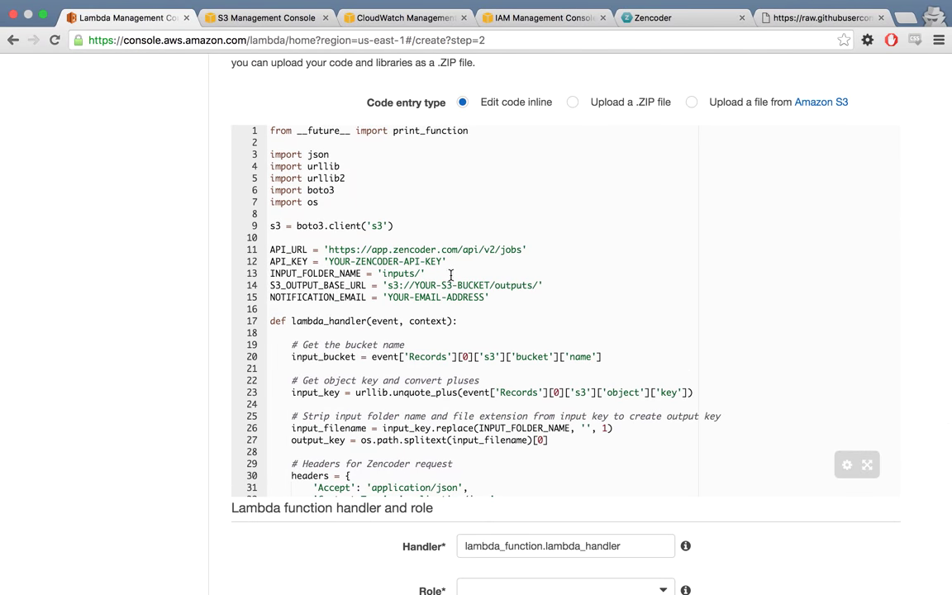
double_click(383, 261)
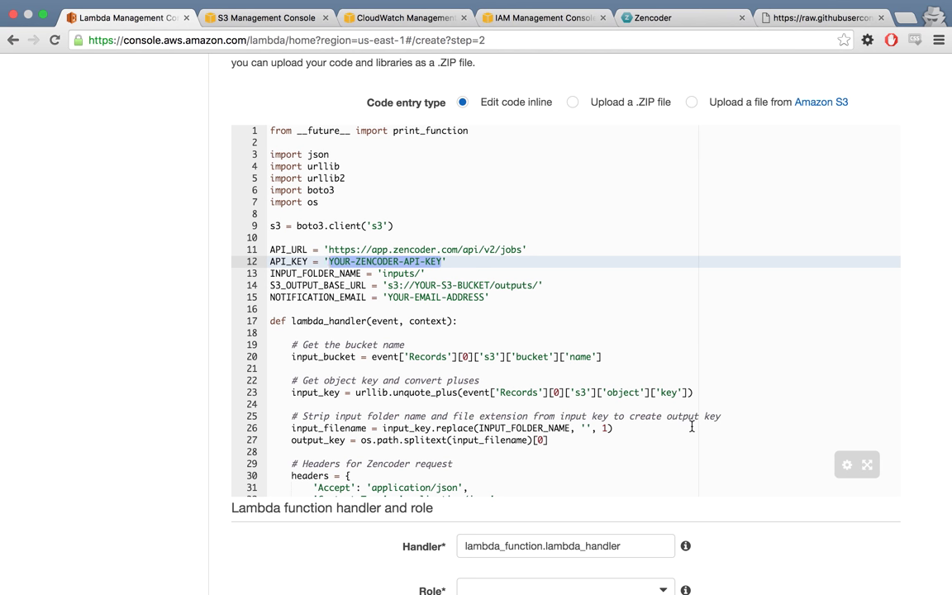
- Visit the Zencoder API keys page for the full-access key and return to the Lambda code
left_click(650, 16)
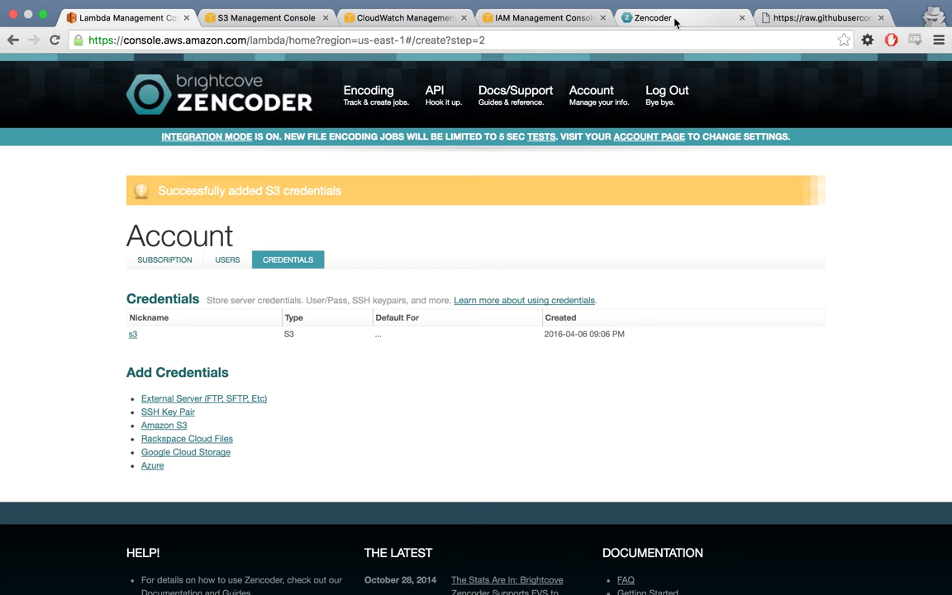
left_click(435, 93)
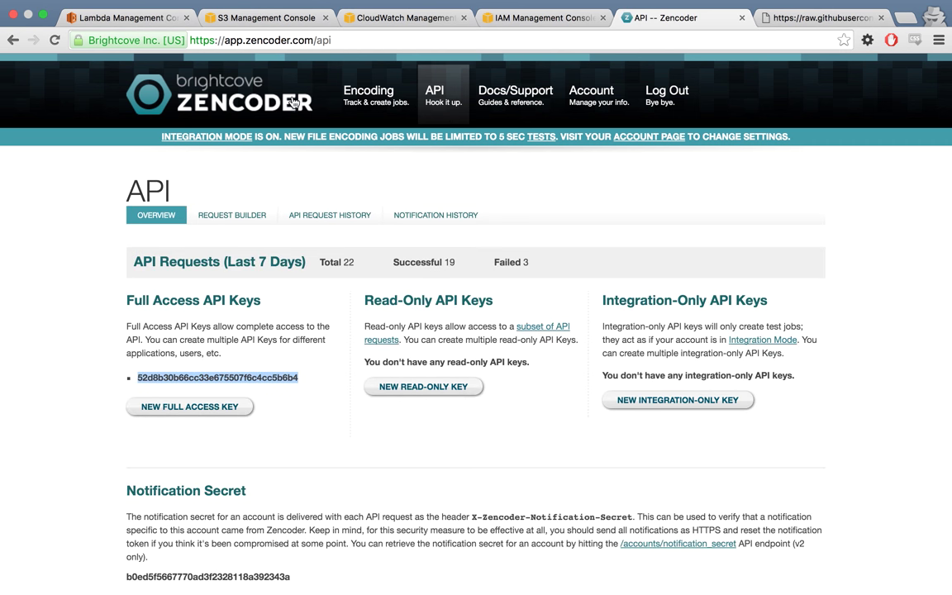
left_click(124, 16)
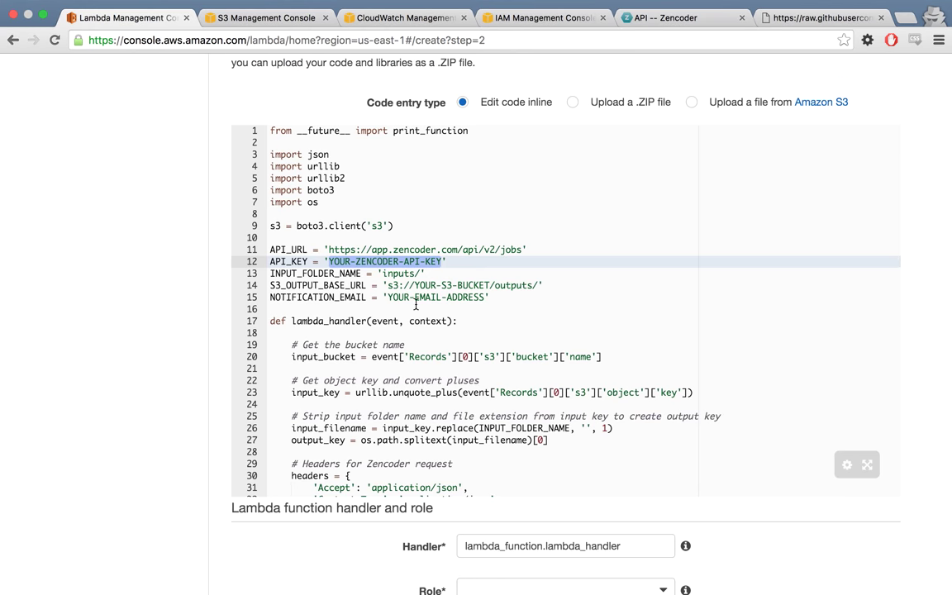
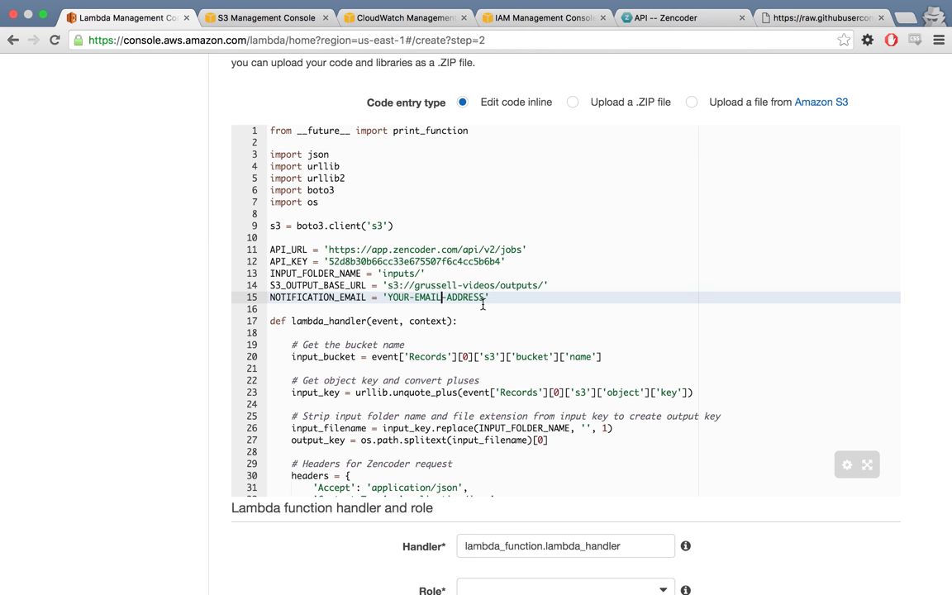
- Fill in the Zencoder API key and the grussell bucket name in S3_OUTPUT_BASE_URL
double_click(413, 297)
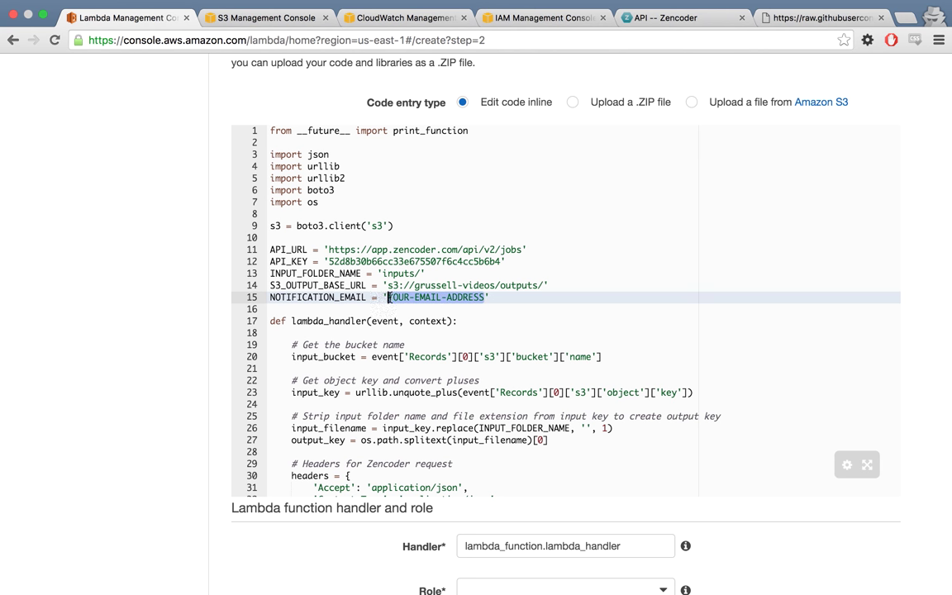
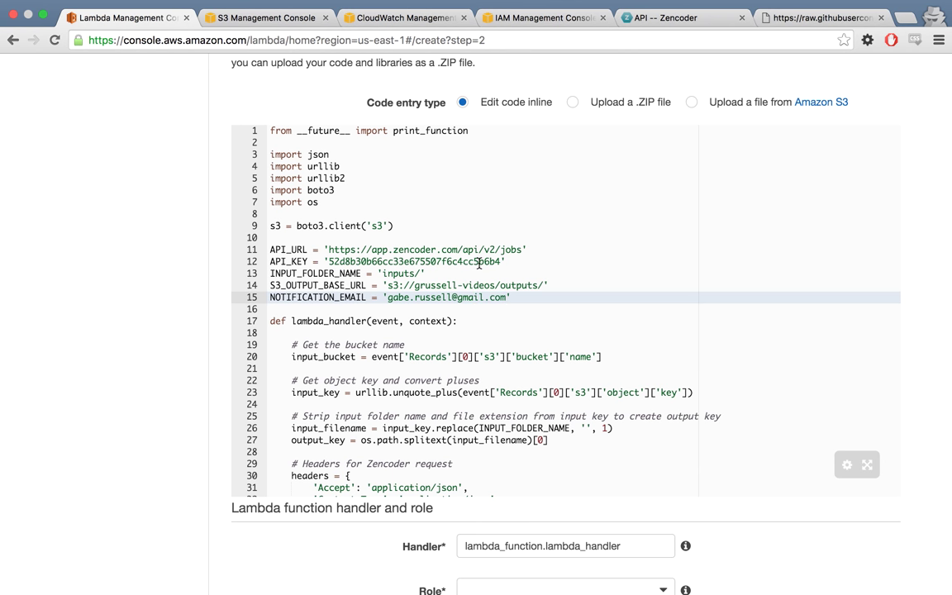
scroll("down", 3)
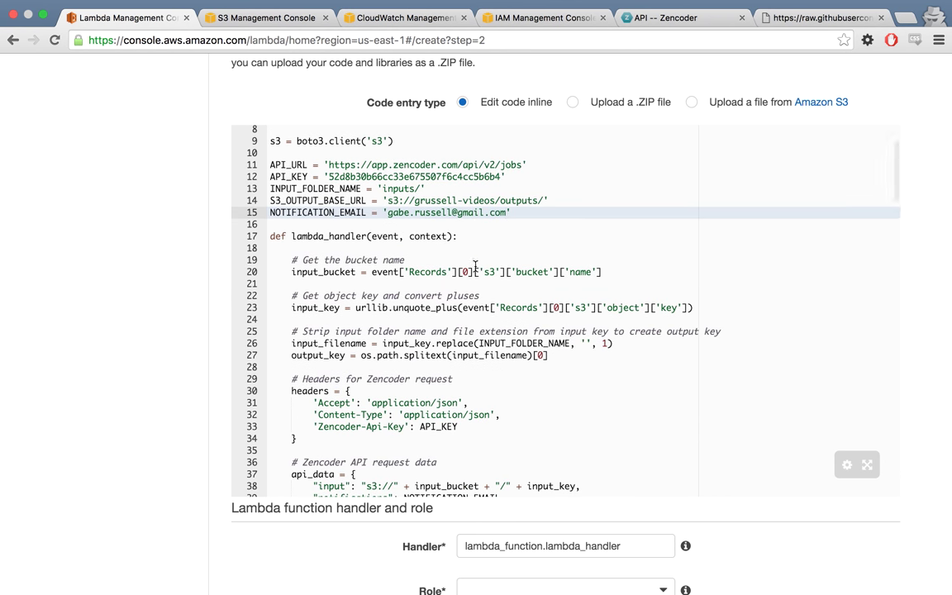
- Scroll through the rendition output definitions in the inline code without changing them
scroll("down", 3)
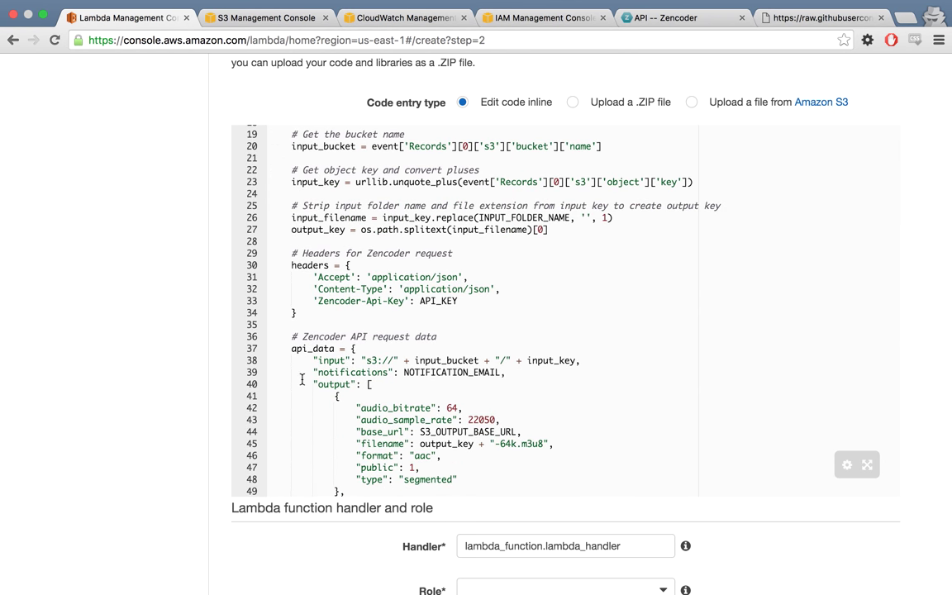
left_click(413, 371)
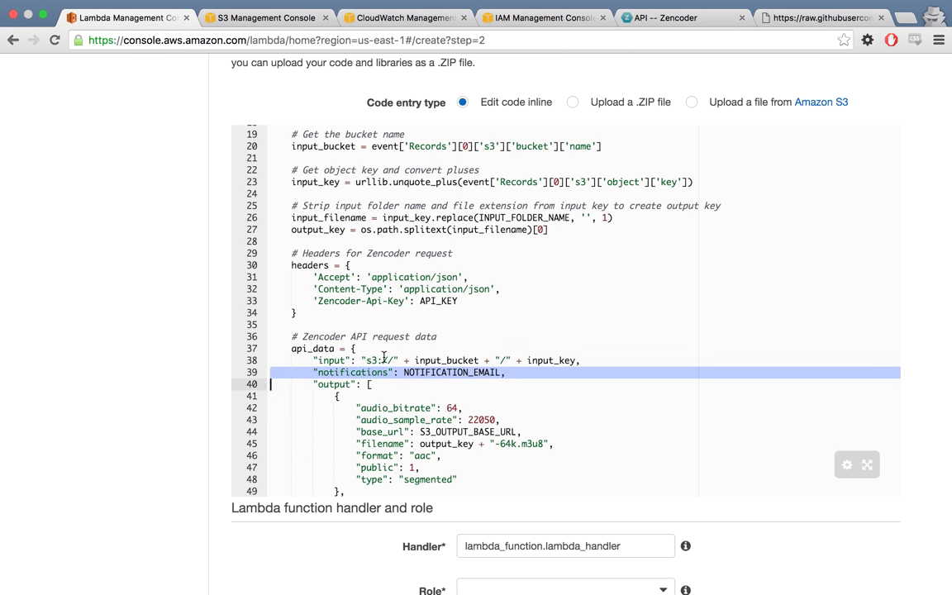
scroll("up", 3)
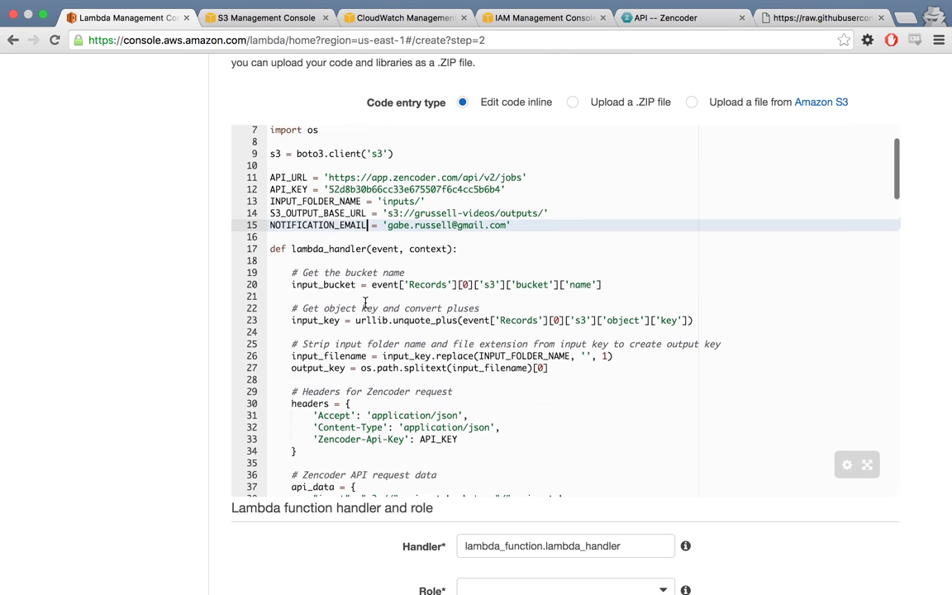
scroll("down", 3)
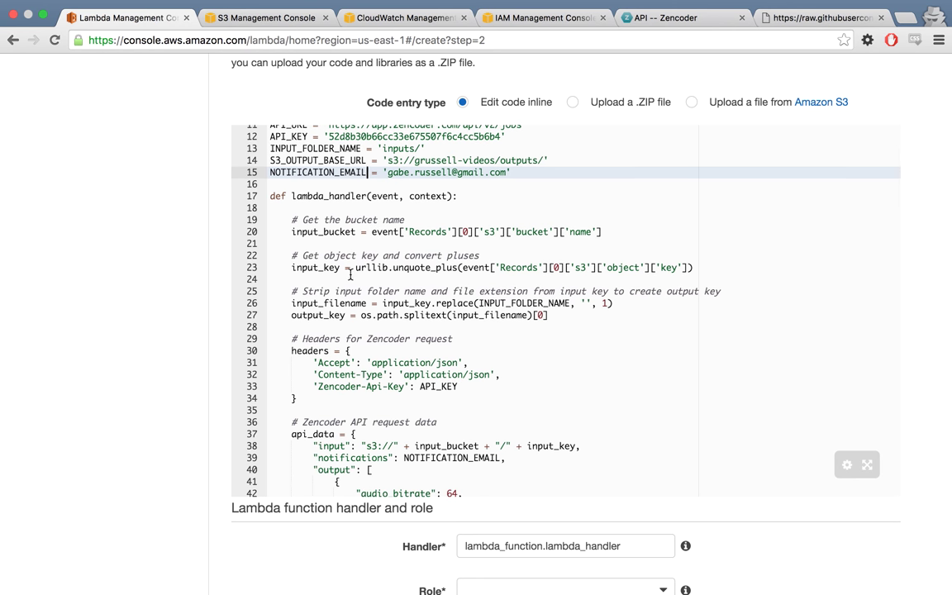
mouse_move(380, 267)
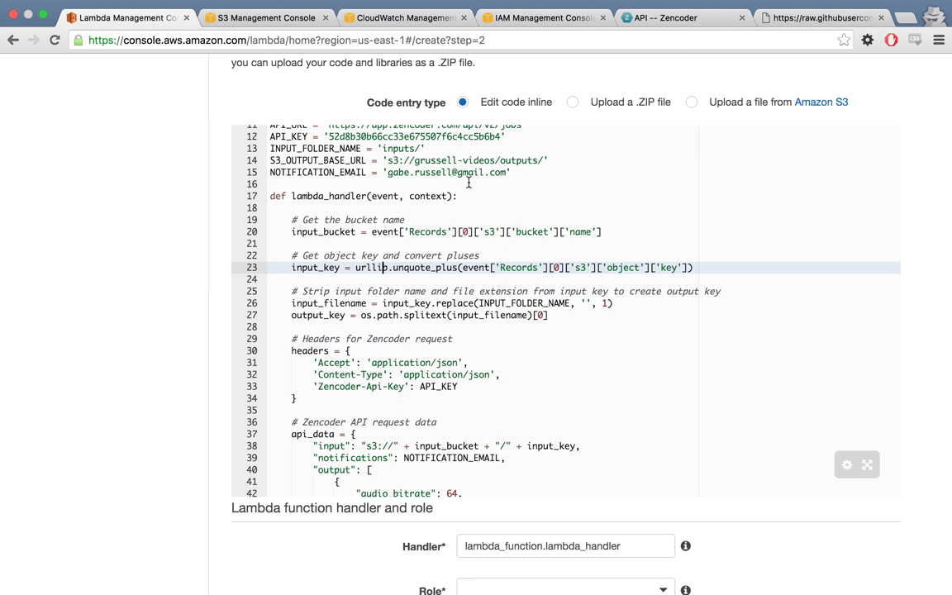
mouse_move(436, 274)
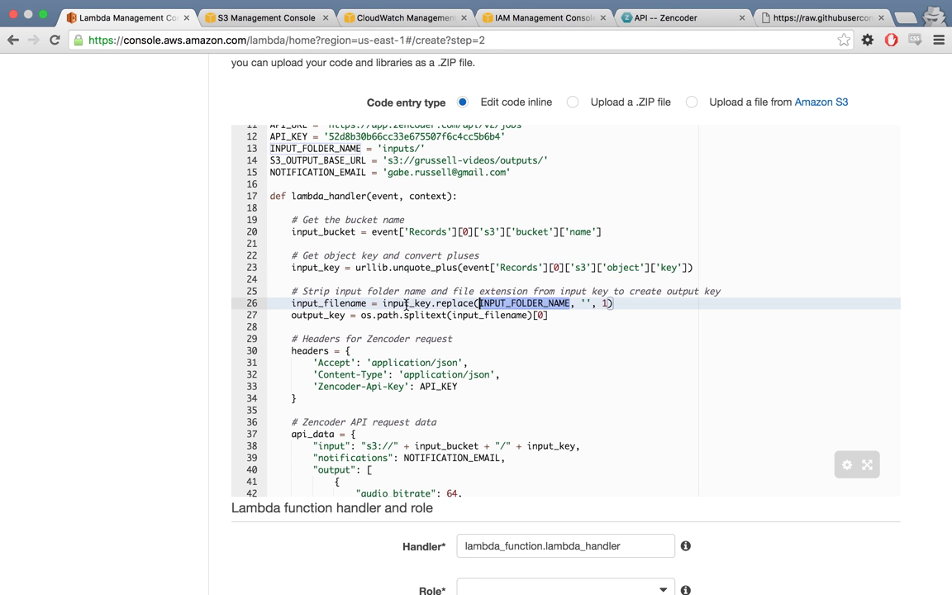
mouse_move(368, 314)
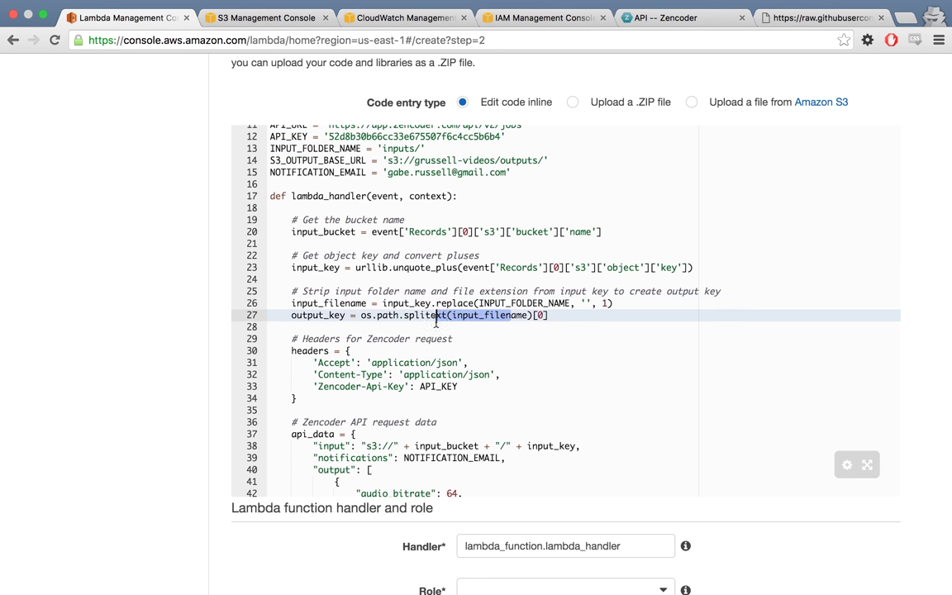
scroll("down", 3)
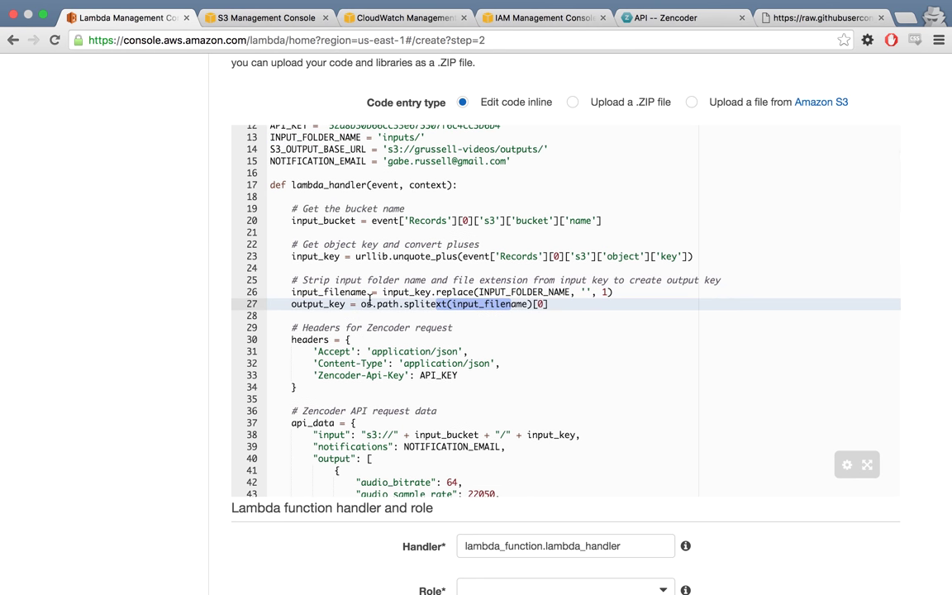
scroll("down", 3)
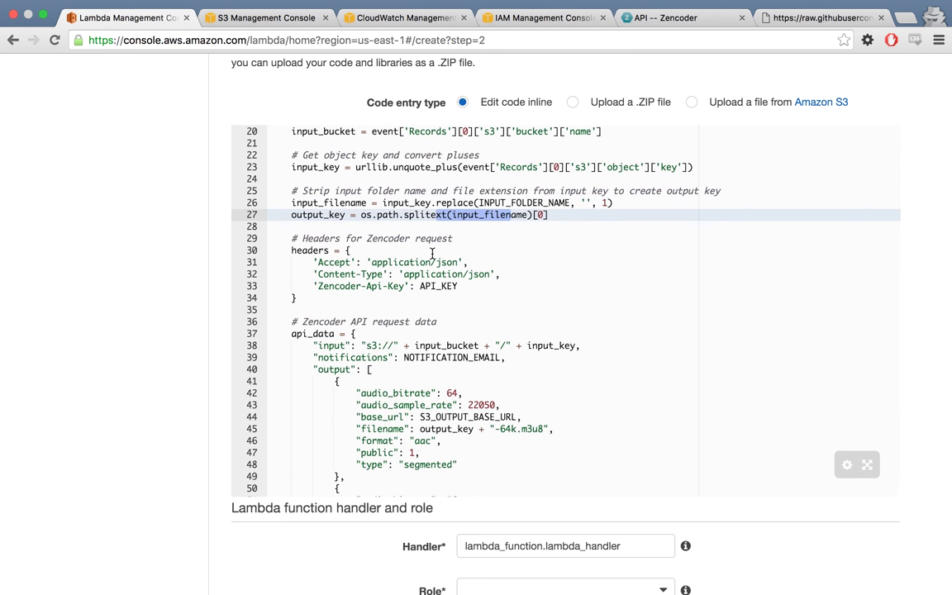
scroll("down", 3)
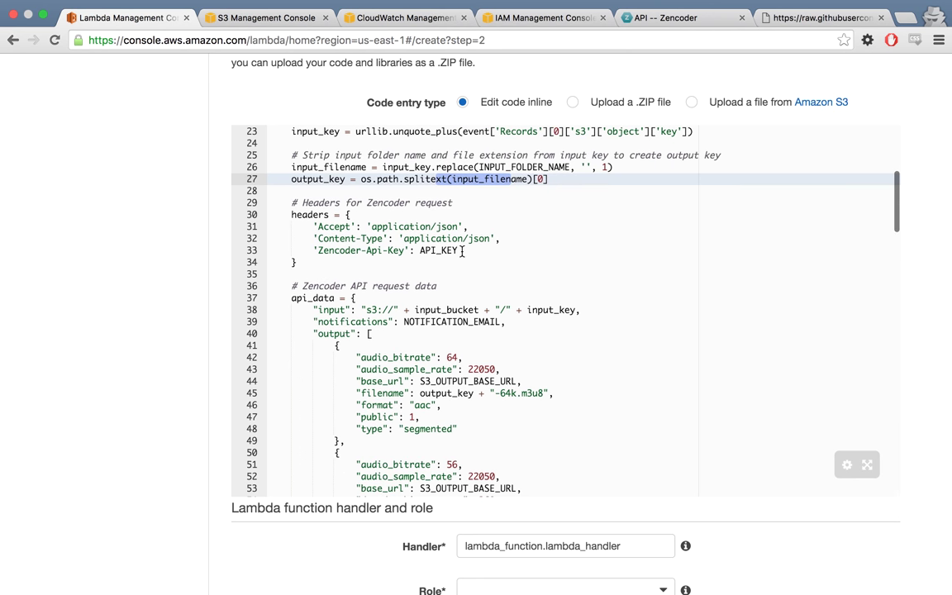
scroll("down", 3)
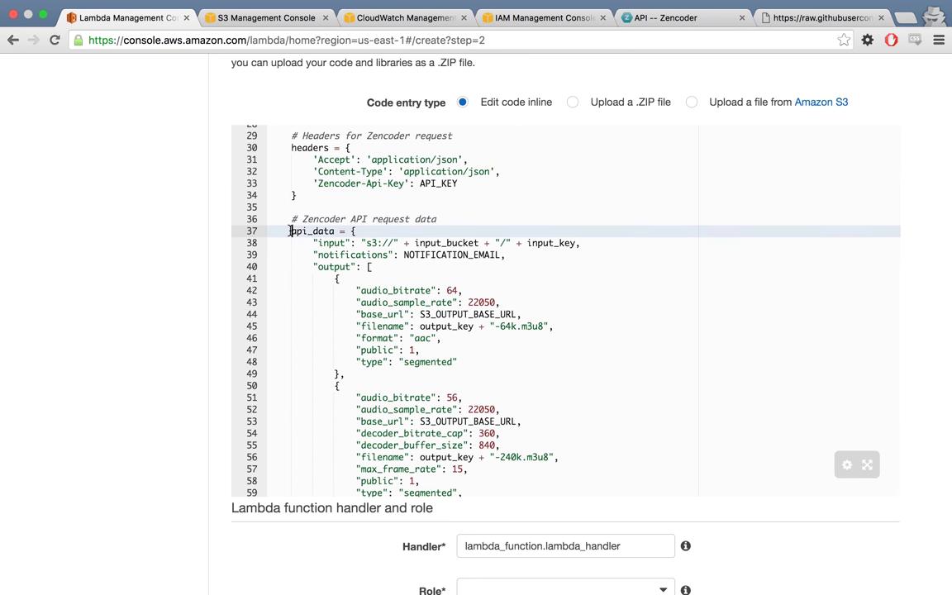
scroll("down", 3)
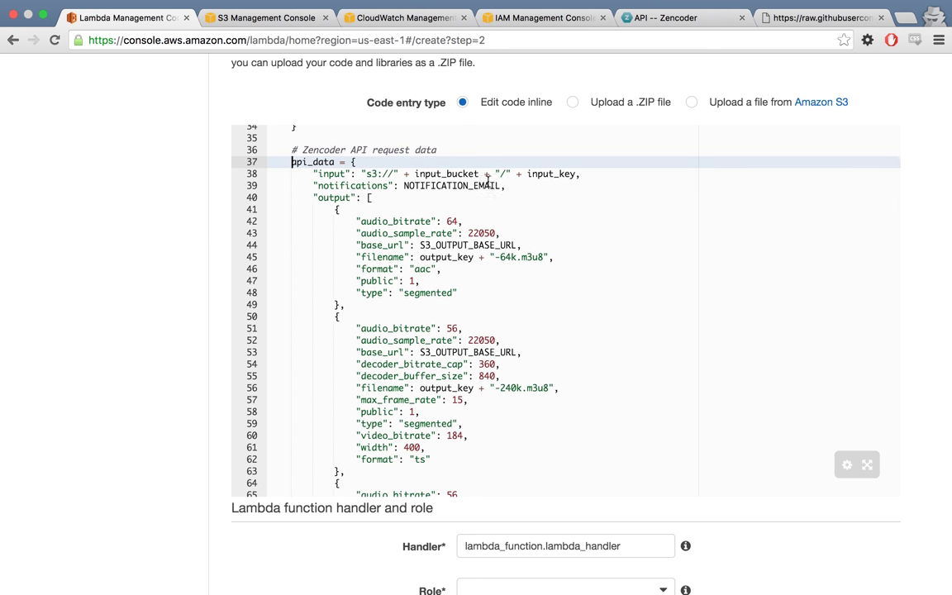
- Review the output_key filenames and playlist stream definitions, then go to the Zencoder API page
left_click(456, 185)
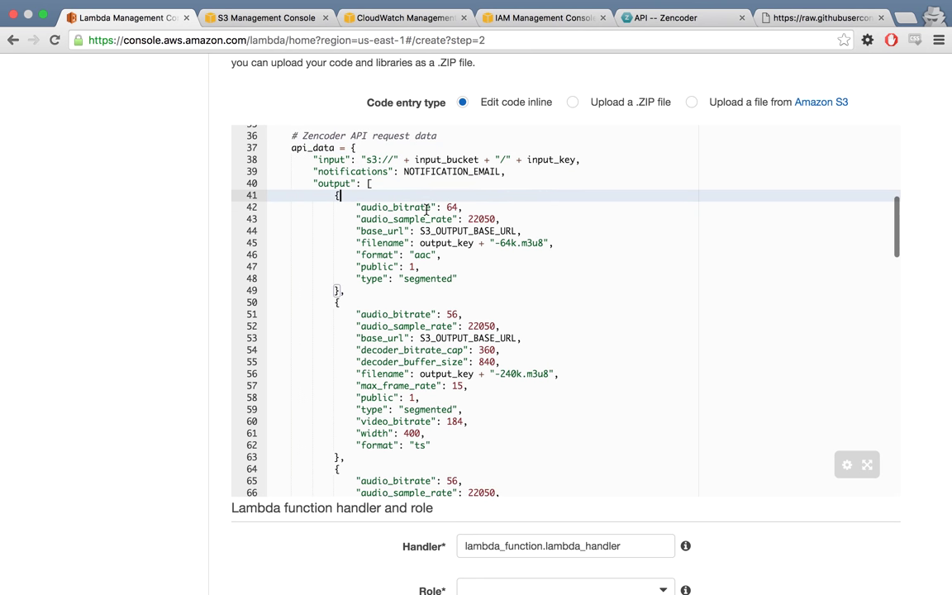
scroll("down", 3)
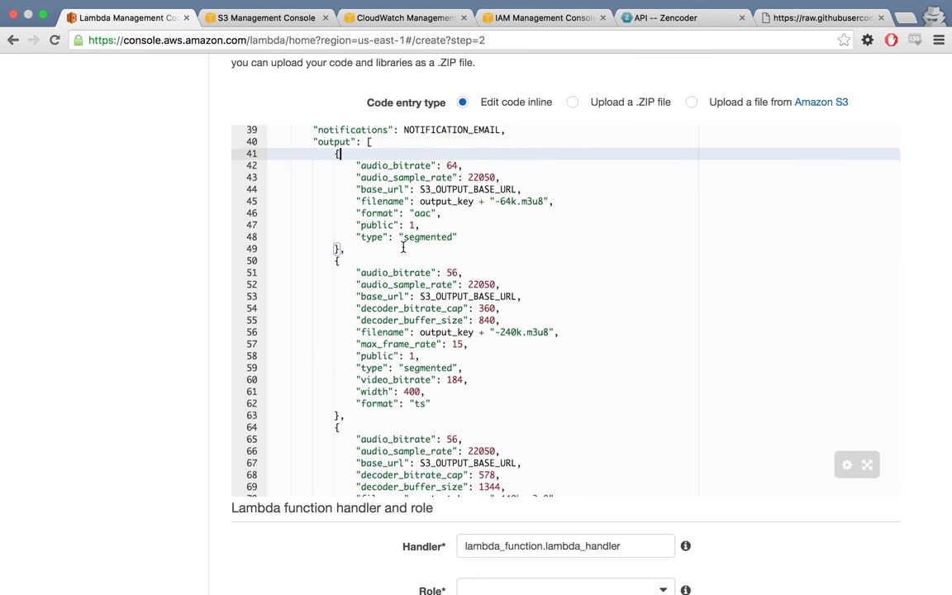
scroll("up", 3)
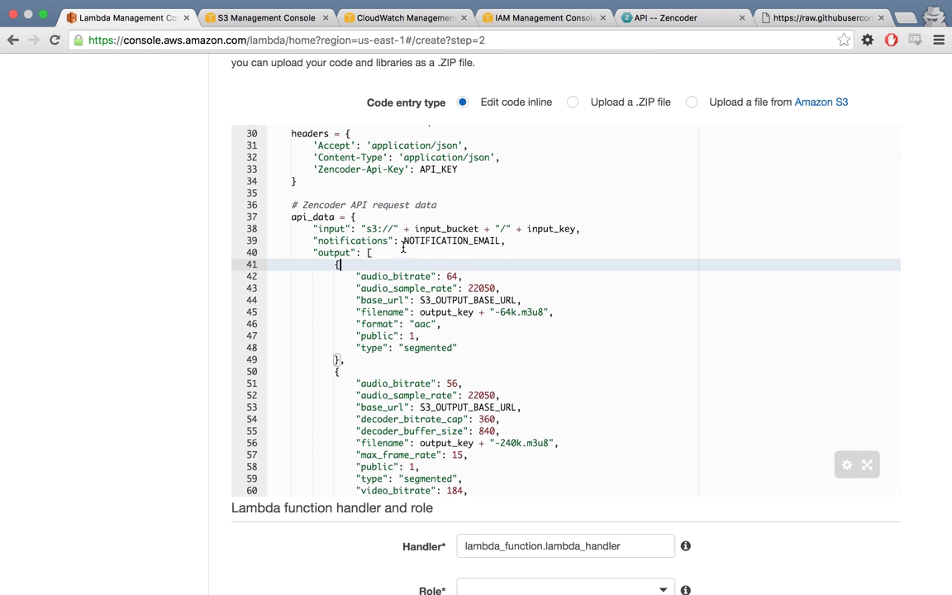
scroll("down", 3)
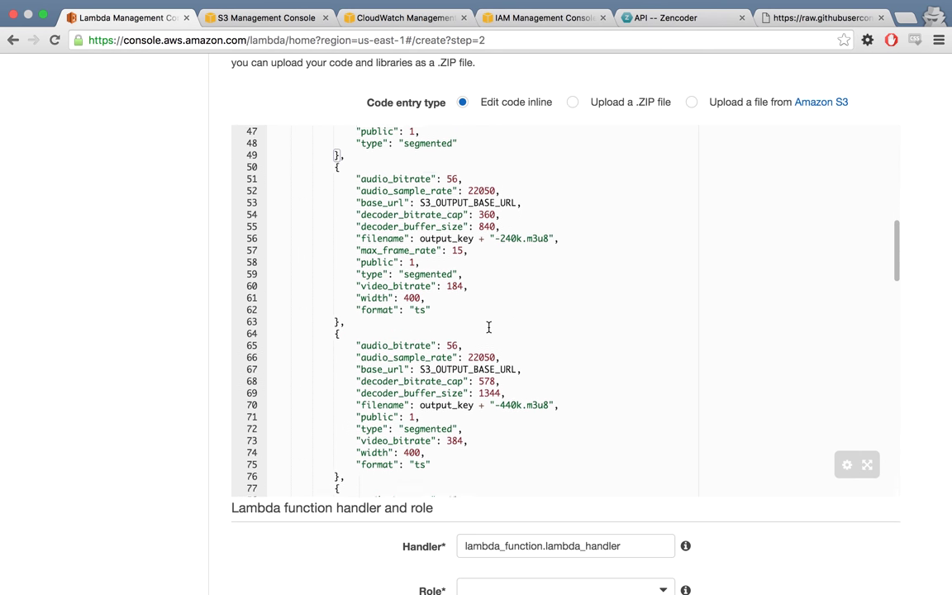
scroll("down", 3)
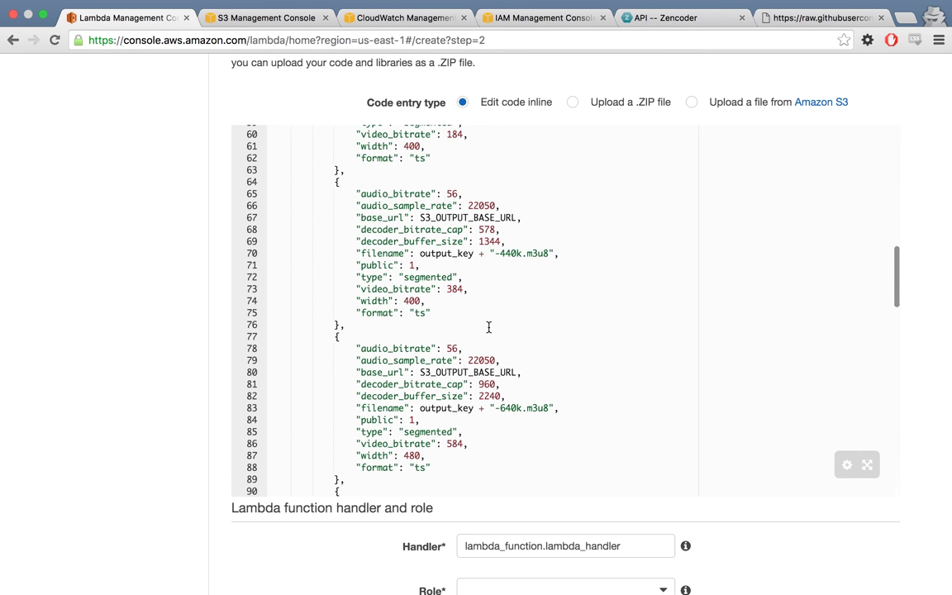
scroll("up", 3)
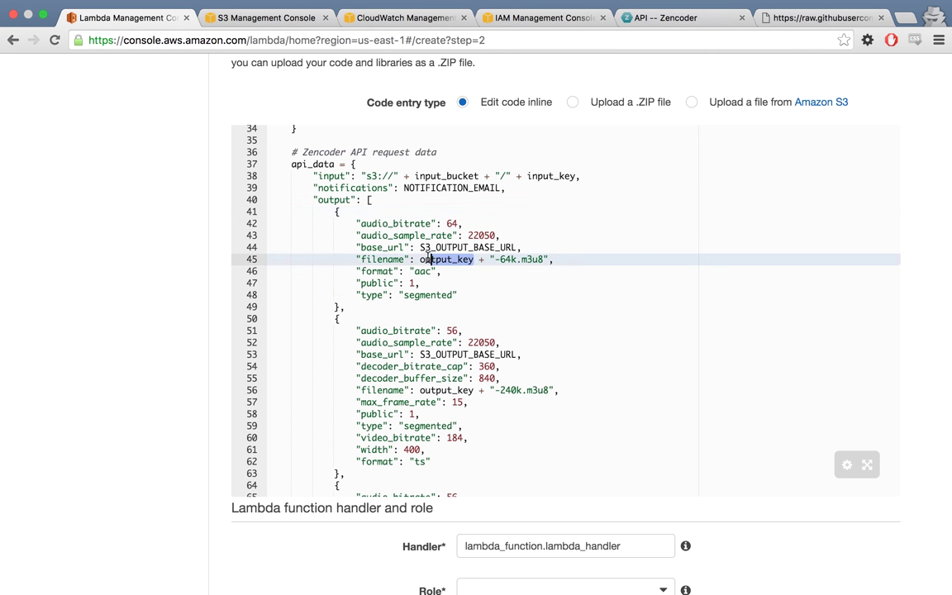
double_click(446, 259)
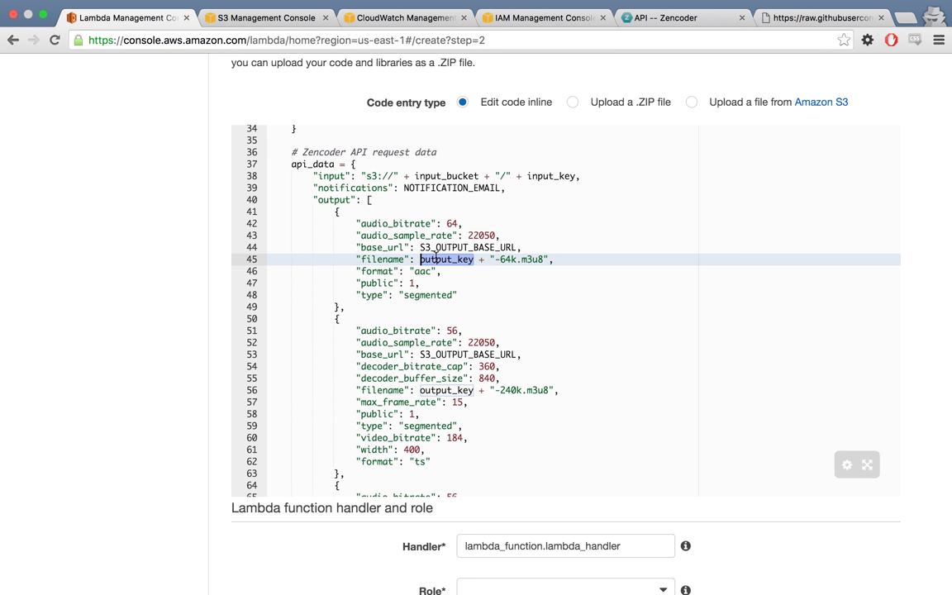
mouse_move(568, 261)
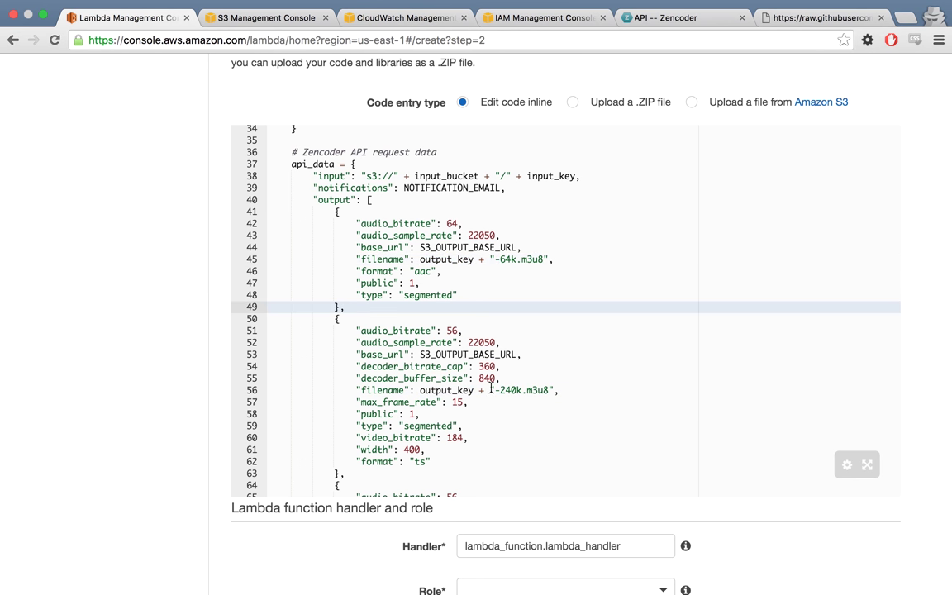
scroll("down", 3)
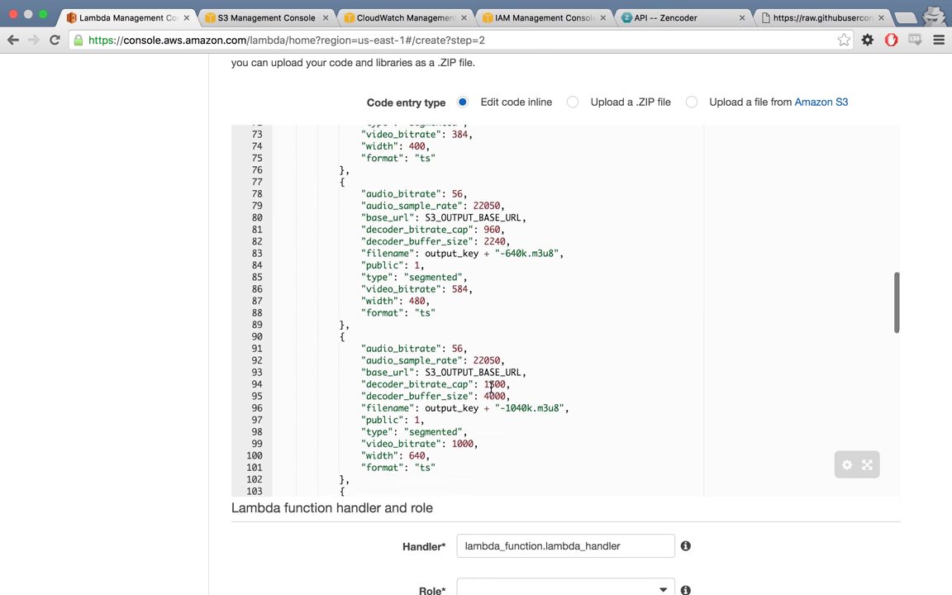
scroll("down", 3)
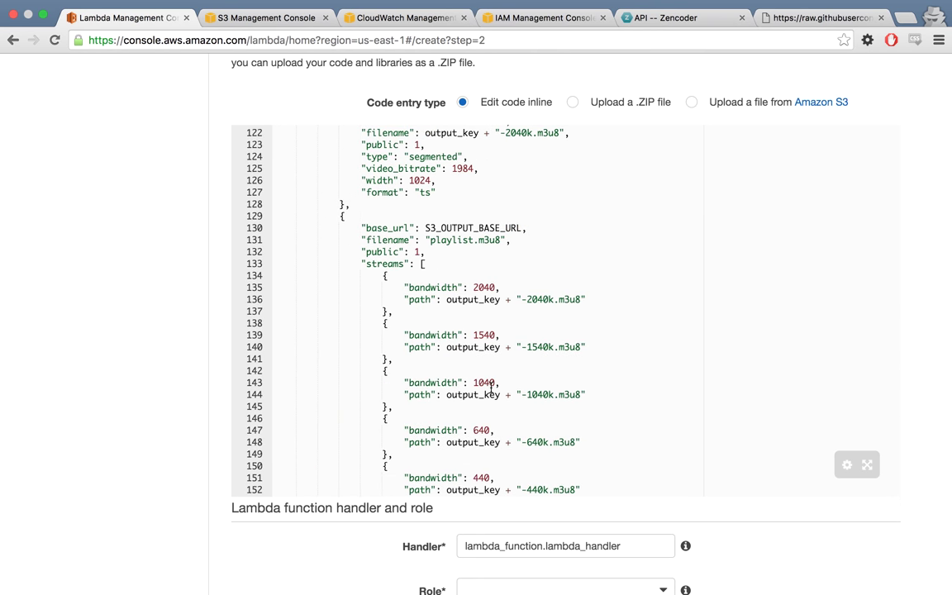
scroll("up", 3)
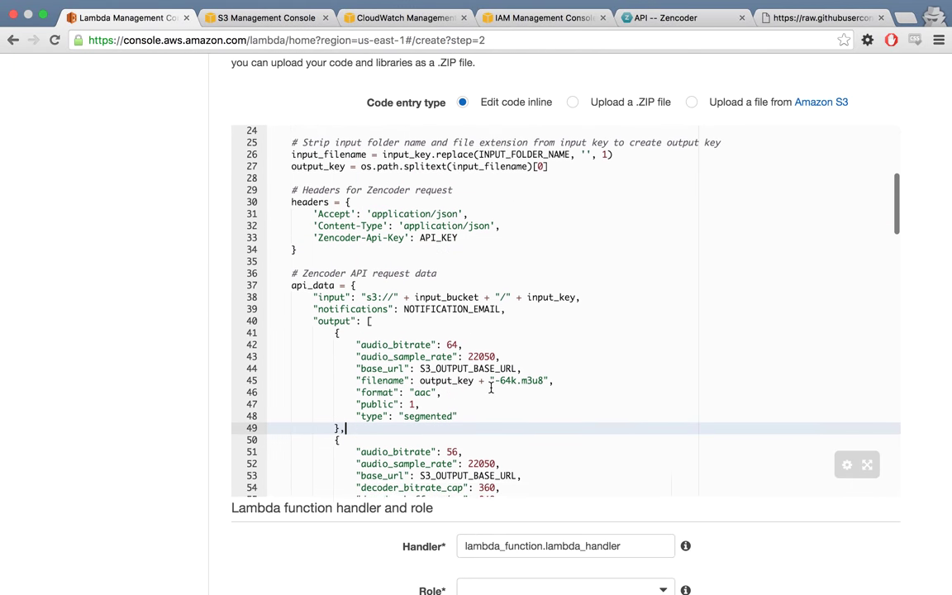
left_click(670, 16)
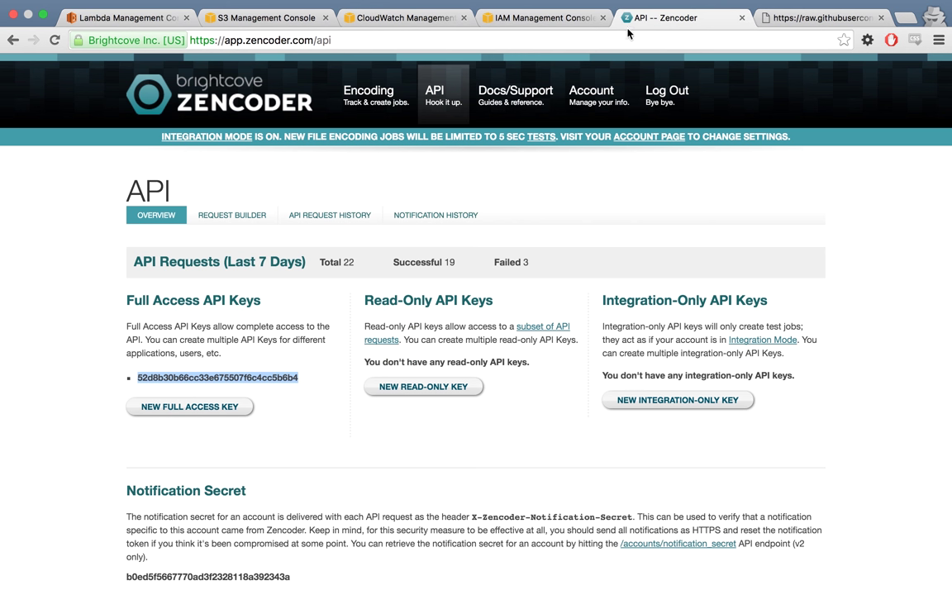
- Load the Apple HLS job template in Zencoder's Request Builder and return to the Lambda code
left_click(232, 215)
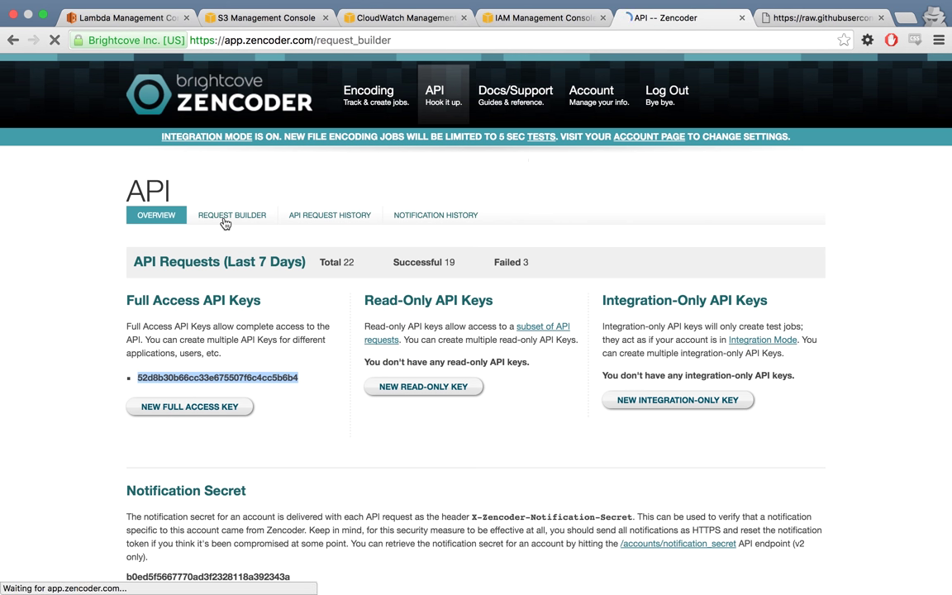
left_click(231, 215)
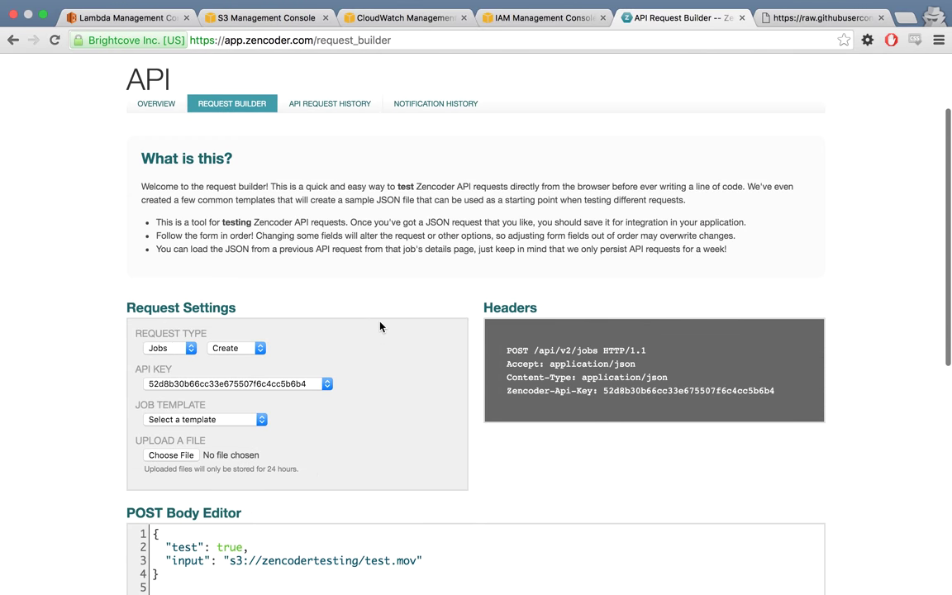
left_click(202, 419)
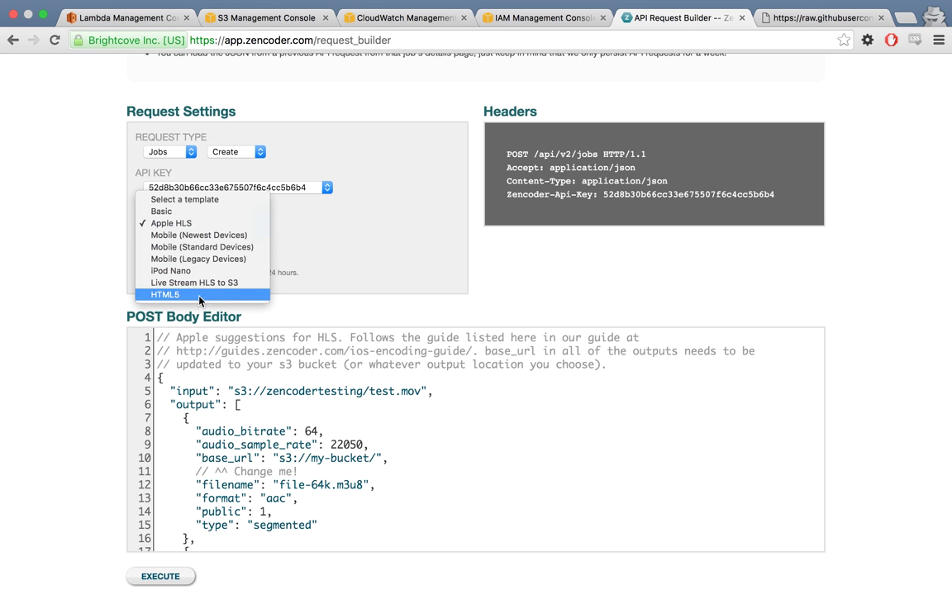
left_click(124, 16)
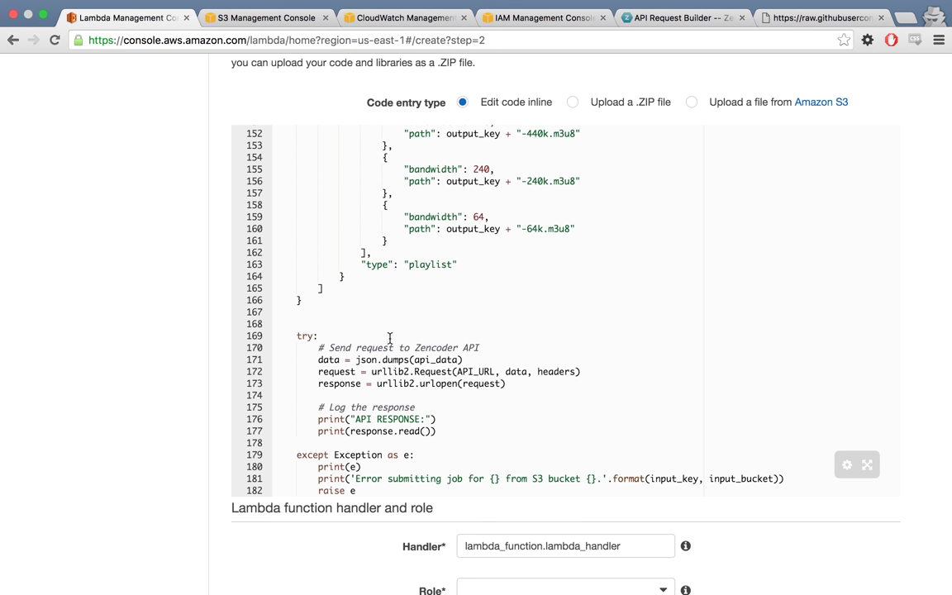
mouse_move(440, 373)
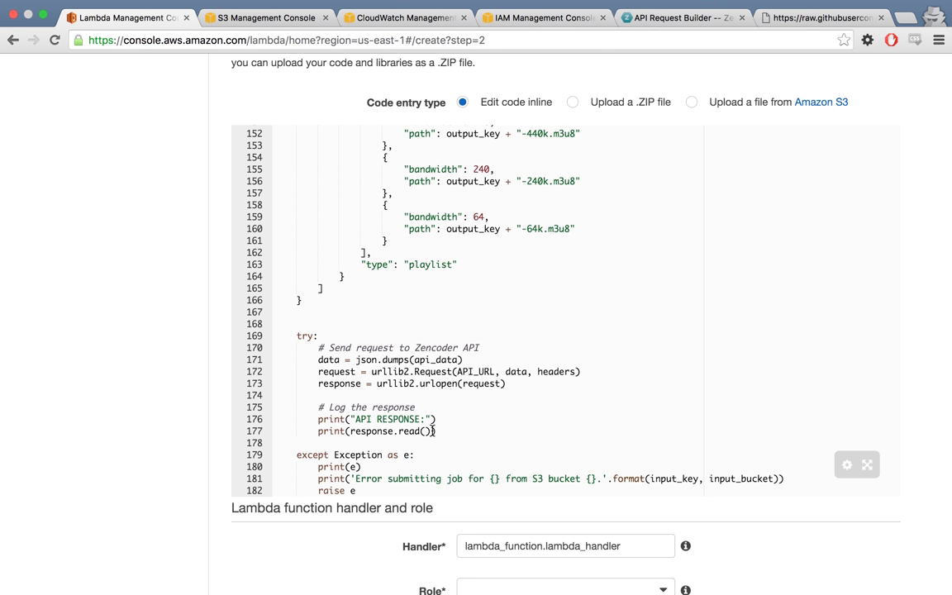
mouse_move(351, 360)
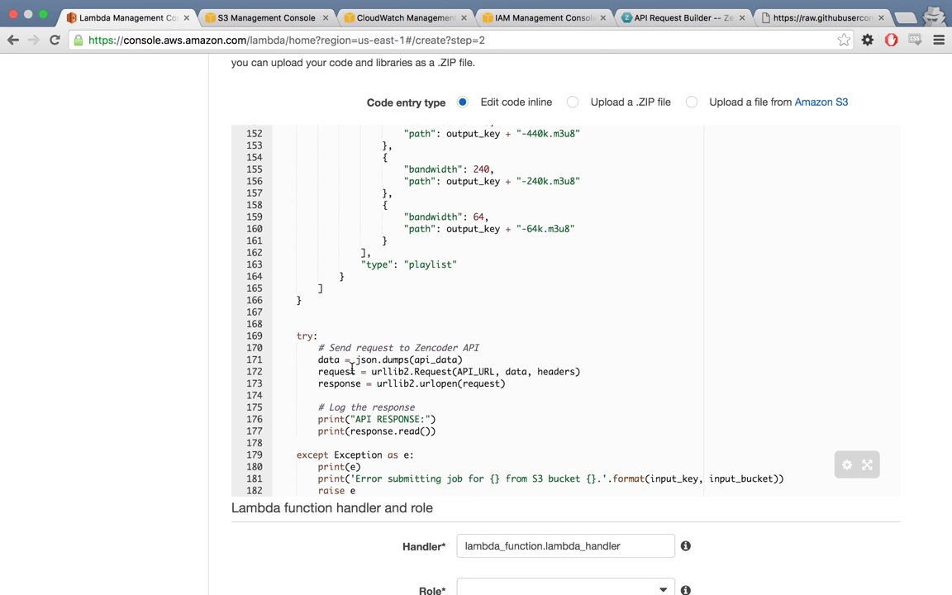
- List the execution role choices below the lambda_function.lambda_handler handler
scroll("down", 3)
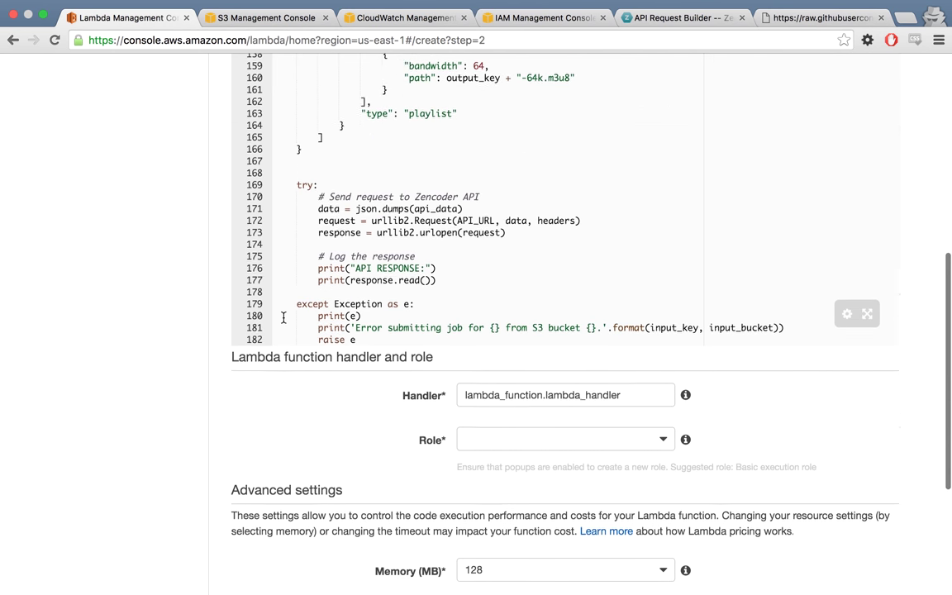
left_click(565, 390)
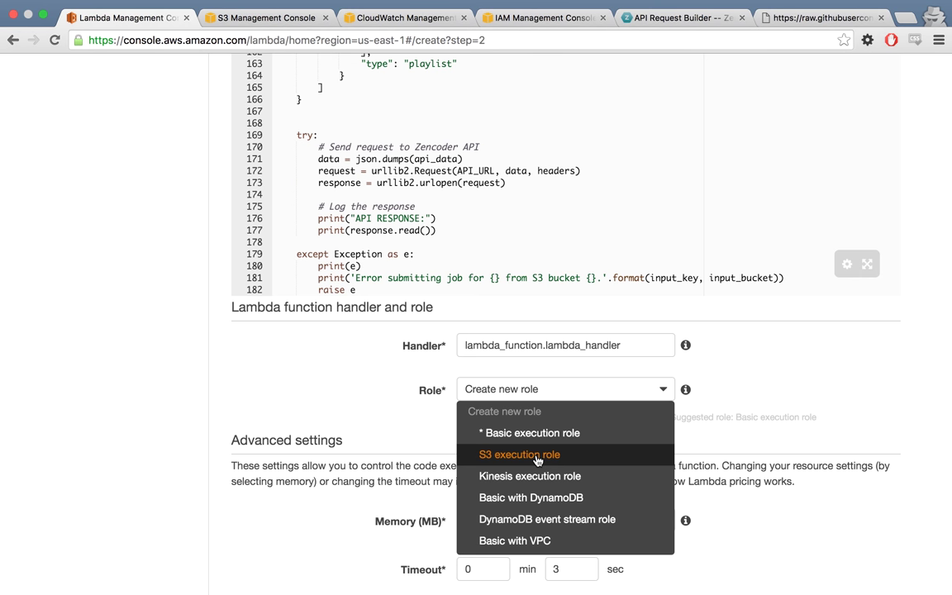
- Create the S3 execution role lambda_s3_exec_role, reviewing its policy document, and allow it
left_click(519, 455)
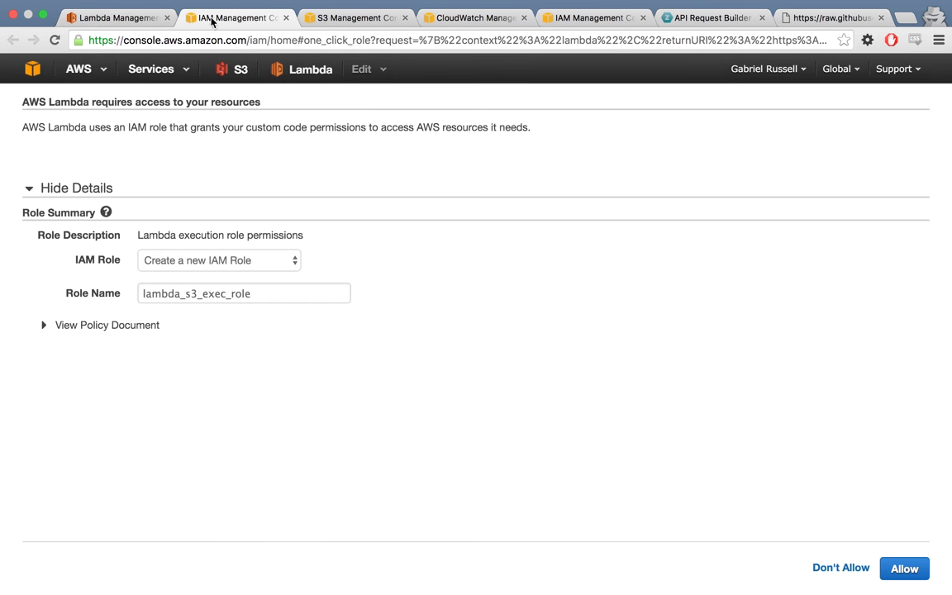
mouse_move(261, 261)
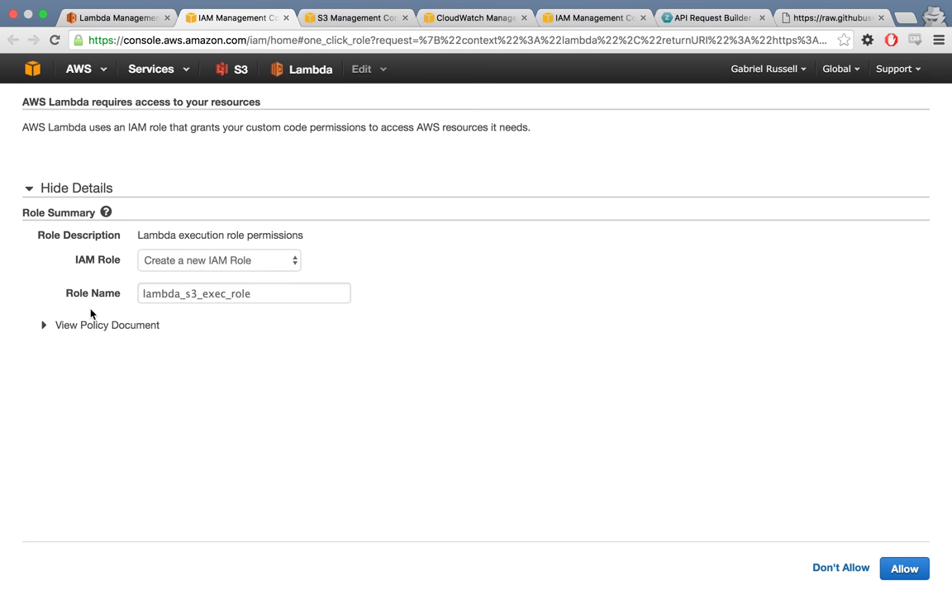
left_click(106, 324)
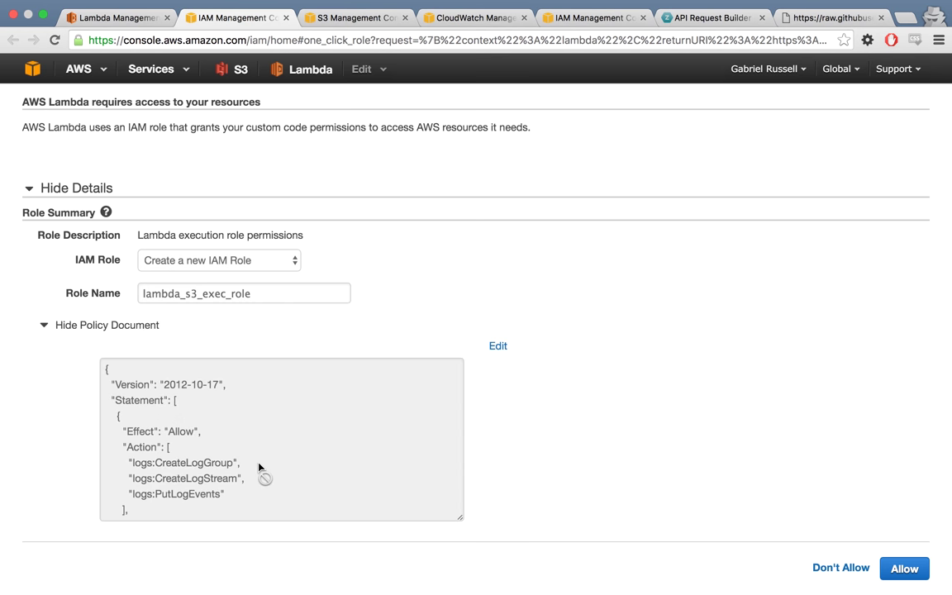
scroll("down", 3)
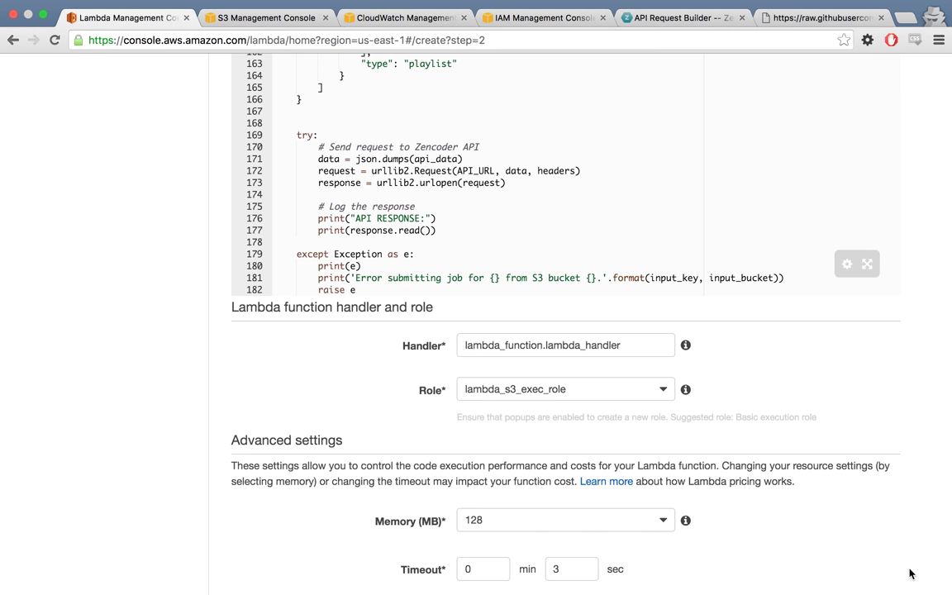
mouse_move(460, 404)
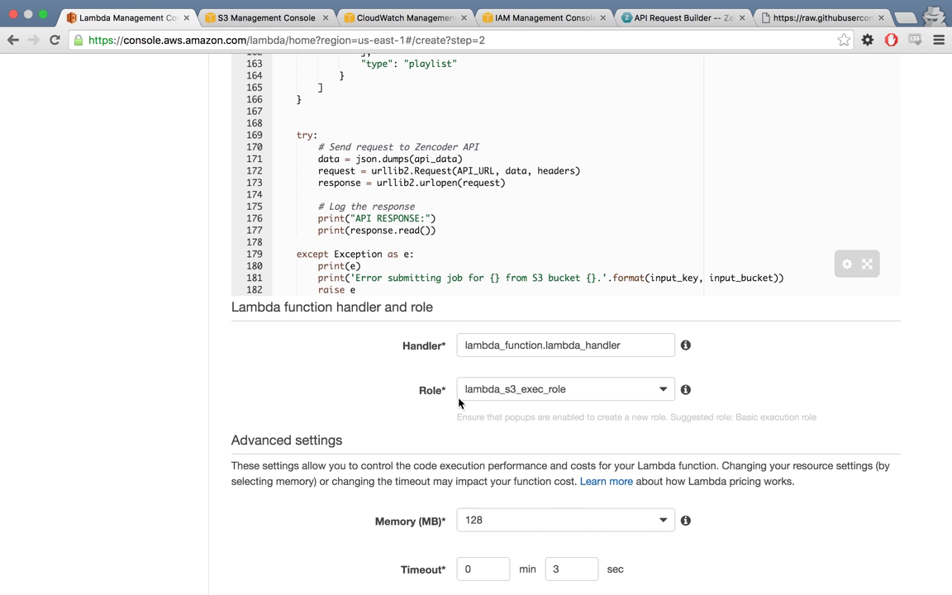
scroll("down", 3)
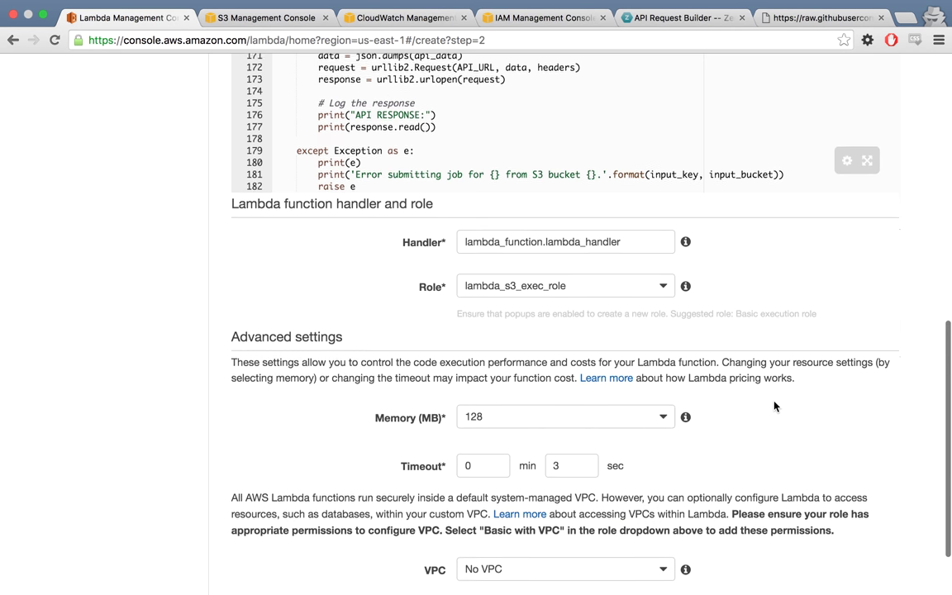
- Scroll to Advanced settings to raise the timeout to 10 seconds
scroll("down", 3)
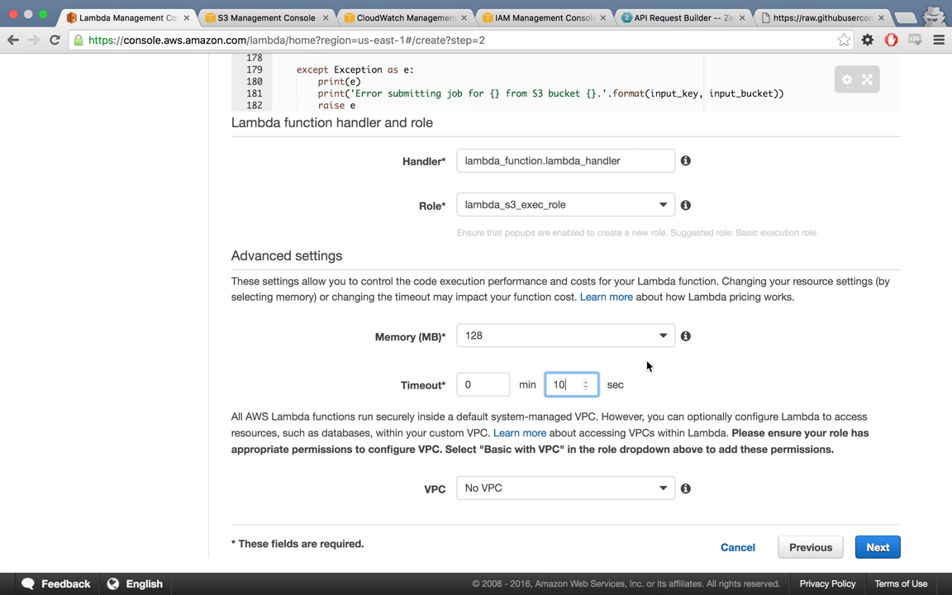
mouse_move(681, 371)
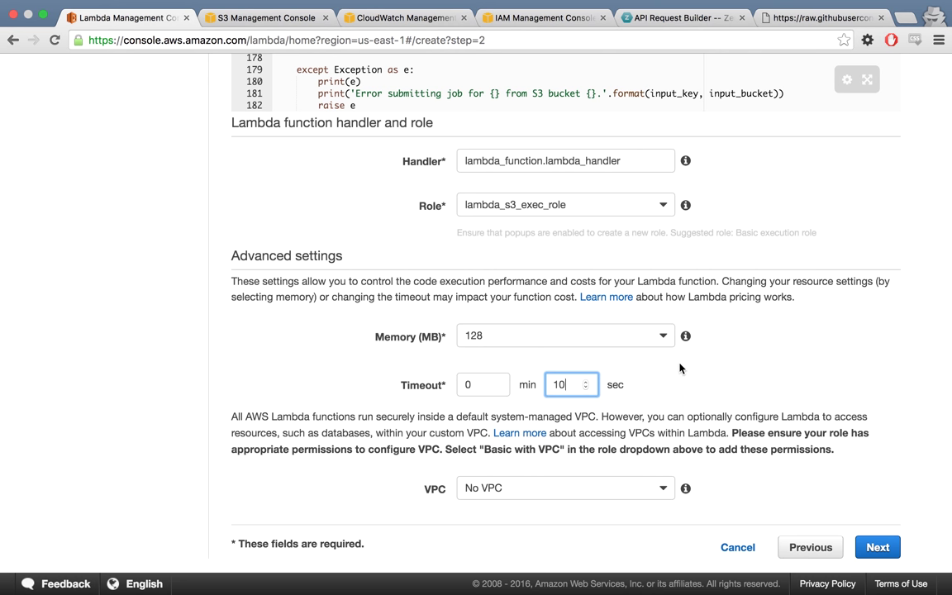
mouse_move(661, 405)
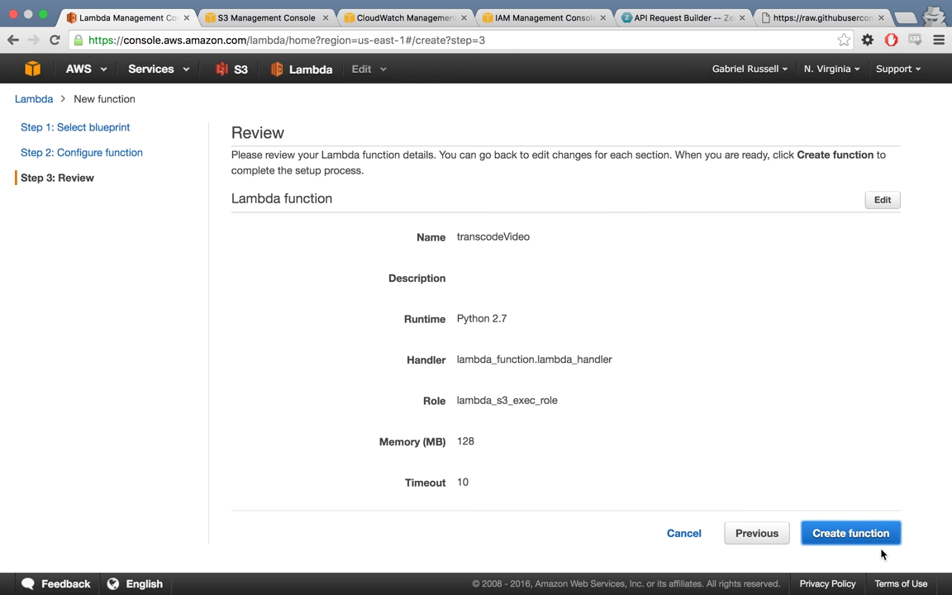
- Create the transcodeVideo function and view its empty Event sources list
left_click(850, 532)
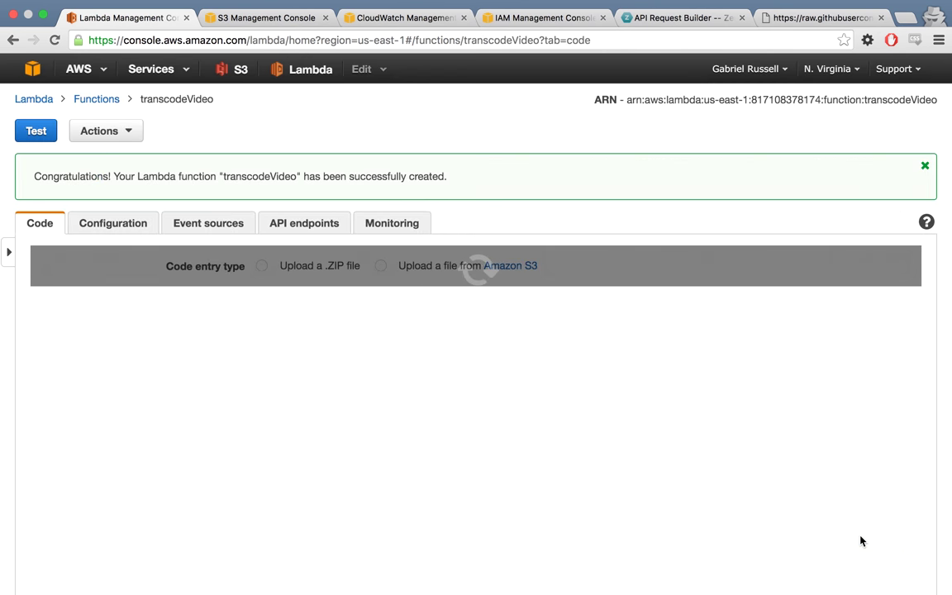
left_click(261, 264)
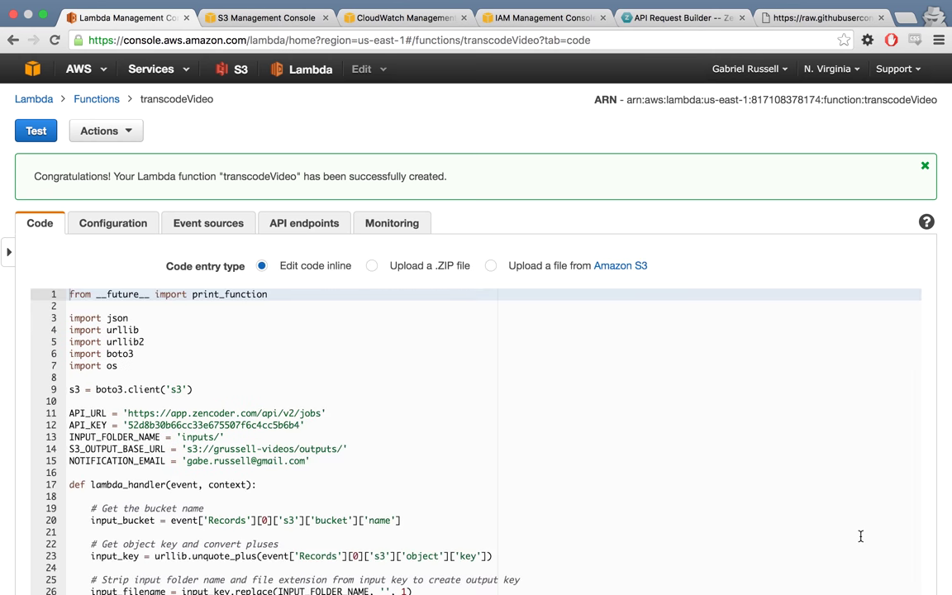
mouse_move(277, 380)
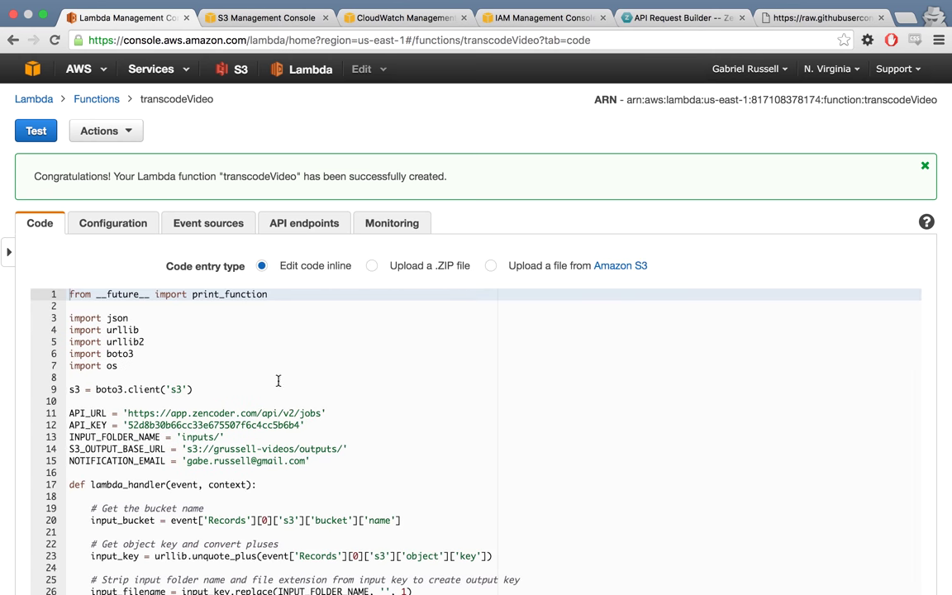
mouse_move(201, 255)
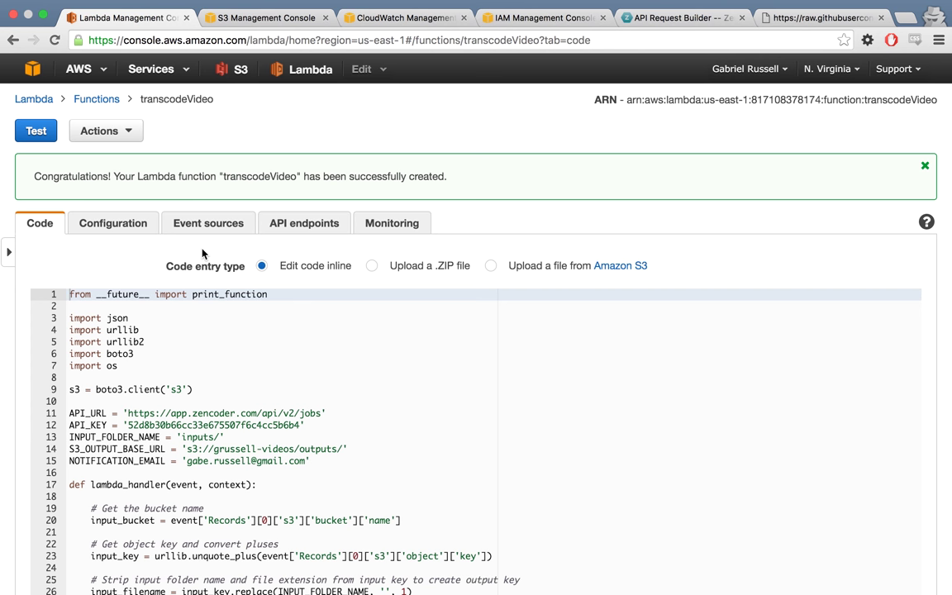
left_click(208, 222)
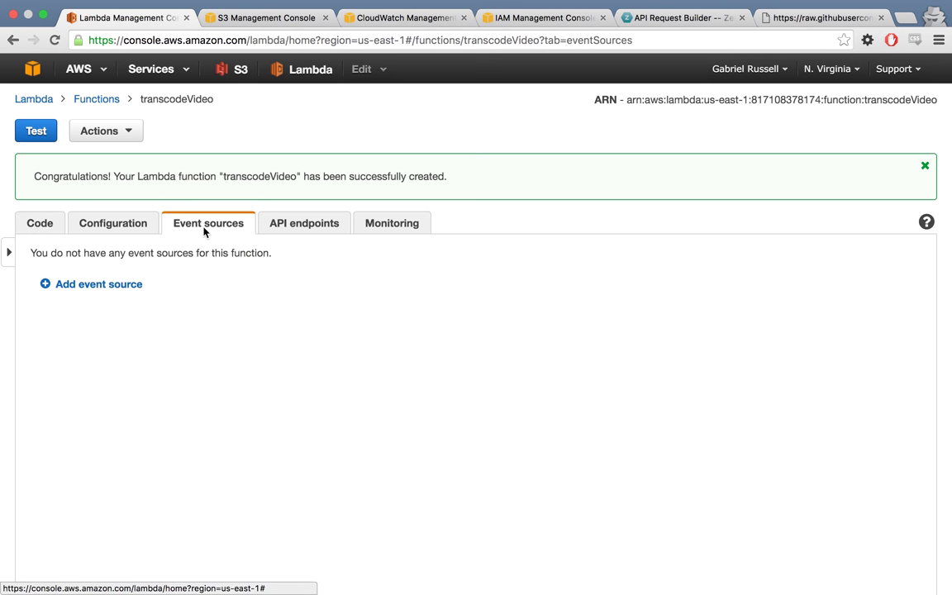
- Add a new S3 event source from the grussell-videos bucket to the function
left_click(99, 284)
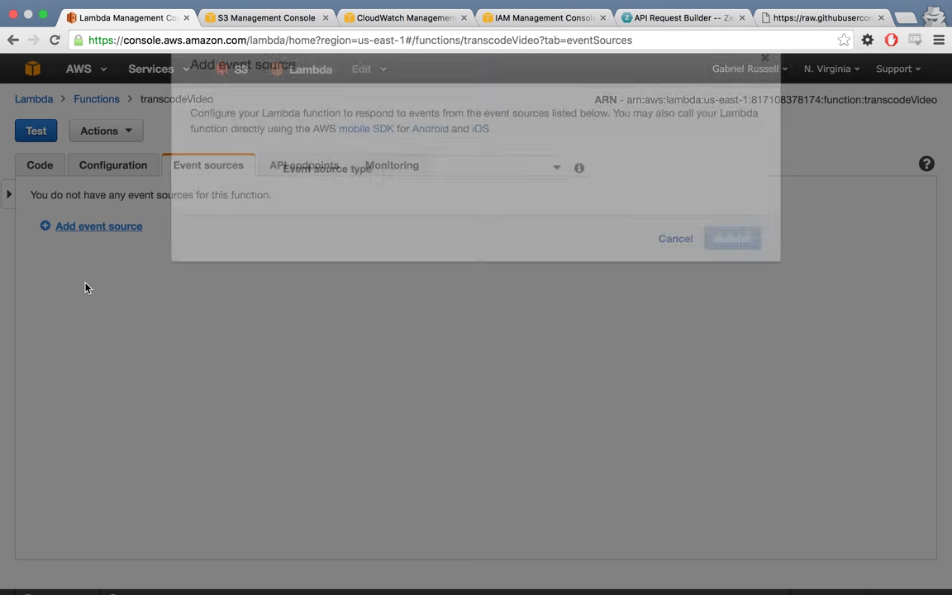
left_click(473, 239)
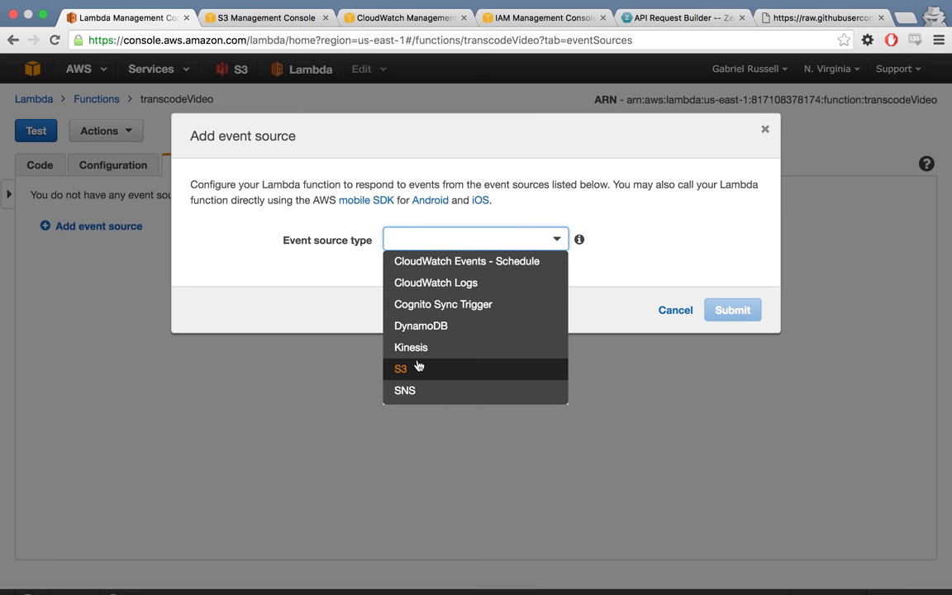
left_click(400, 366)
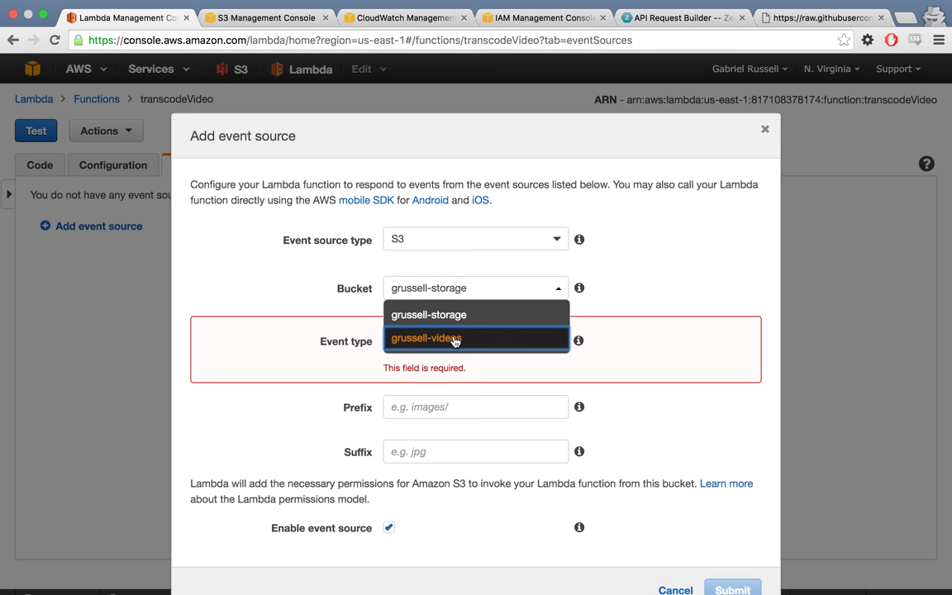
left_click(426, 337)
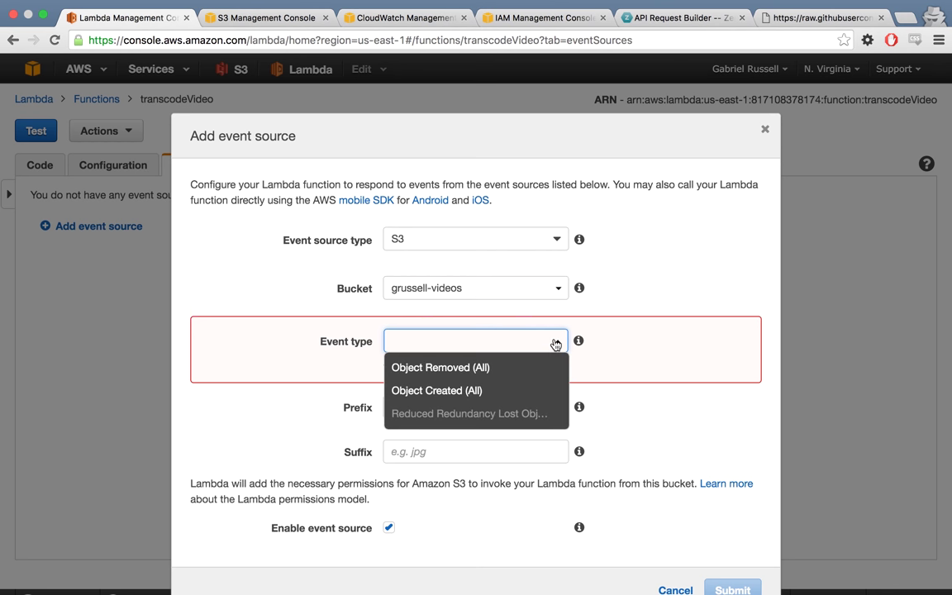
mouse_move(436, 390)
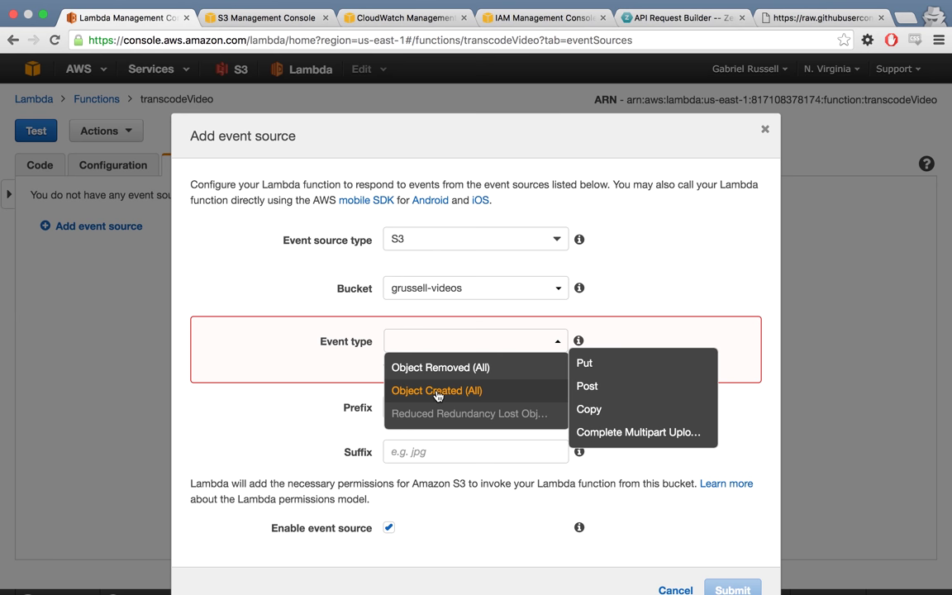
- Trigger on Object Created (All) with prefix inputs/, enabled, and submit the event source
left_click(436, 389)
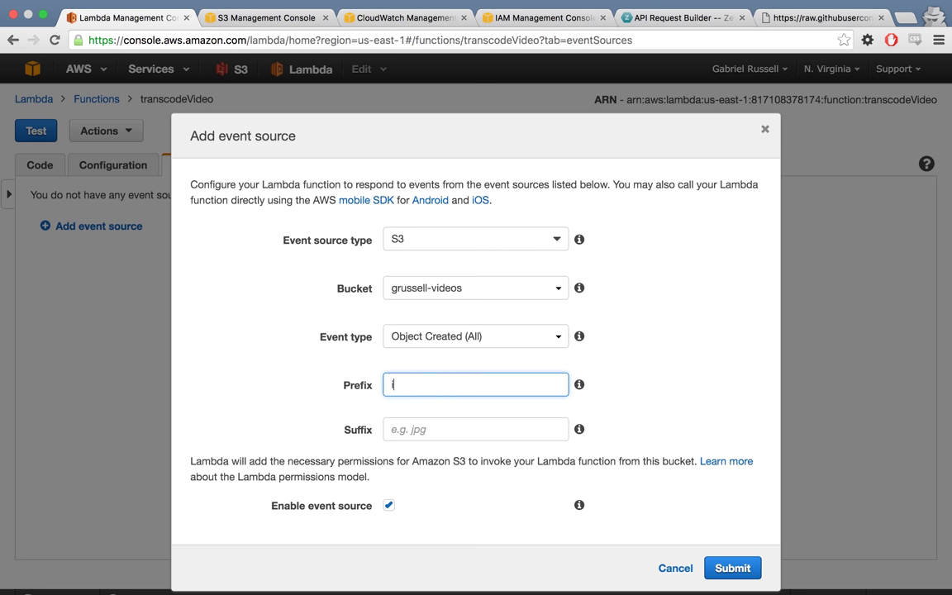
type("nputs/")
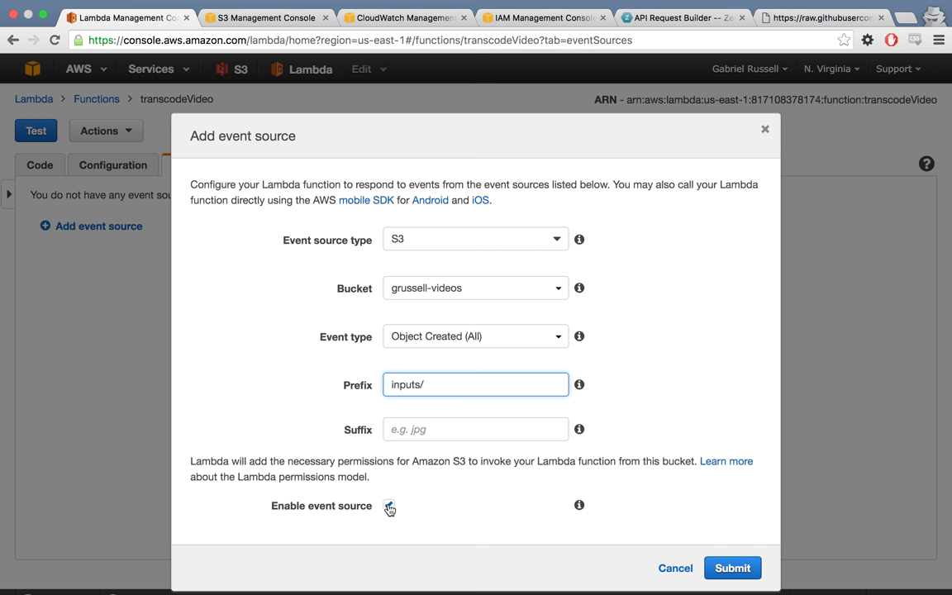
left_click(390, 506)
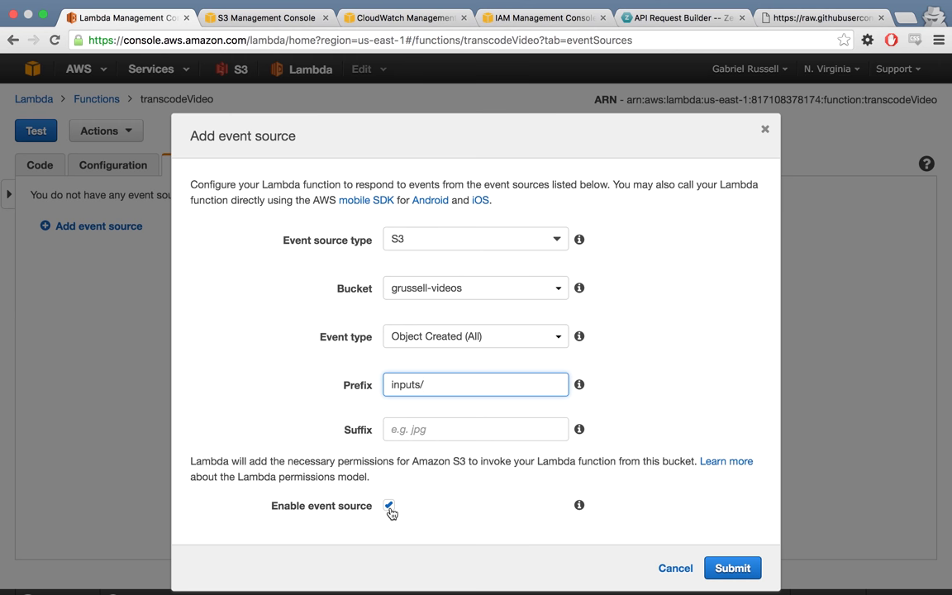
left_click(732, 568)
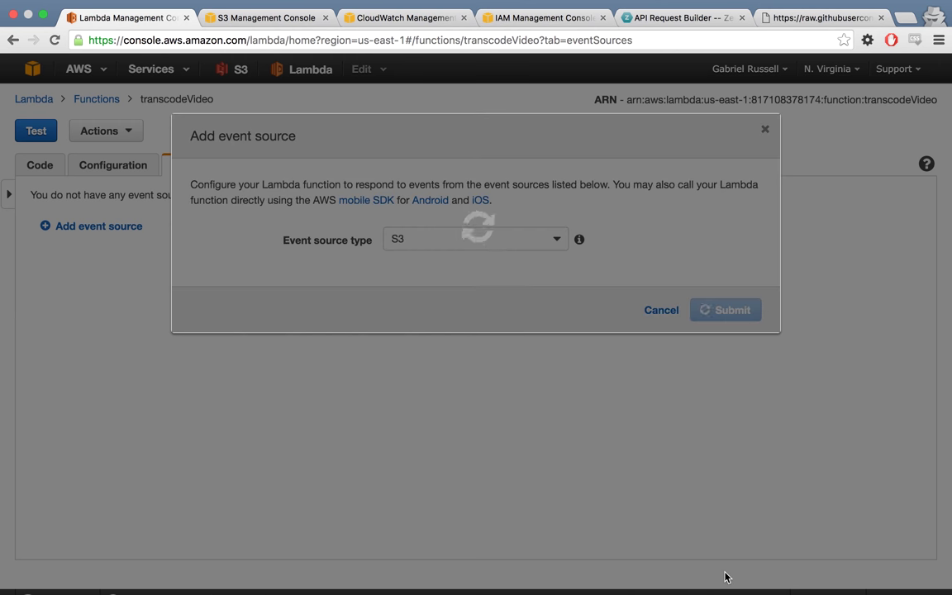
left_click(723, 309)
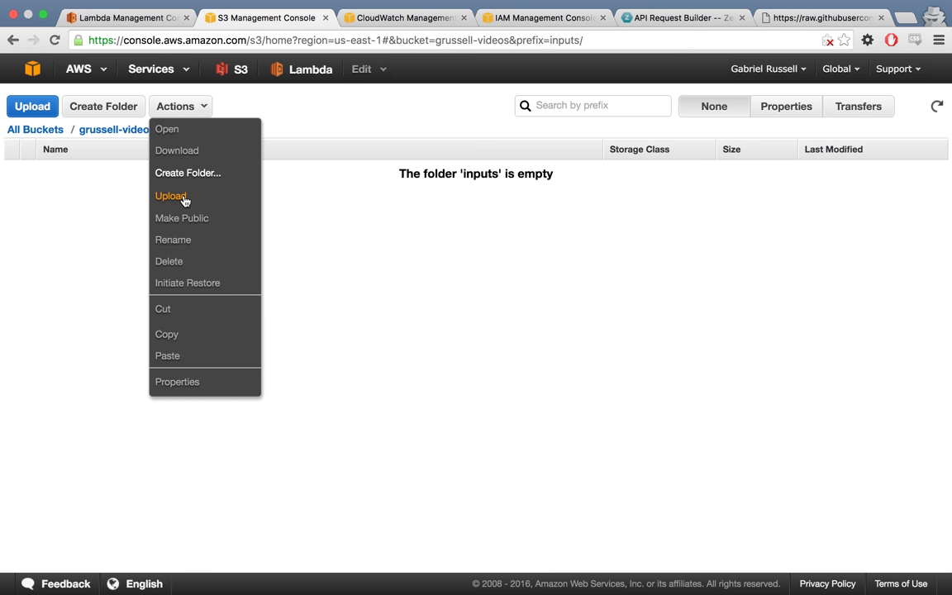
- Upload demo.mov into the grussell-videos/inputs folder
left_click(170, 195)
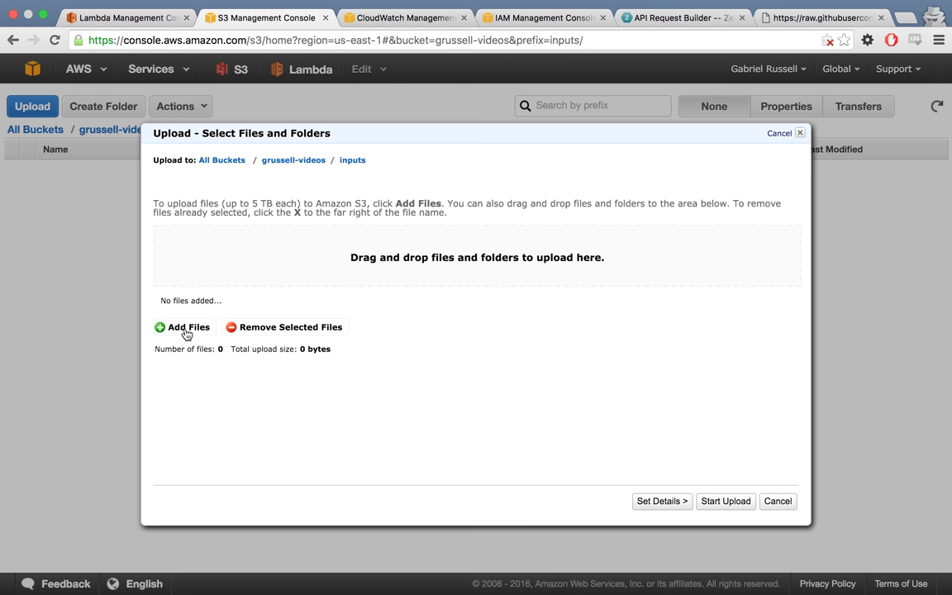
left_click(189, 327)
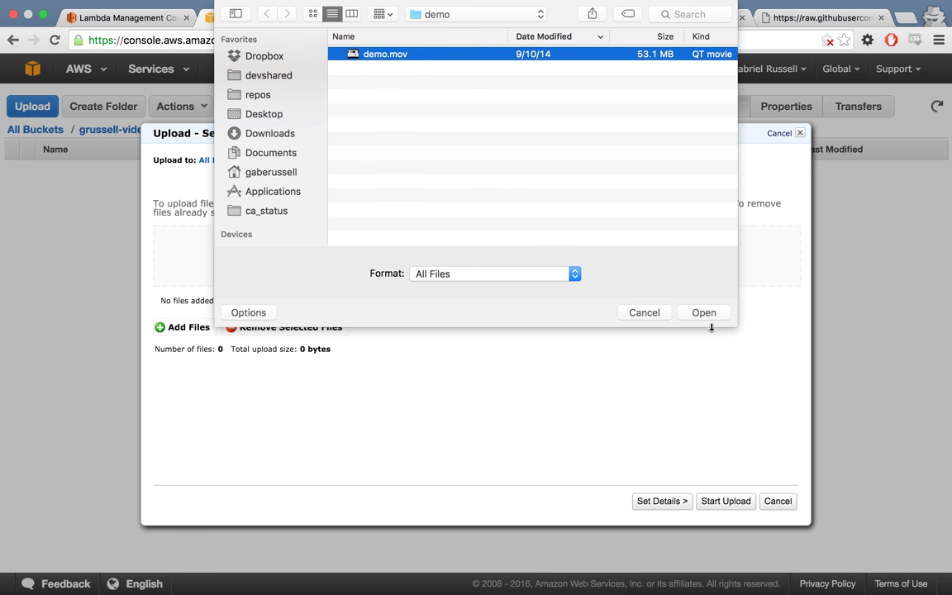
left_click(703, 312)
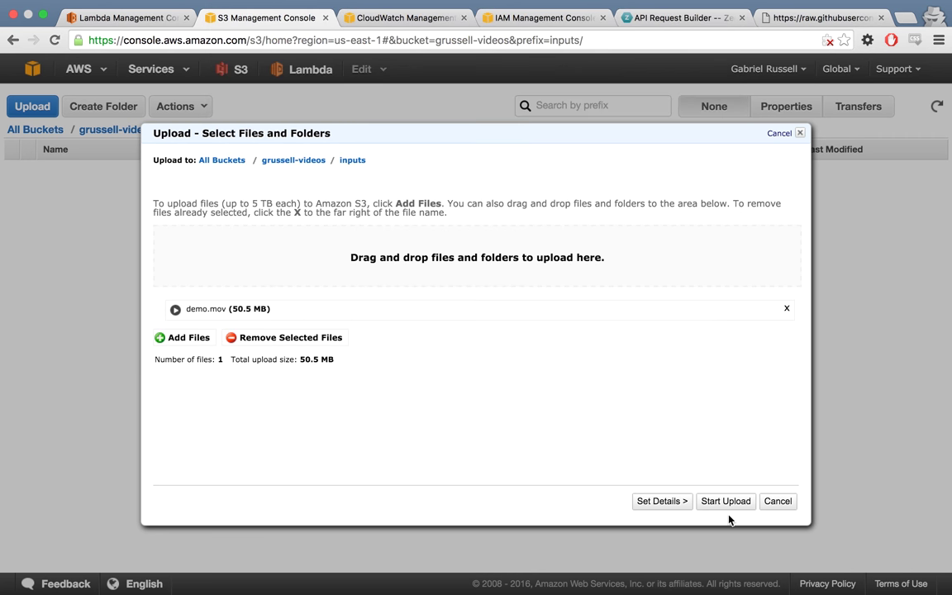
left_click(724, 501)
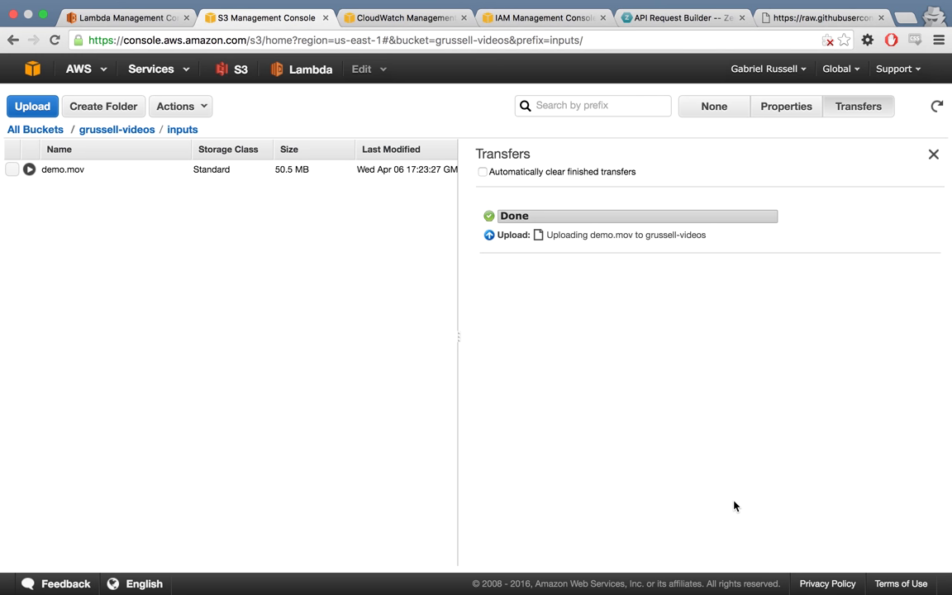
mouse_move(334, 516)
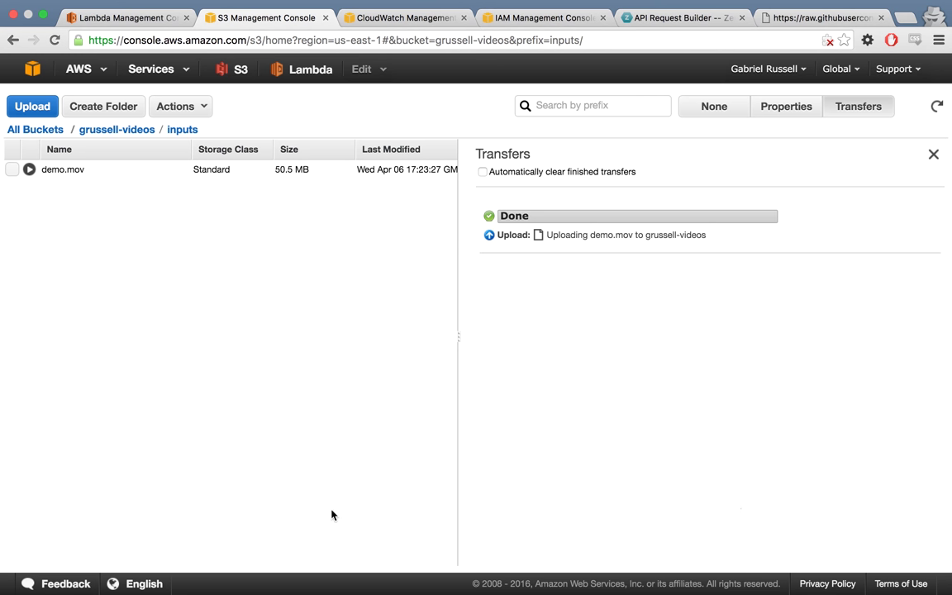
mouse_move(102, 198)
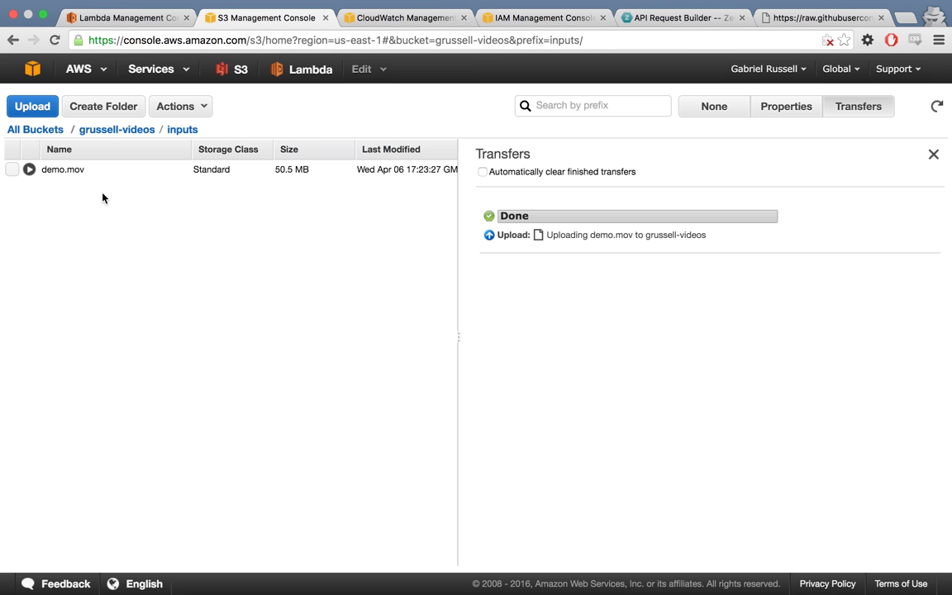
mouse_move(125, 194)
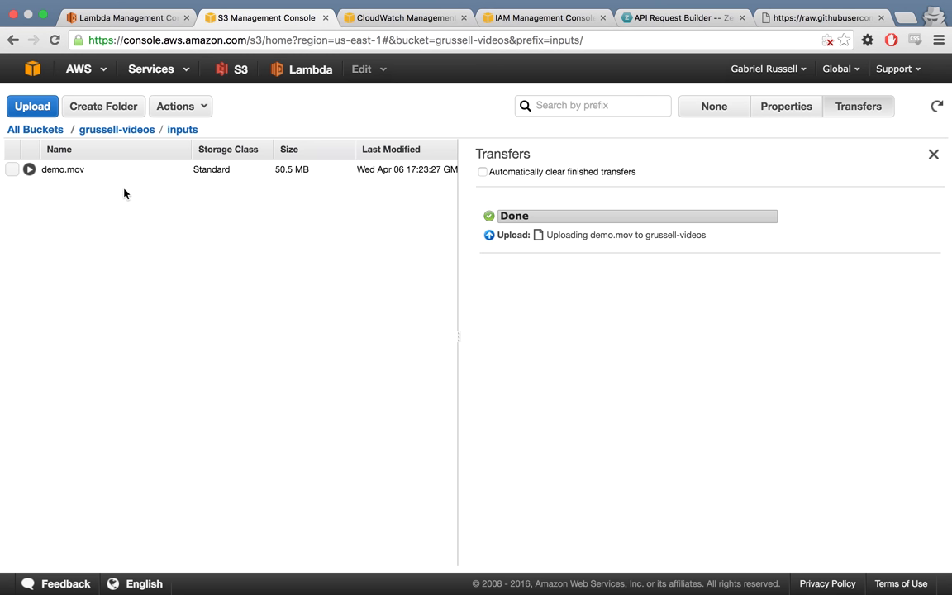
- Return to the bucket root and view the outputs folder contents
left_click(116, 129)
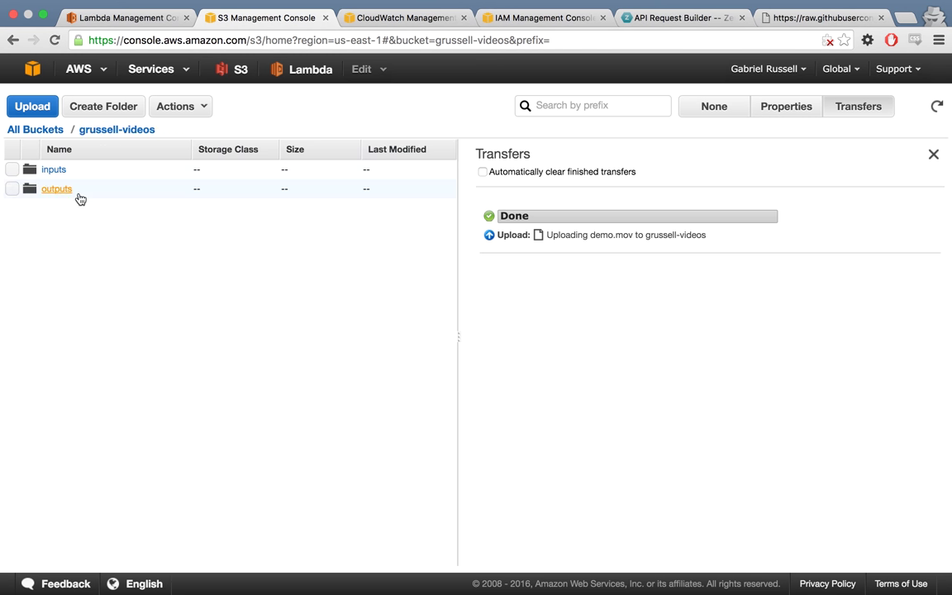
left_click(56, 189)
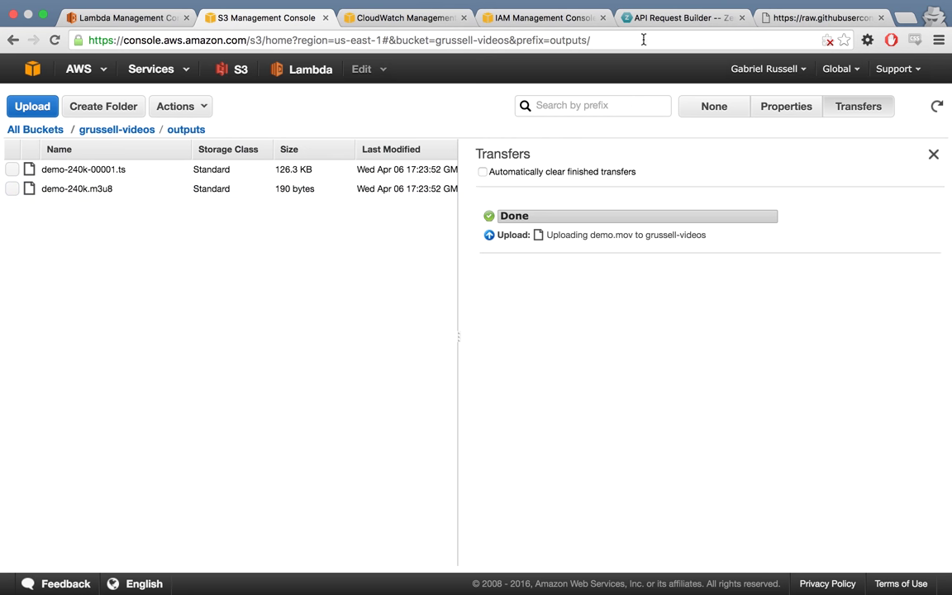
- In Zencoder, review the demo.mov encoding job and its output renditions
left_click(681, 16)
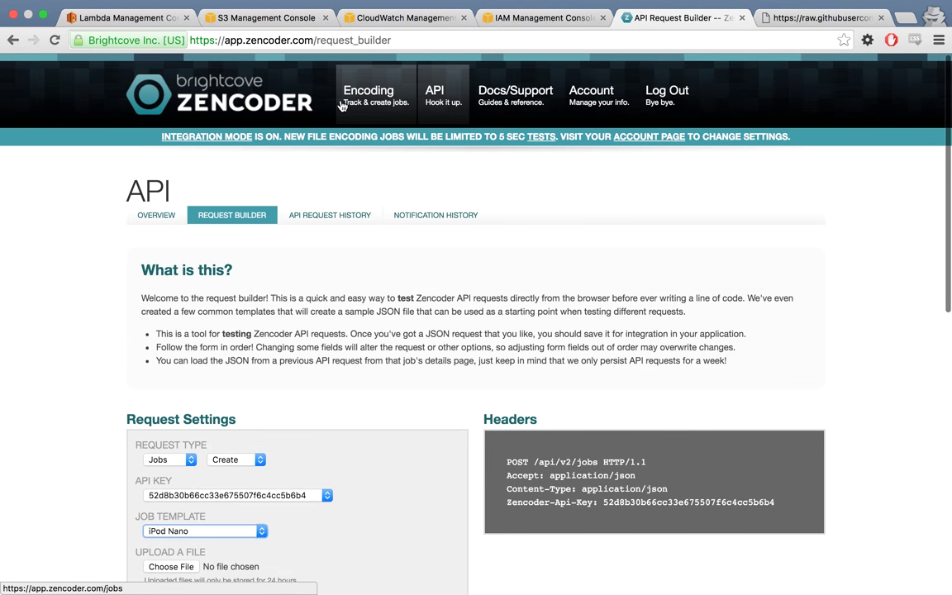
left_click(377, 93)
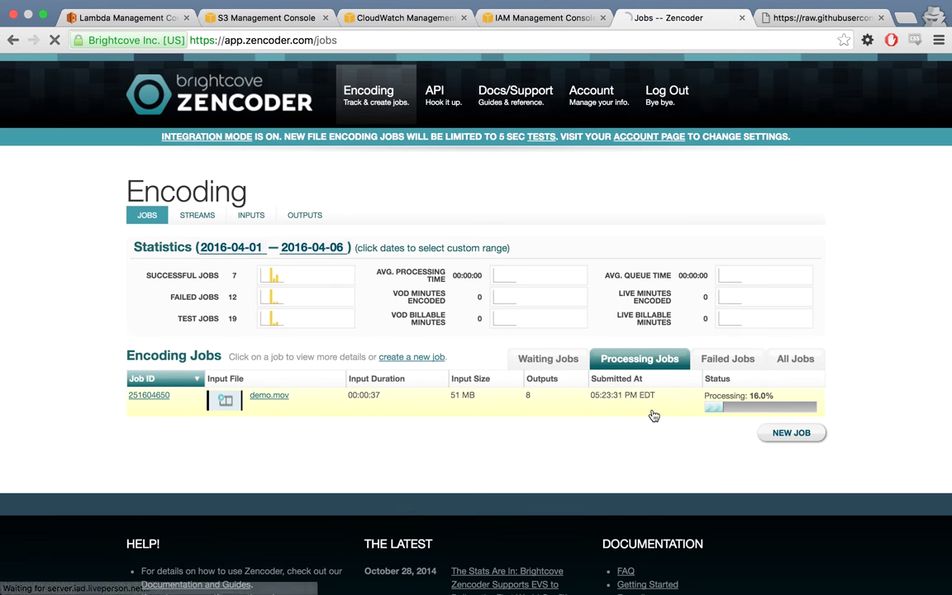
left_click(149, 395)
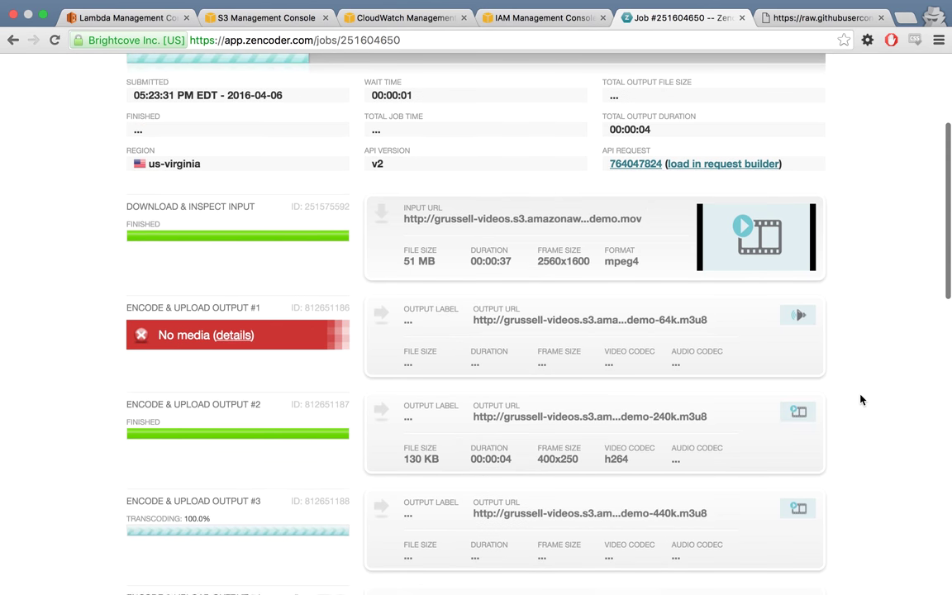
scroll("down", 3)
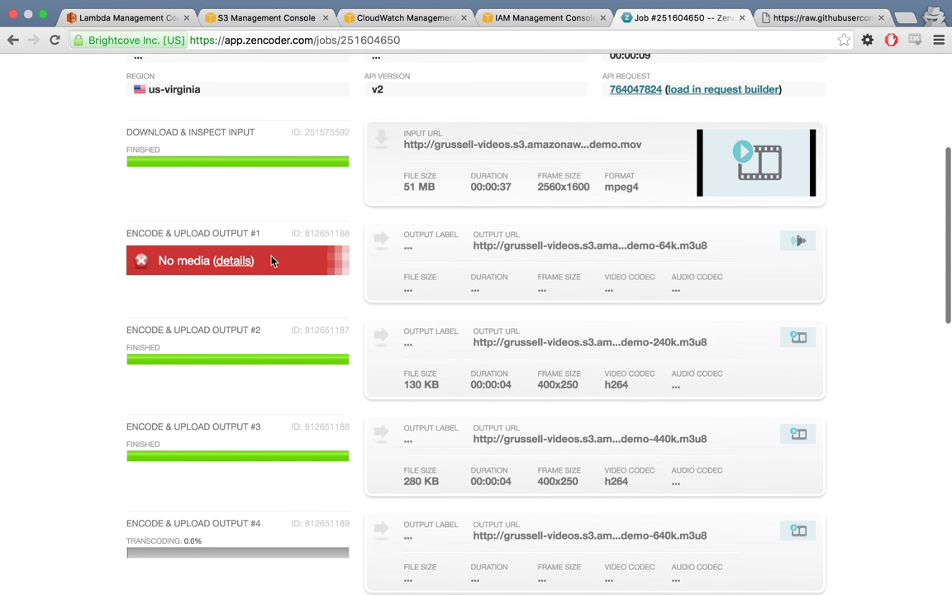
mouse_move(185, 279)
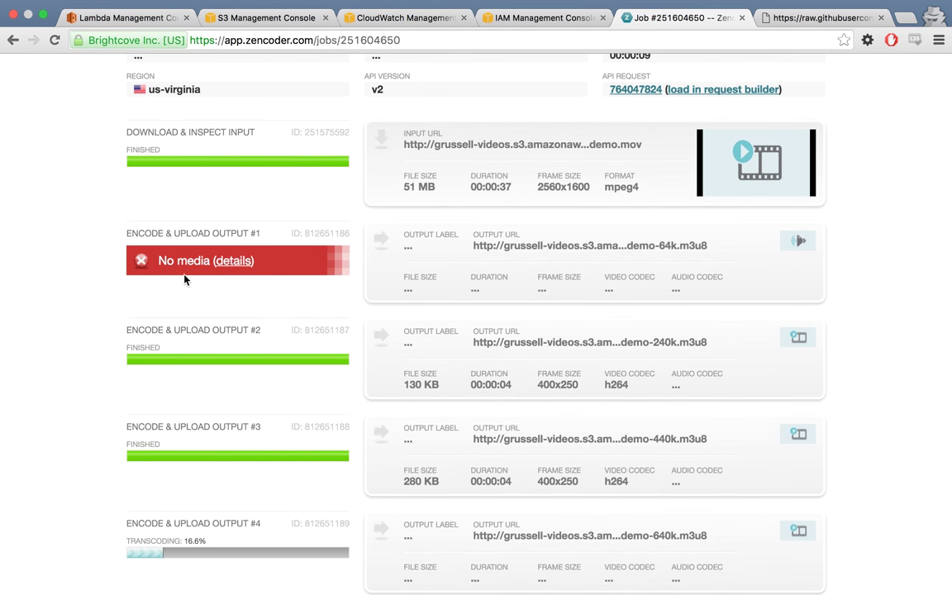
mouse_move(2, 265)
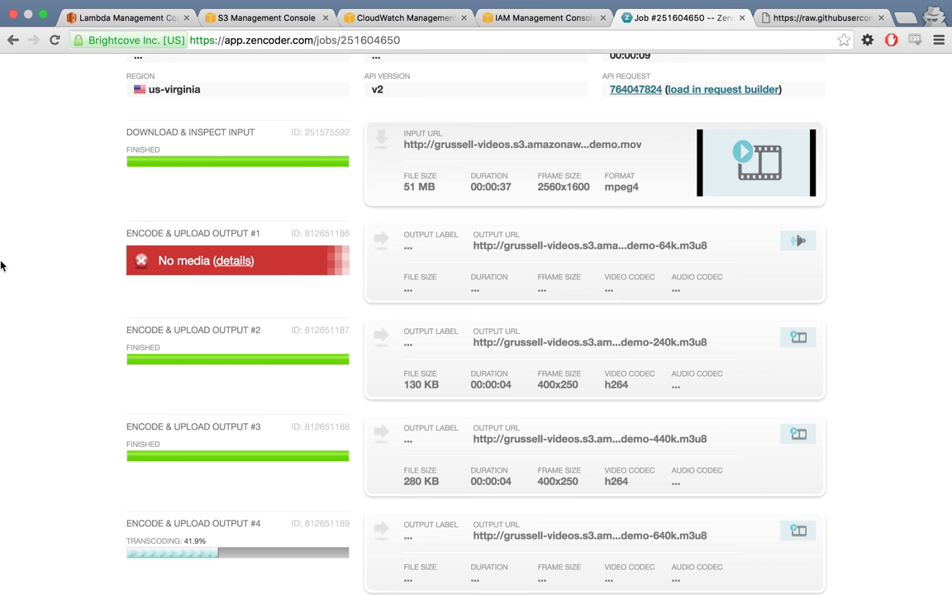
scroll("down", 3)
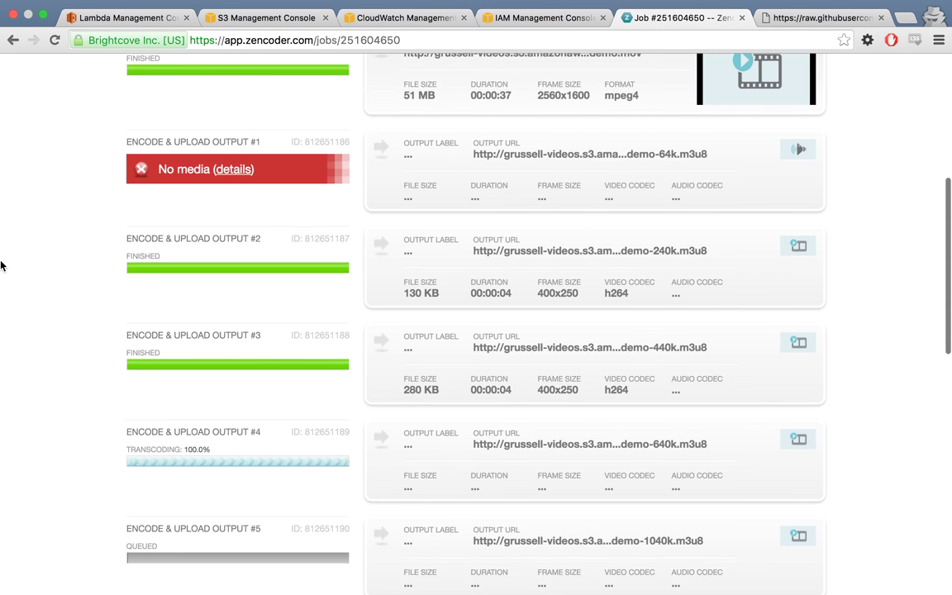
scroll("down", 3)
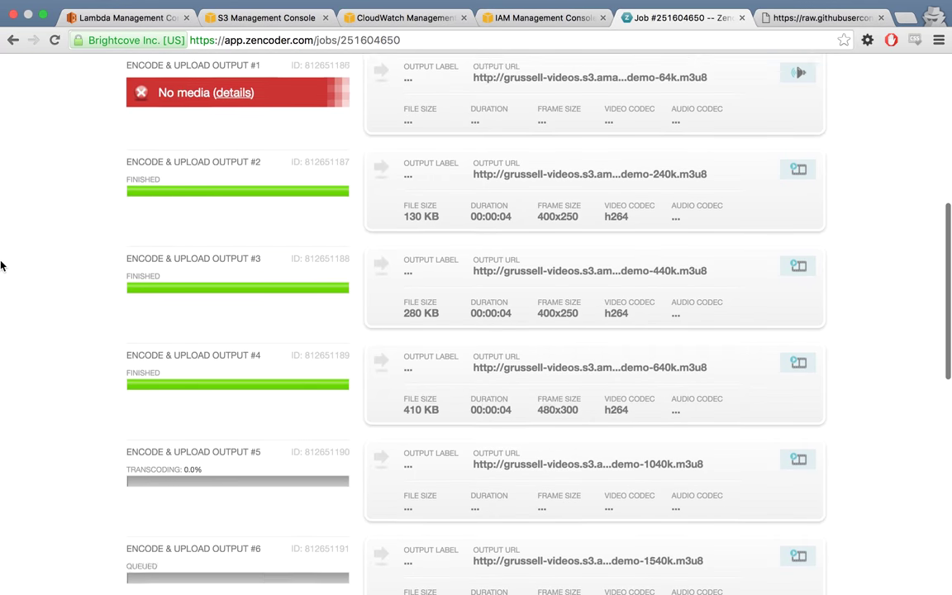
scroll("down", 3)
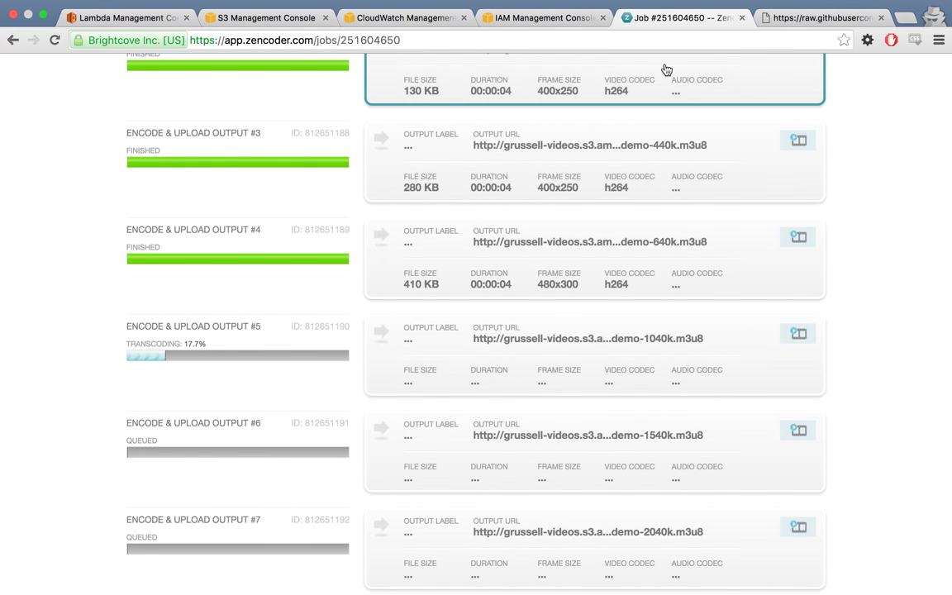
- Refresh the S3 outputs folder to see the new 440k and 640k files
left_click(263, 17)
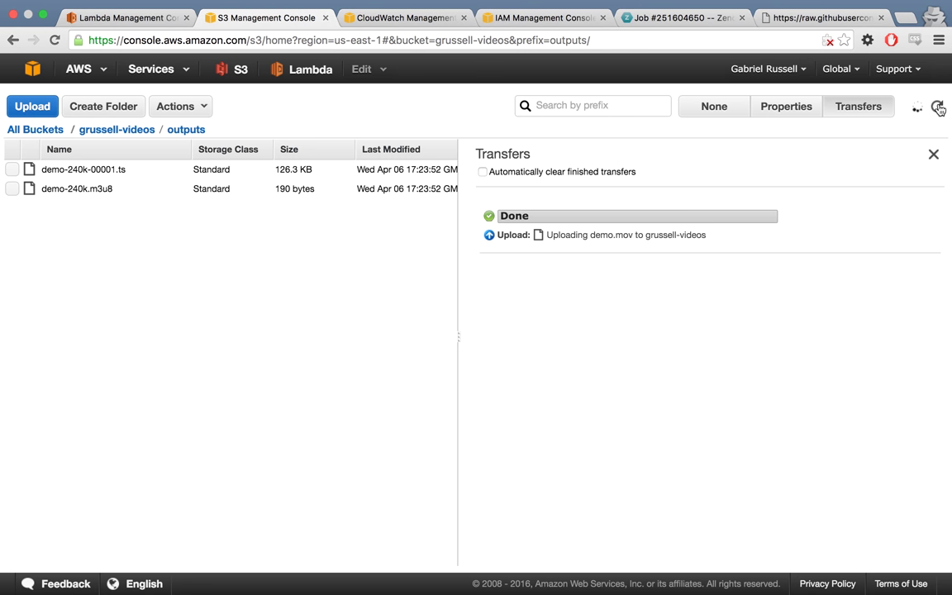
left_click(939, 107)
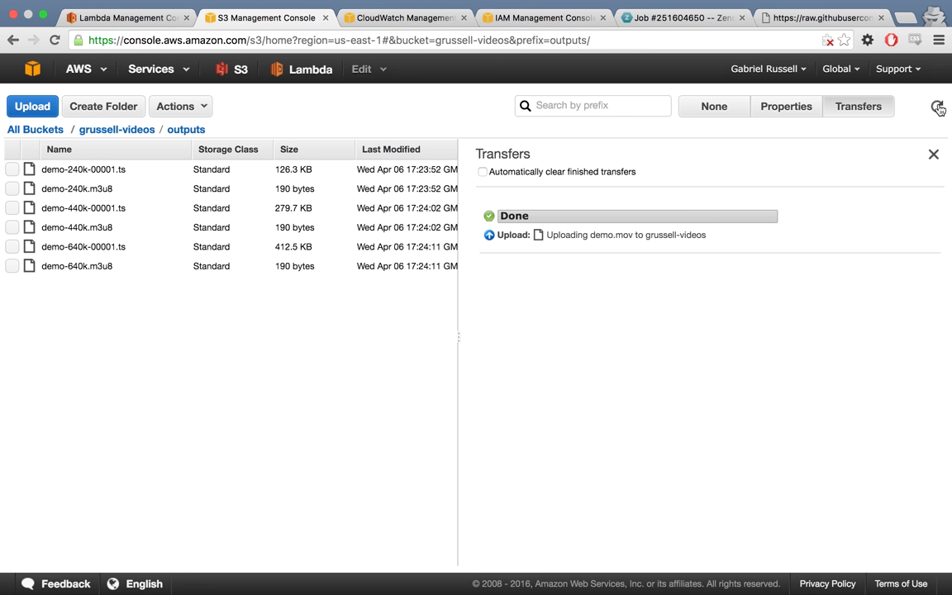
left_click(677, 16)
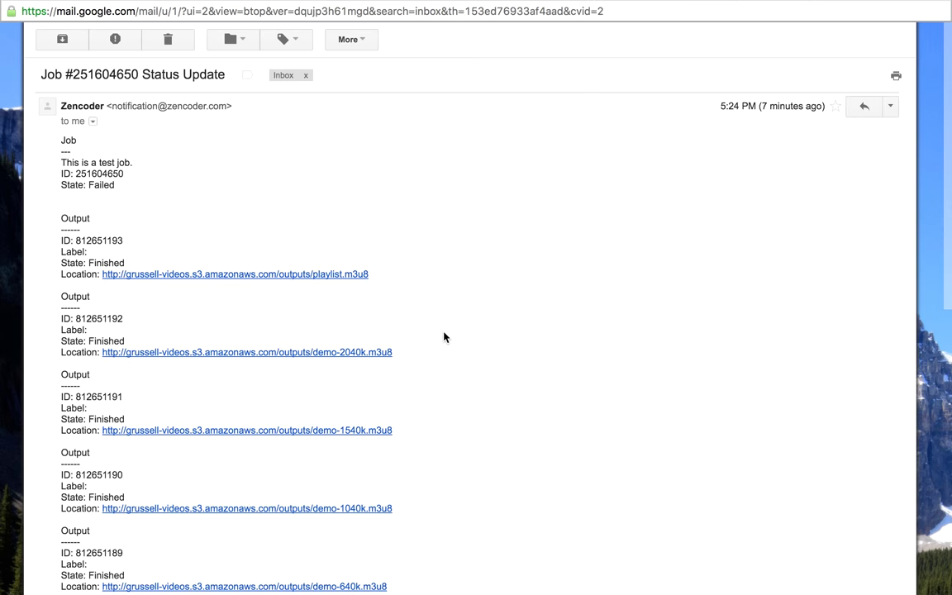
scroll("down", 3)
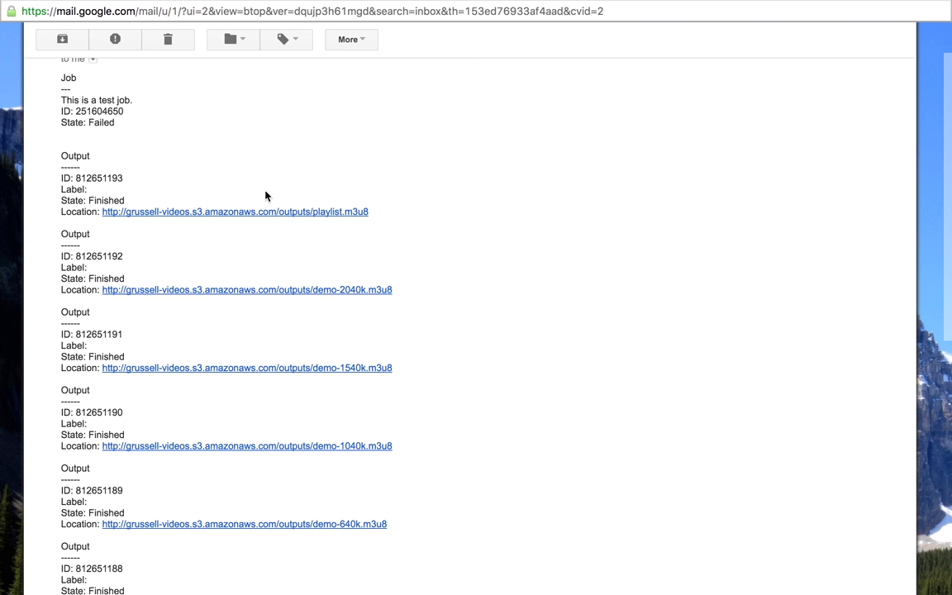
scroll("down", 3)
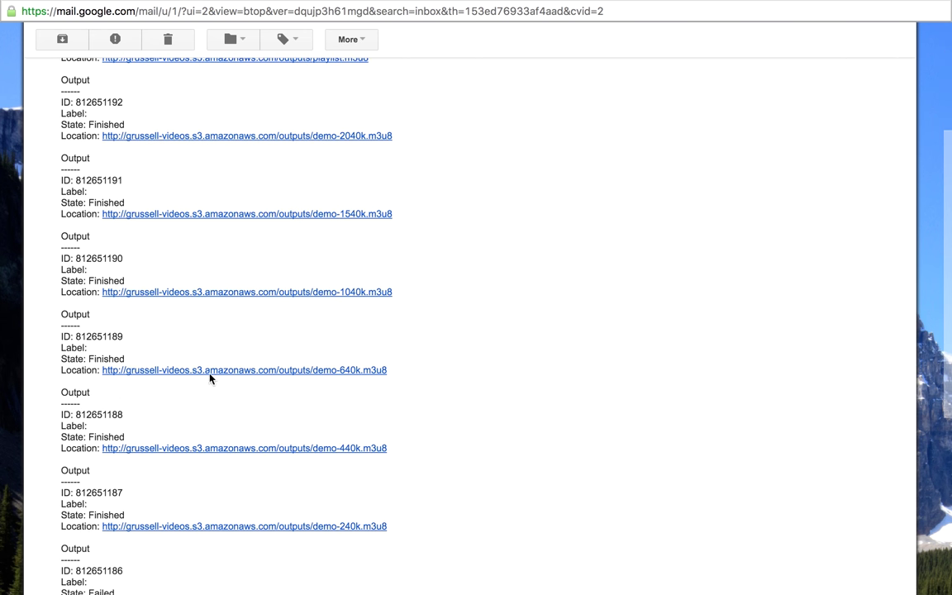
scroll("down", 3)
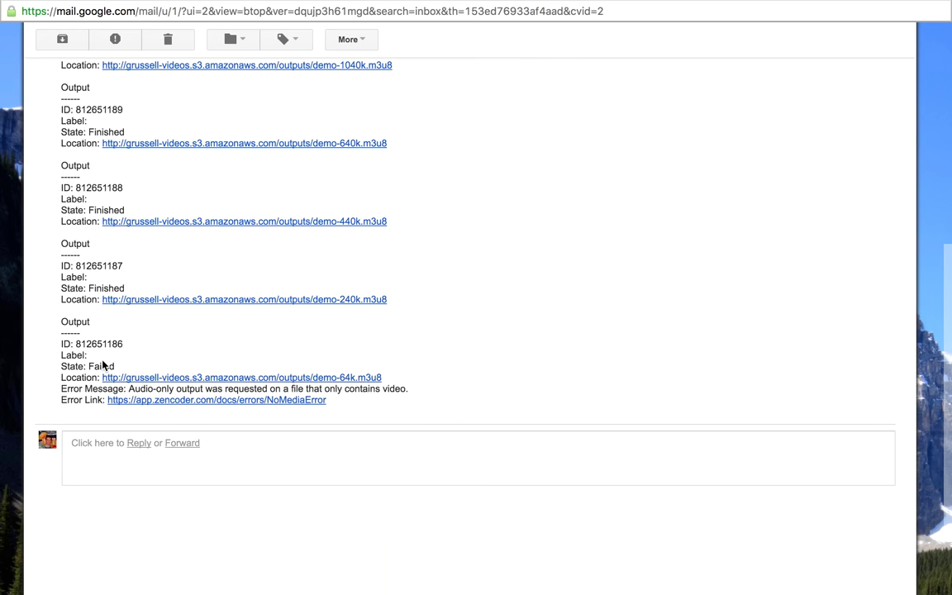
scroll("up", 3)
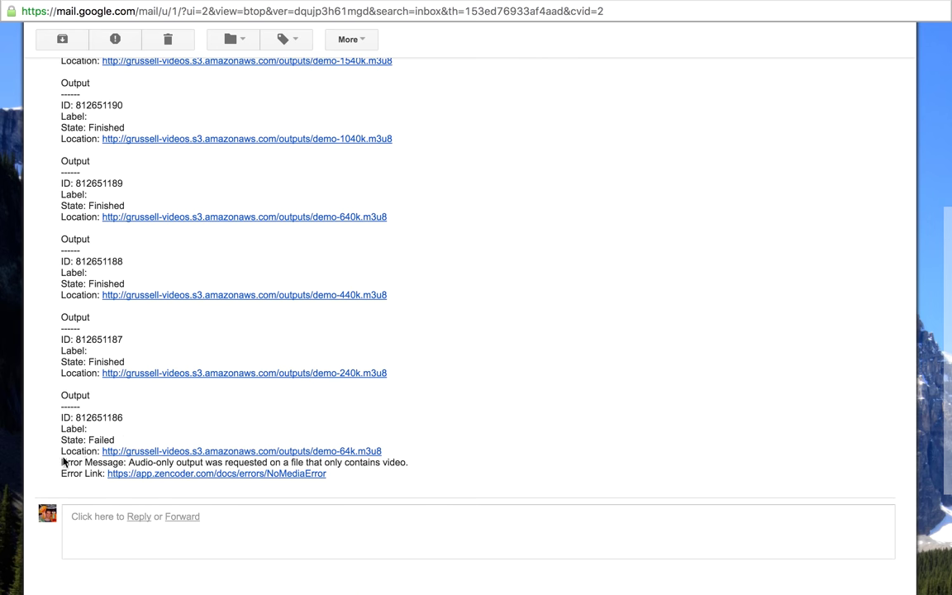
mouse_move(98, 447)
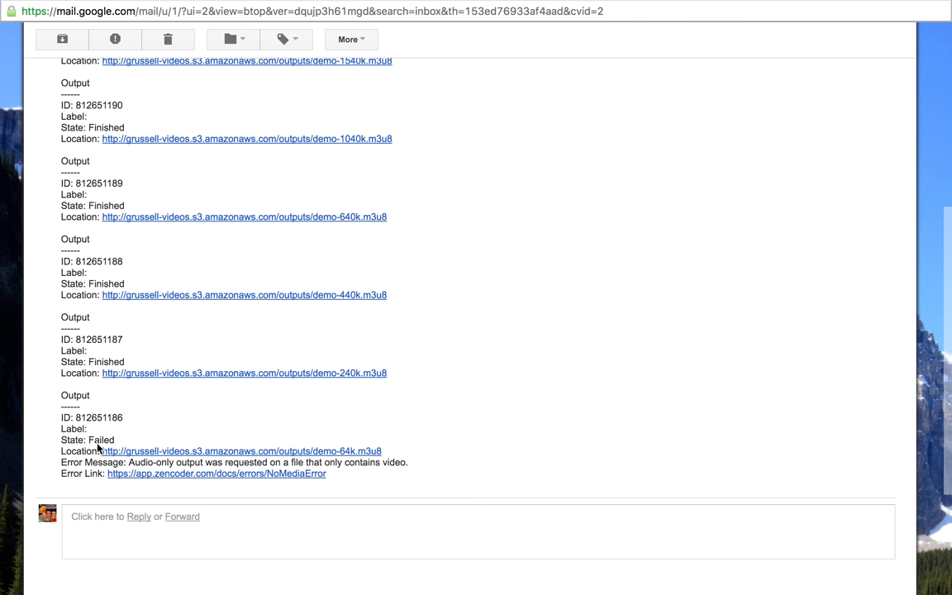
mouse_move(314, 471)
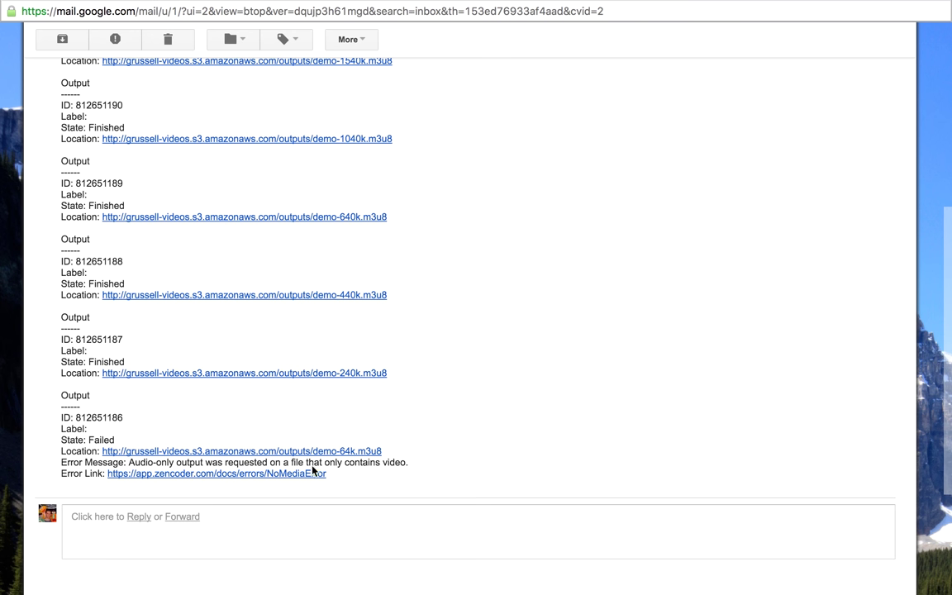
mouse_move(370, 472)
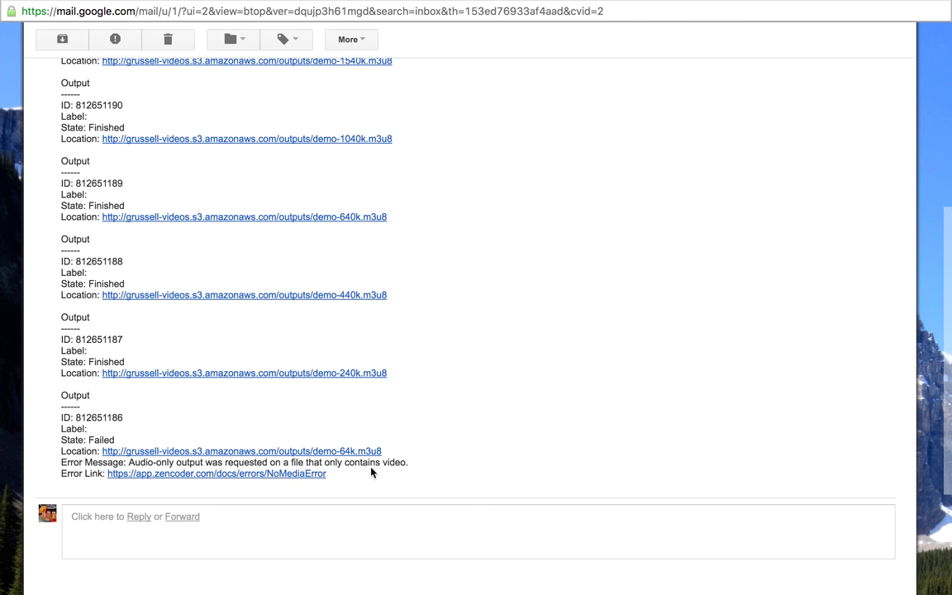
left_click(264, 17)
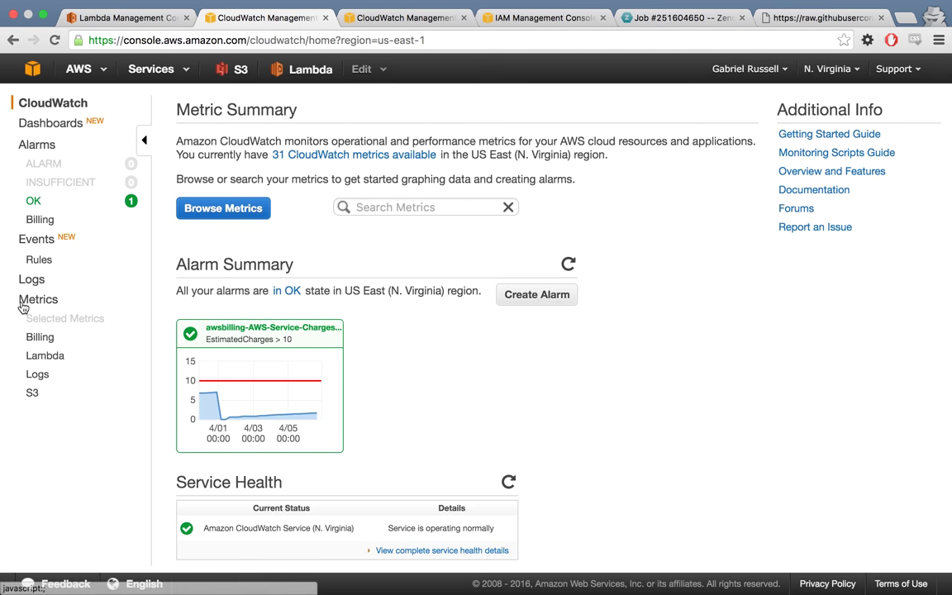
- Read the latest /aws/lambda/transcodeVideo log stream showing the Zencoder API response
left_click(32, 278)
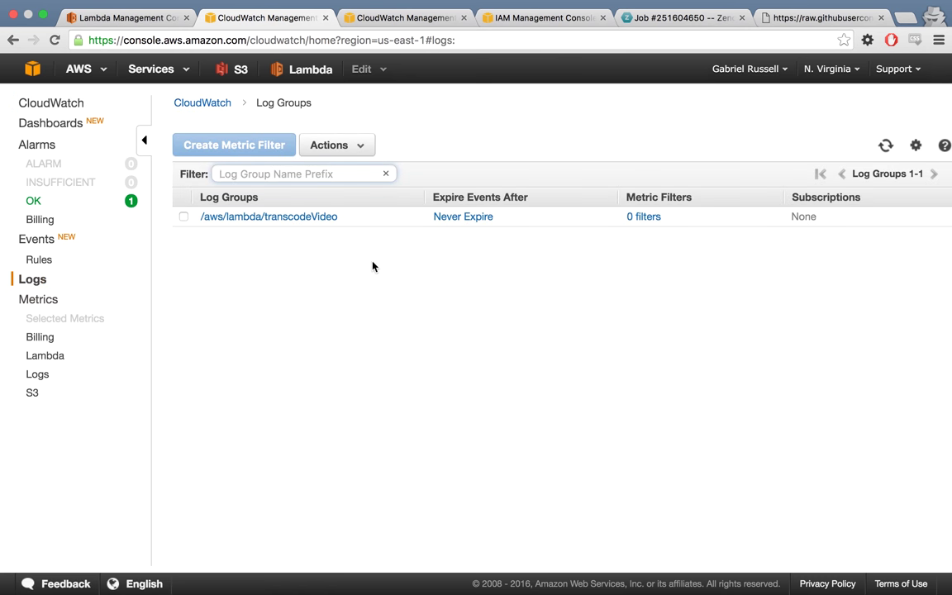
left_click(267, 215)
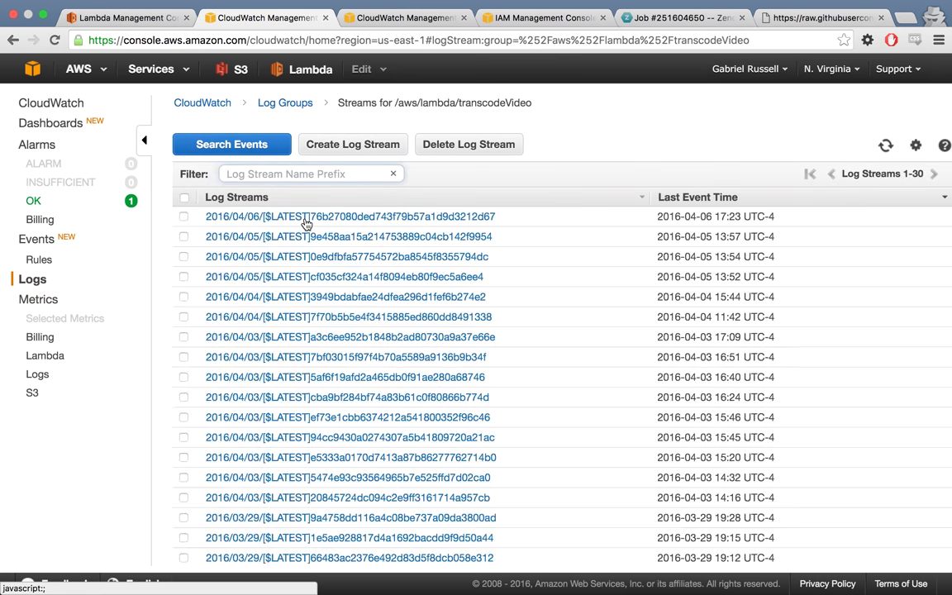
mouse_move(477, 216)
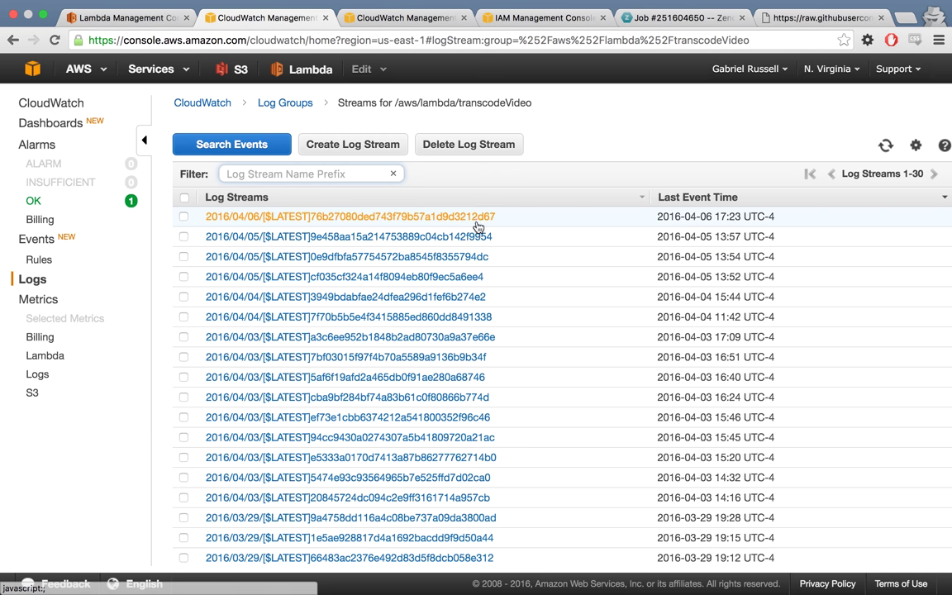
left_click(350, 216)
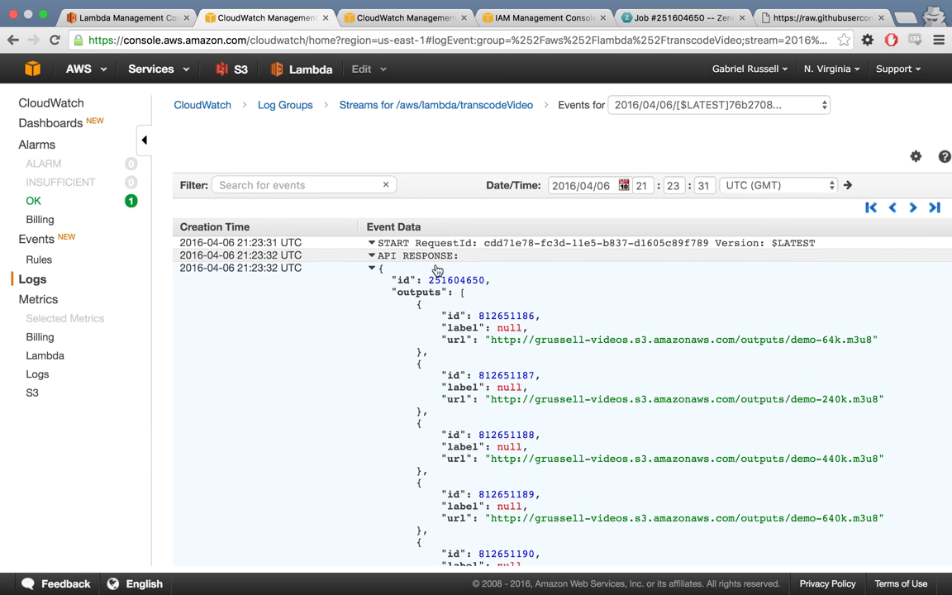
mouse_move(381, 327)
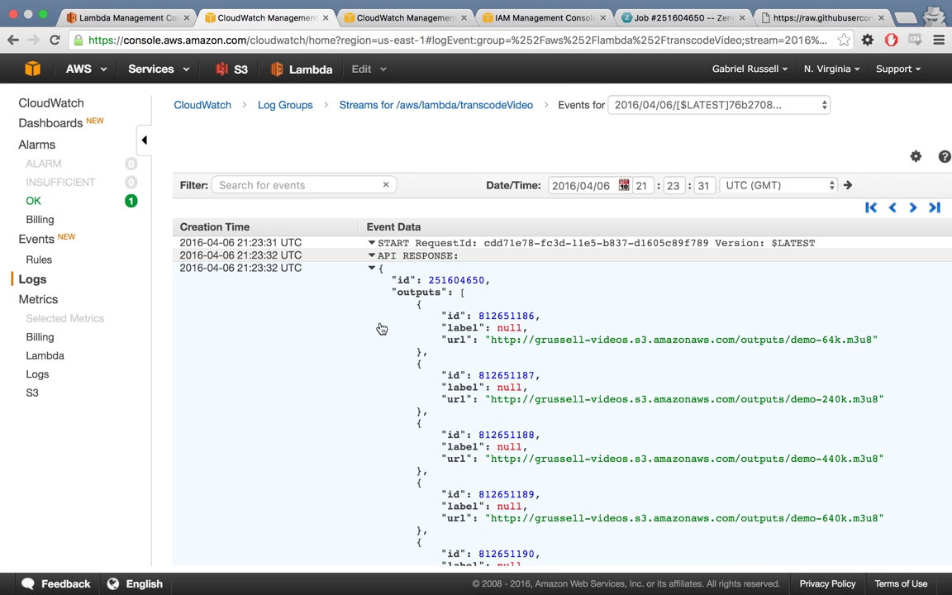
scroll("up", 3)
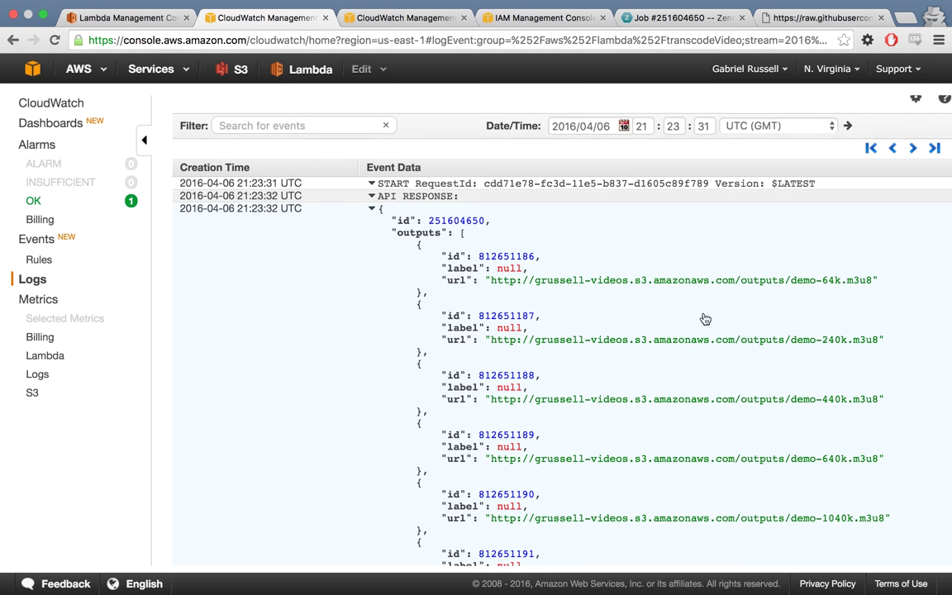
scroll("down", 3)
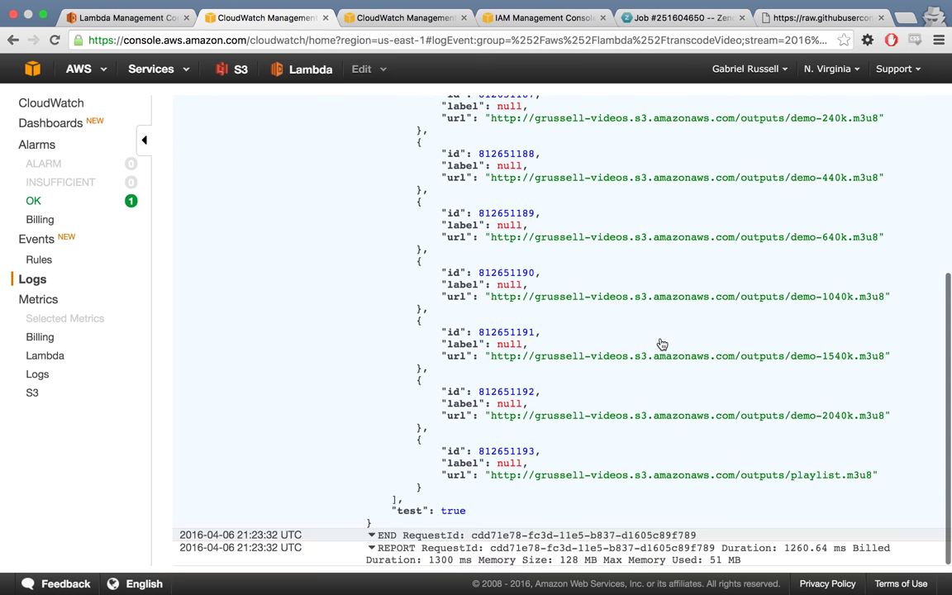
scroll("up", 3)
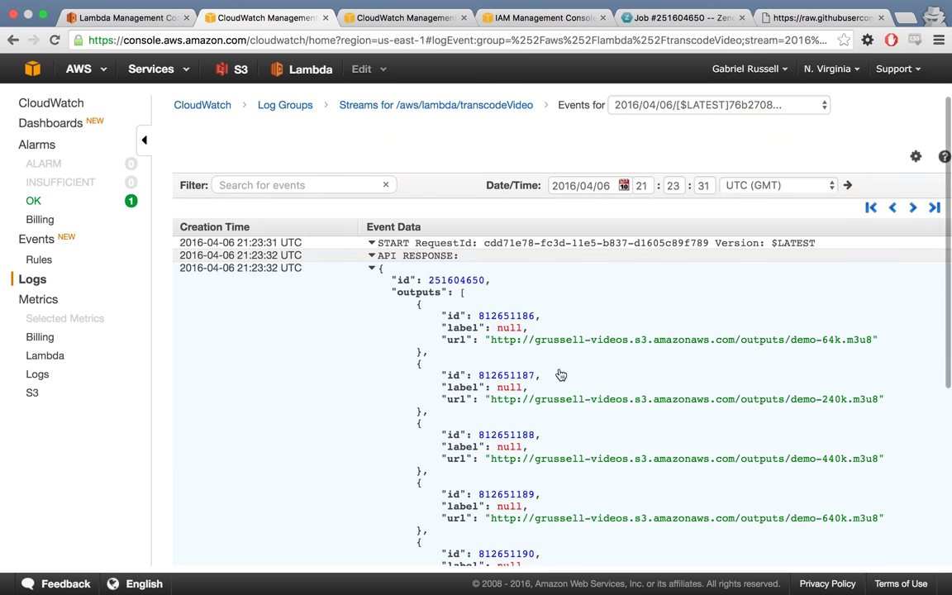
- In Zencoder, view the failed 64k output's audio-only explanation, then return to Lambda
left_click(680, 17)
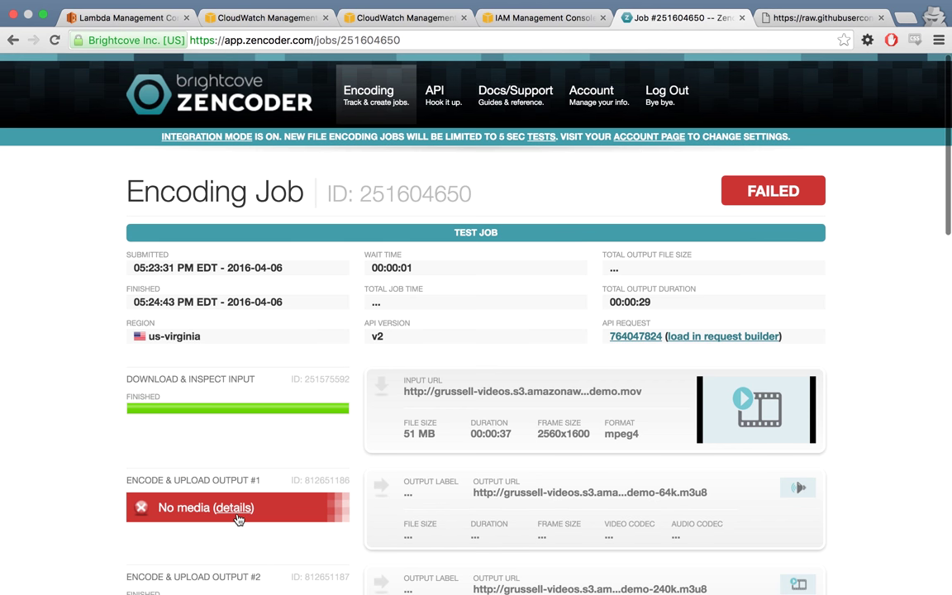
left_click(231, 507)
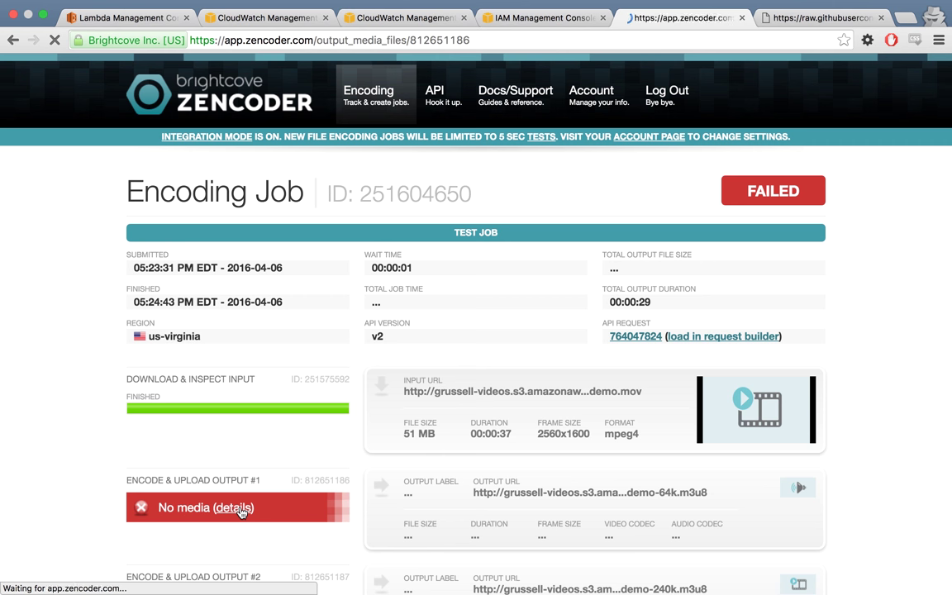
left_click(235, 507)
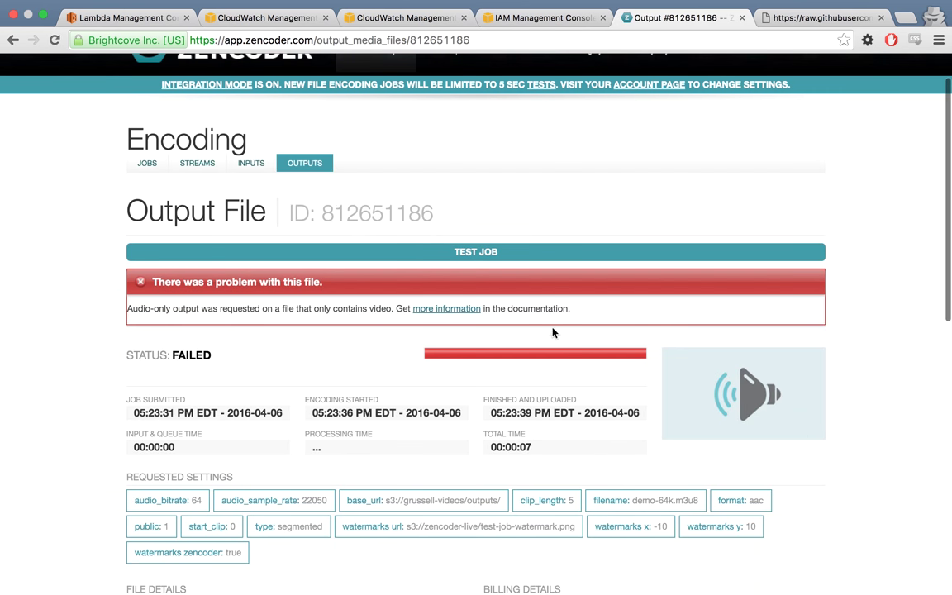
left_click(124, 17)
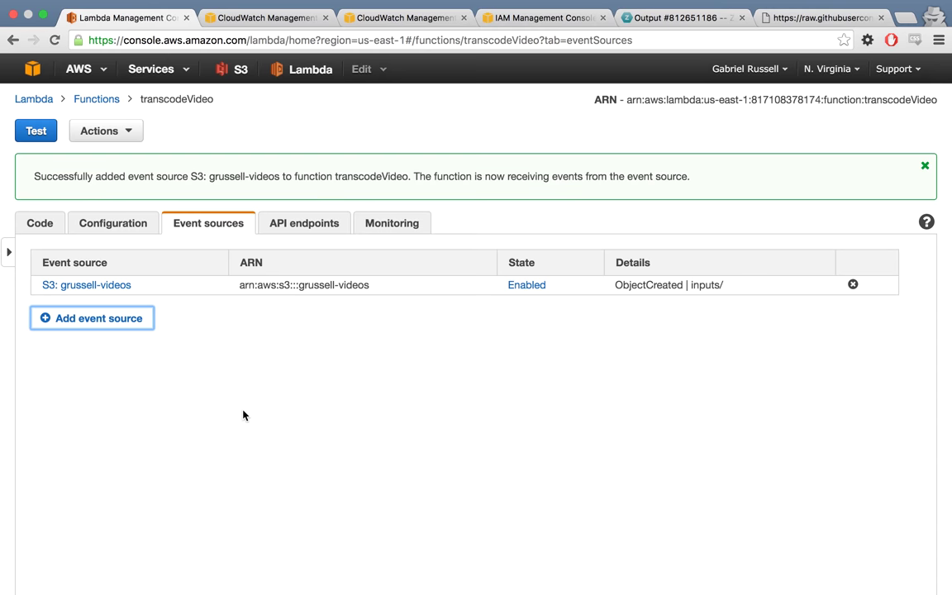
mouse_move(168, 305)
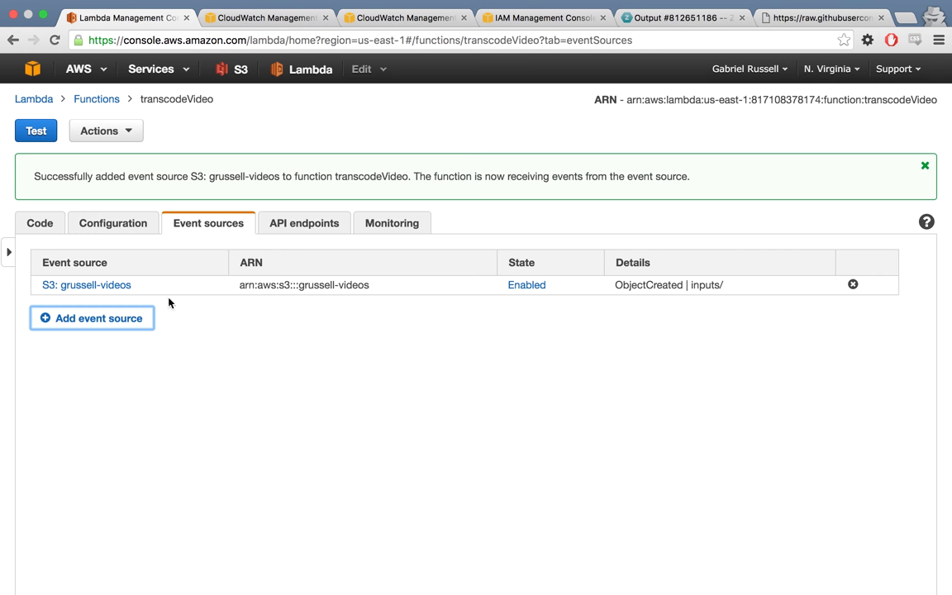
- Scroll through transcodeVideo's inline code, reviewing the 64k audio and video rendition output definitions
left_click(40, 221)
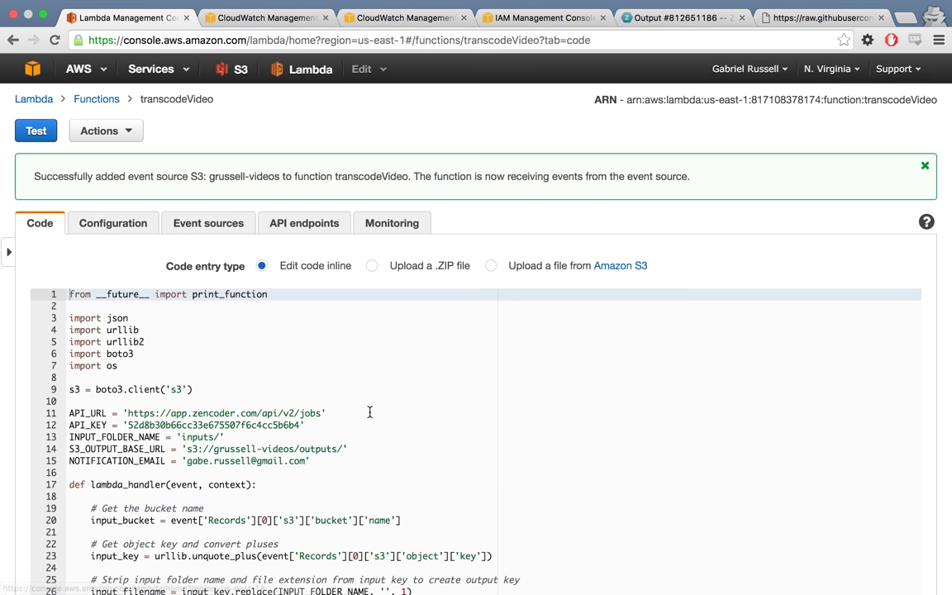
scroll("down", 3)
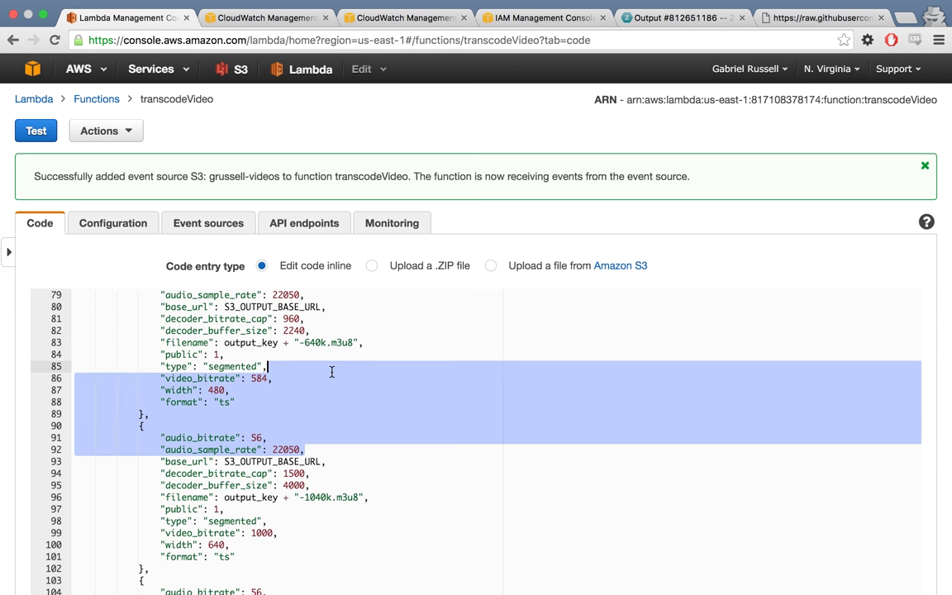
scroll("up", 3)
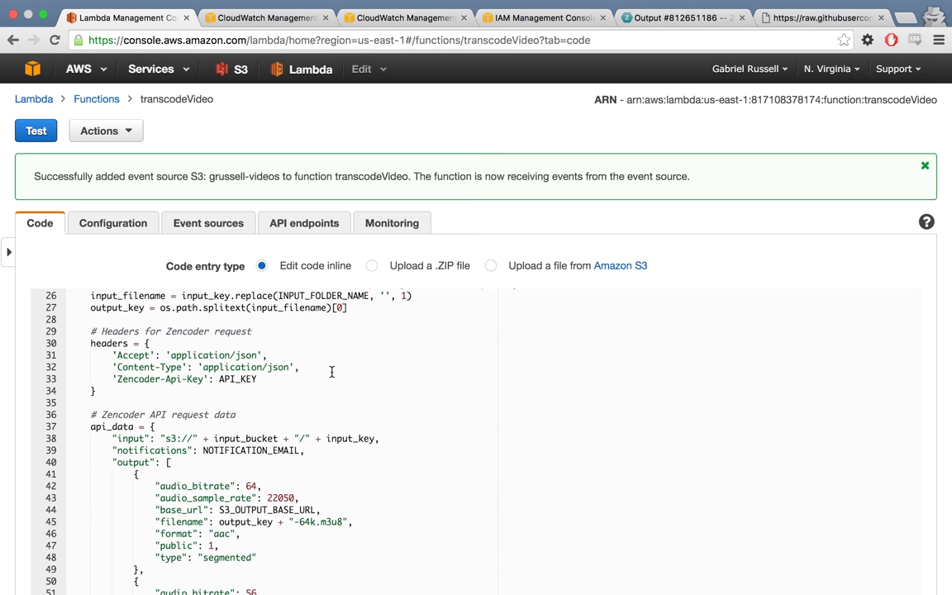
scroll("down", 3)
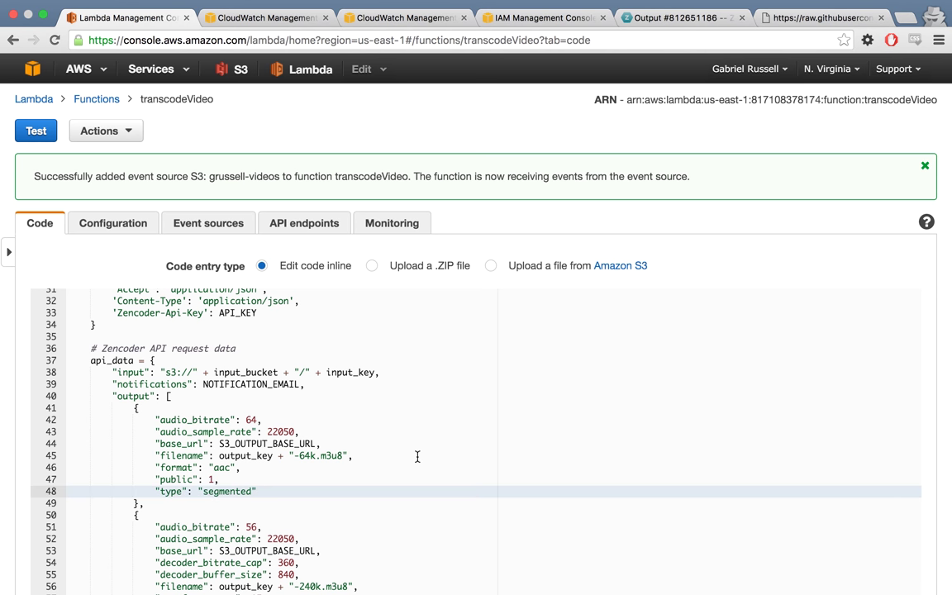
mouse_move(274, 191)
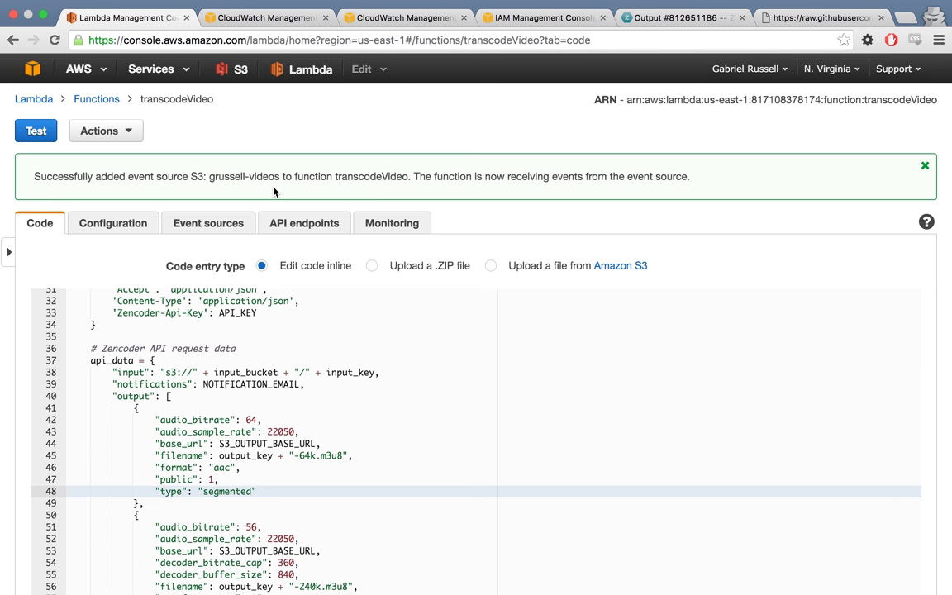
scroll("down", 3)
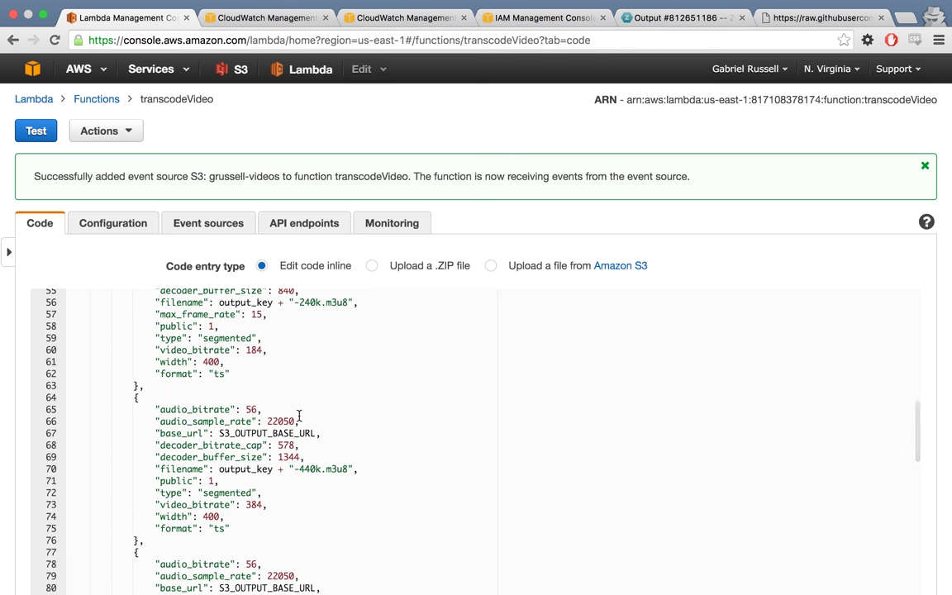
scroll("down", 3)
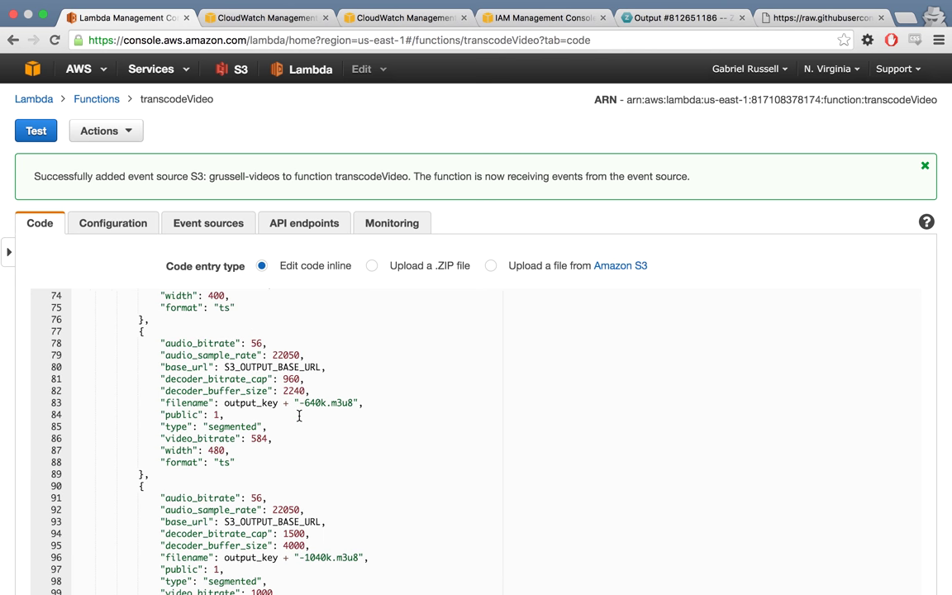